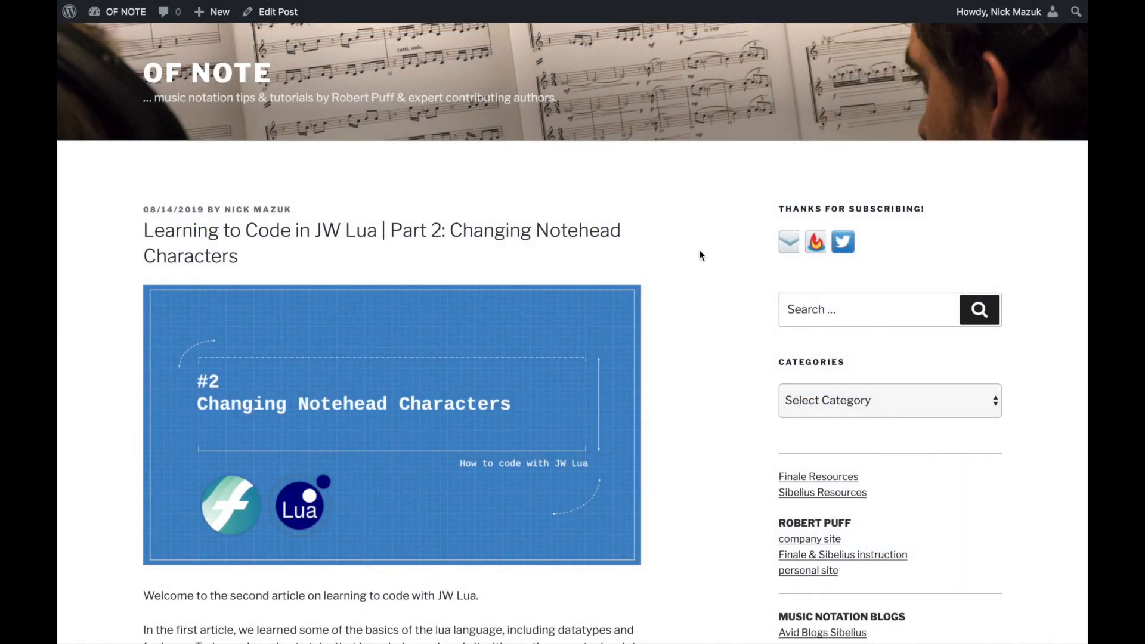
Declare local my_var holding the single-quoted string 'This is a single qoute string'
scroll(down, 3)
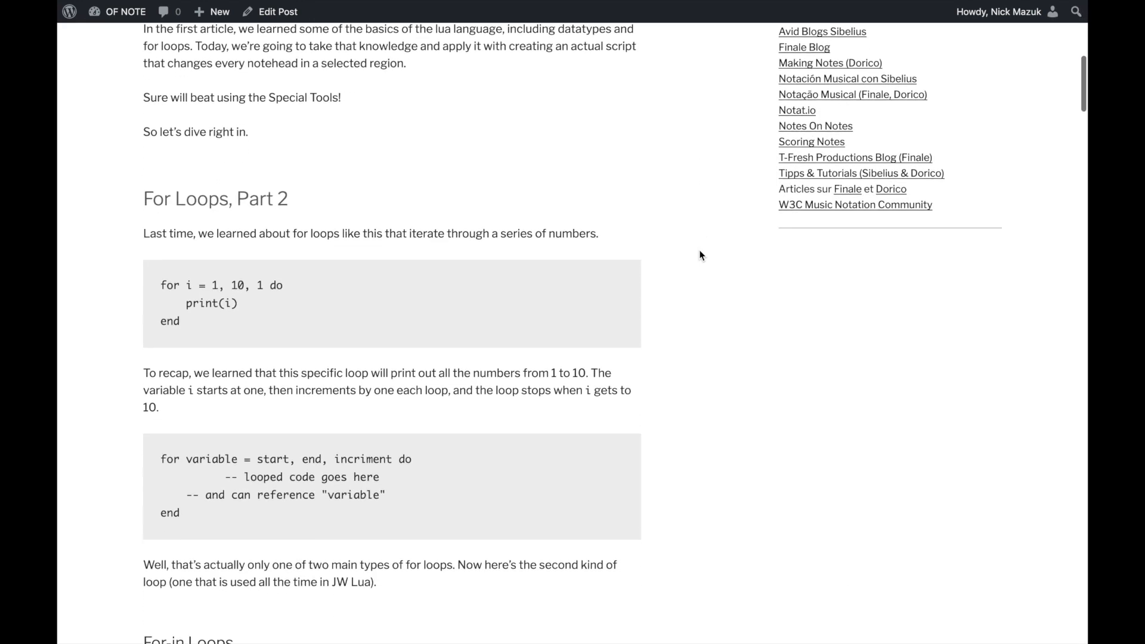
scroll(down, 3)
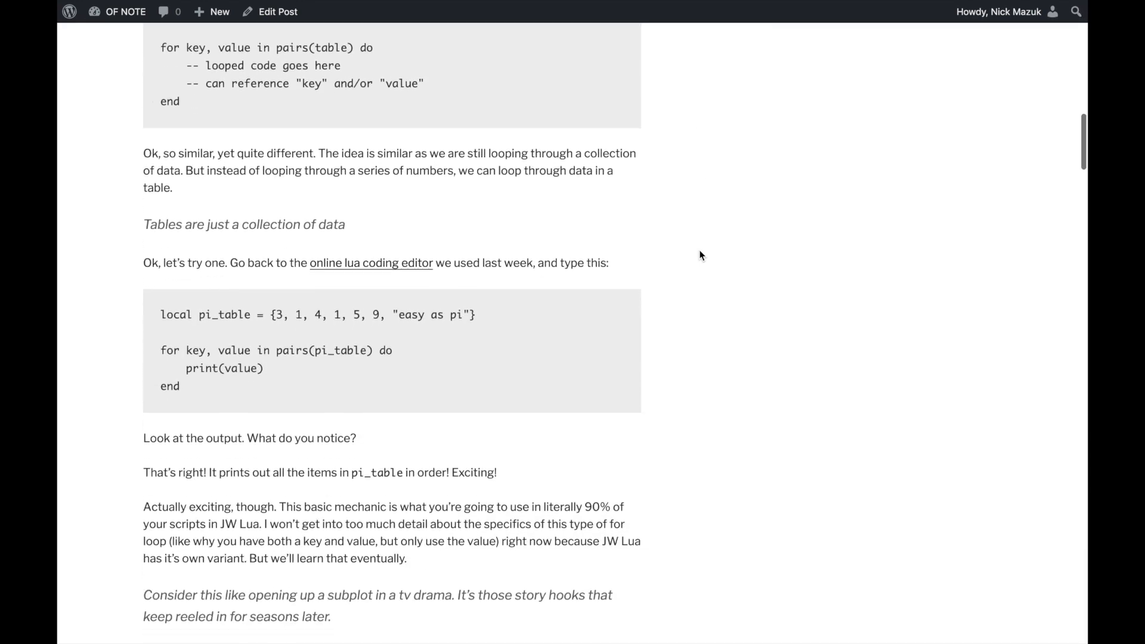
scroll(down, 3)
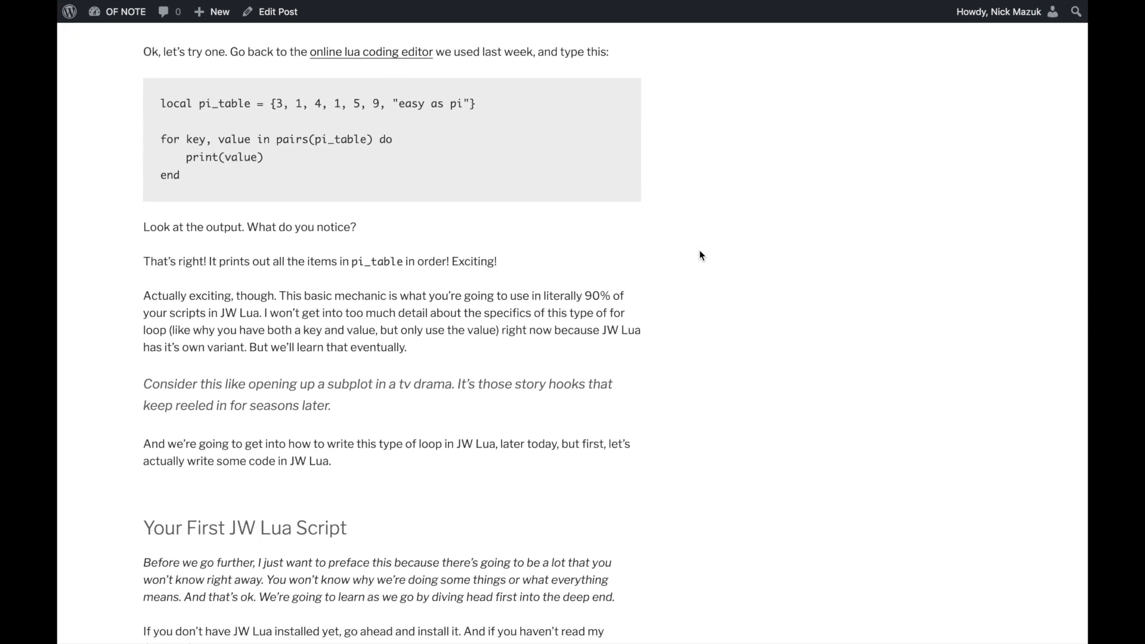
scroll(down, 3)
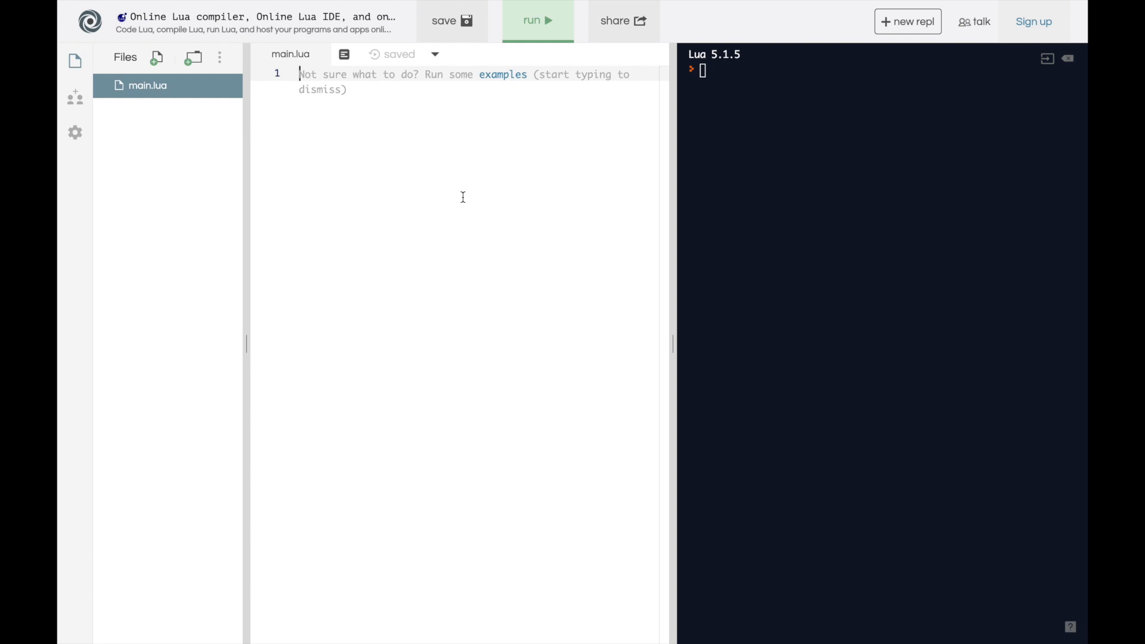
text(local)
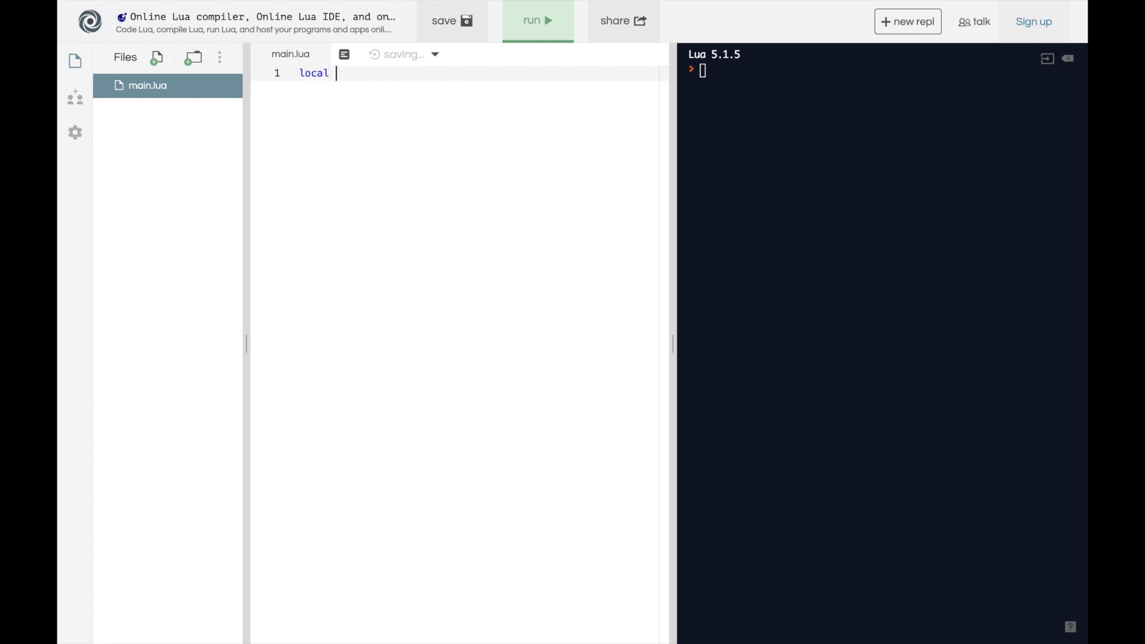
text(my_var =)
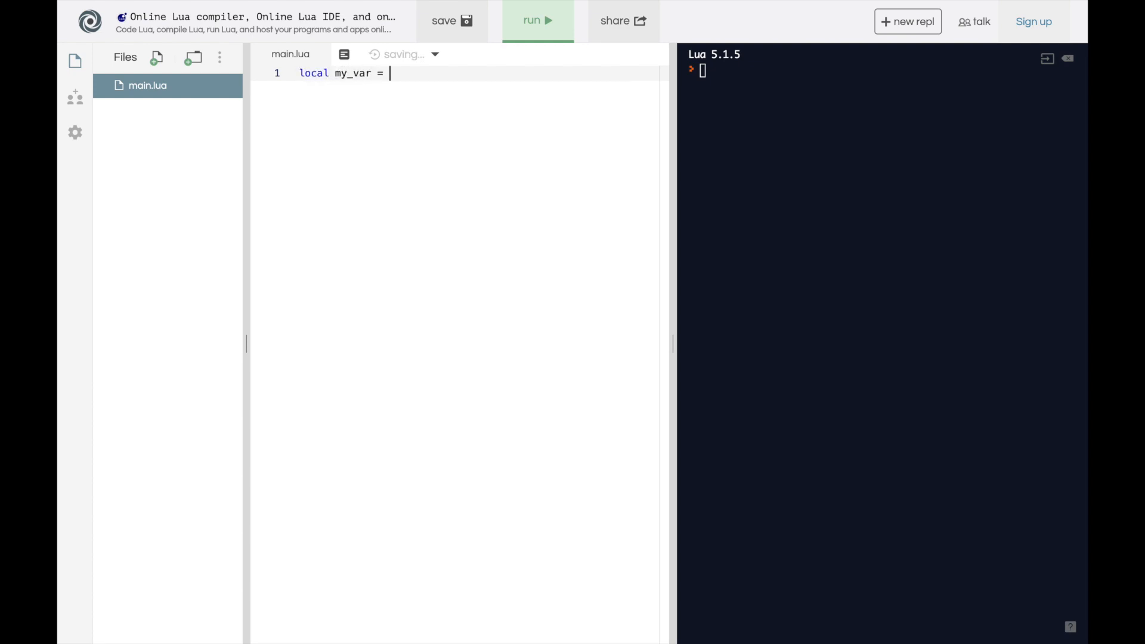
text(2)
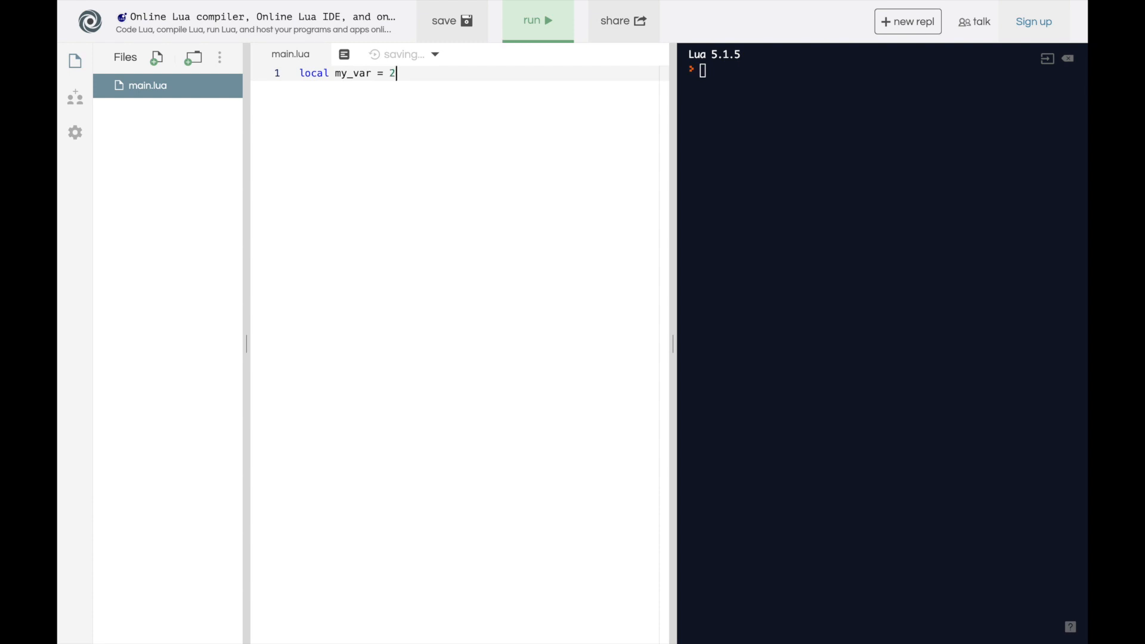
key(Backspace)
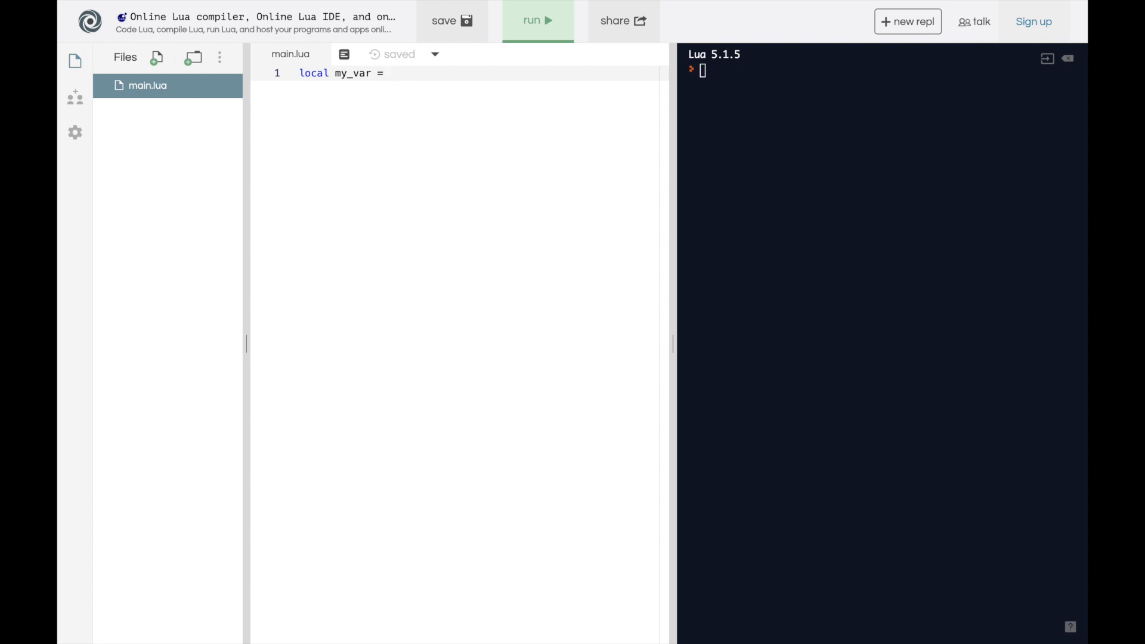
text(tru)
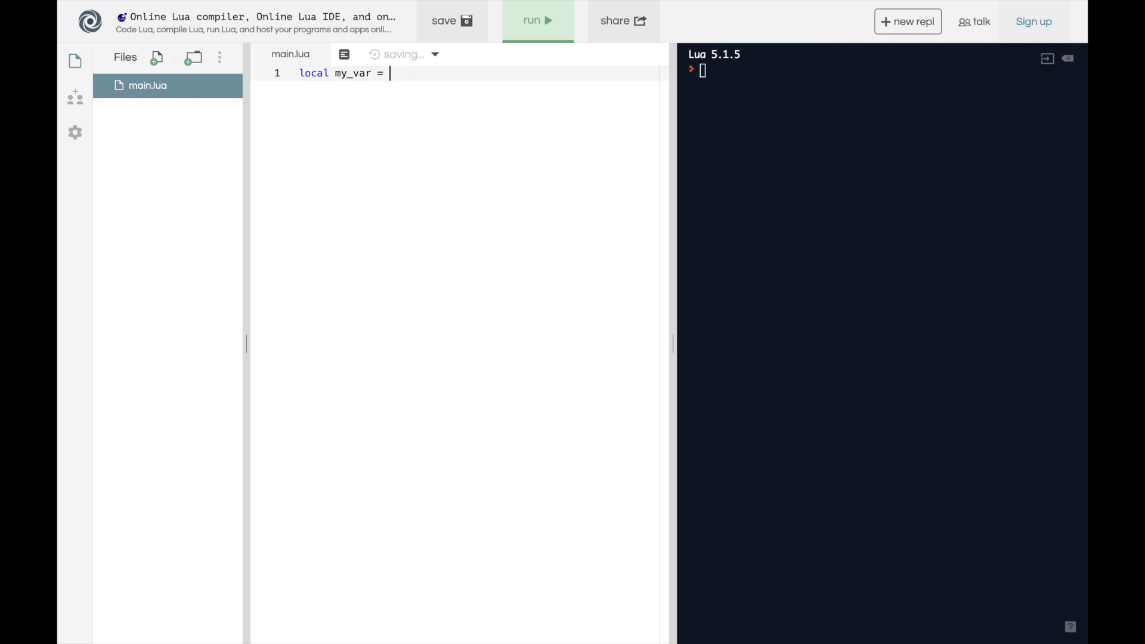
text("This is")
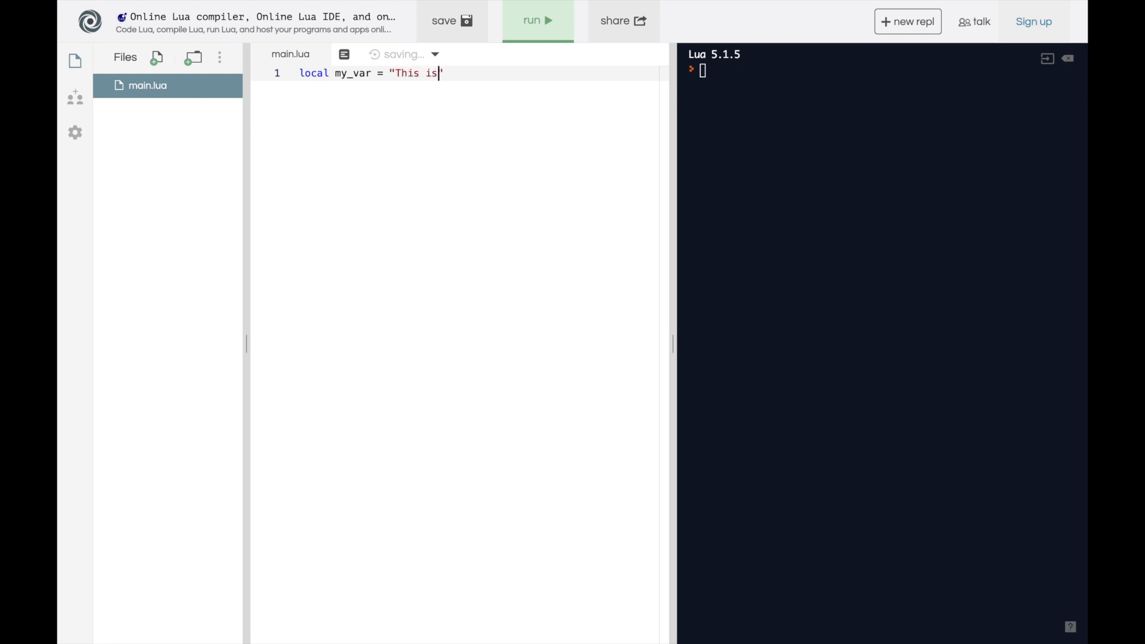
text(a string")
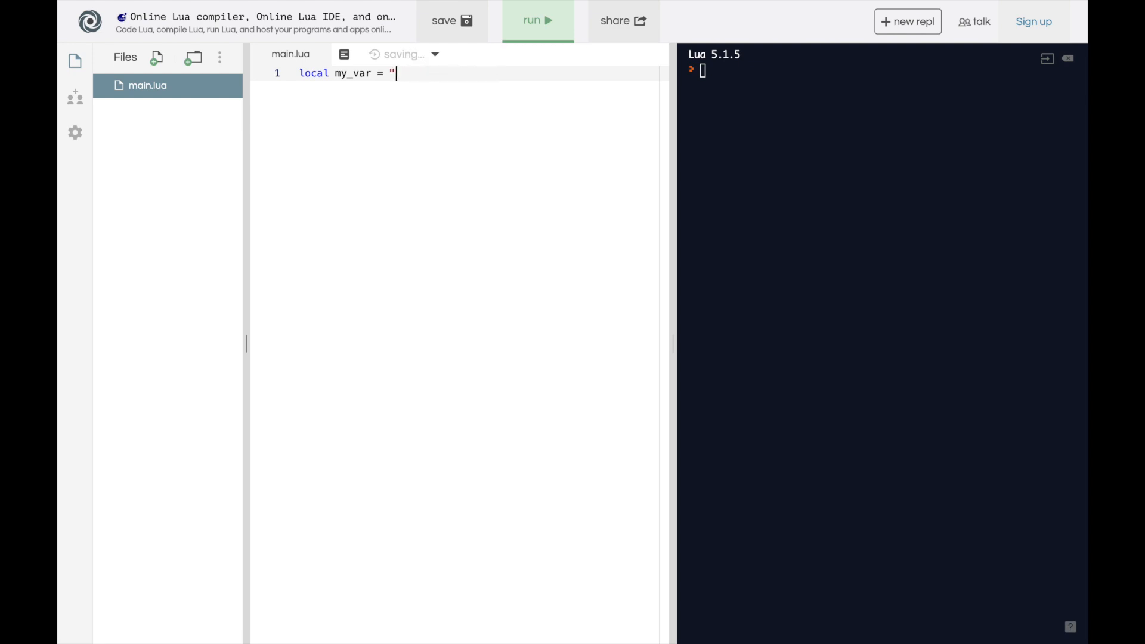
text(This i')
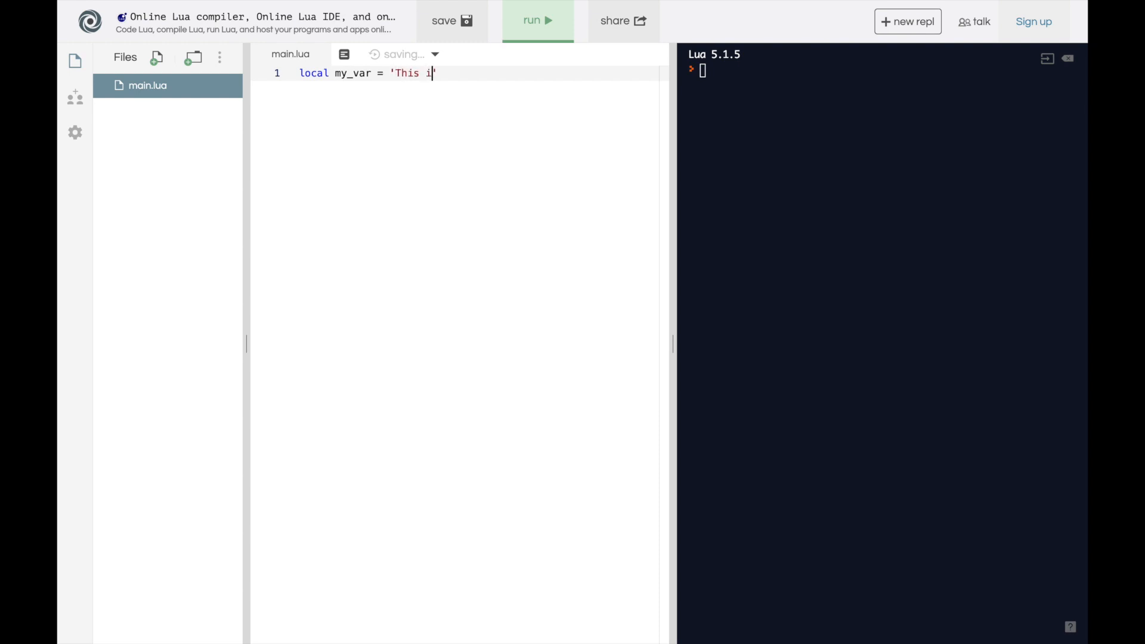
text(s a single qoute string)
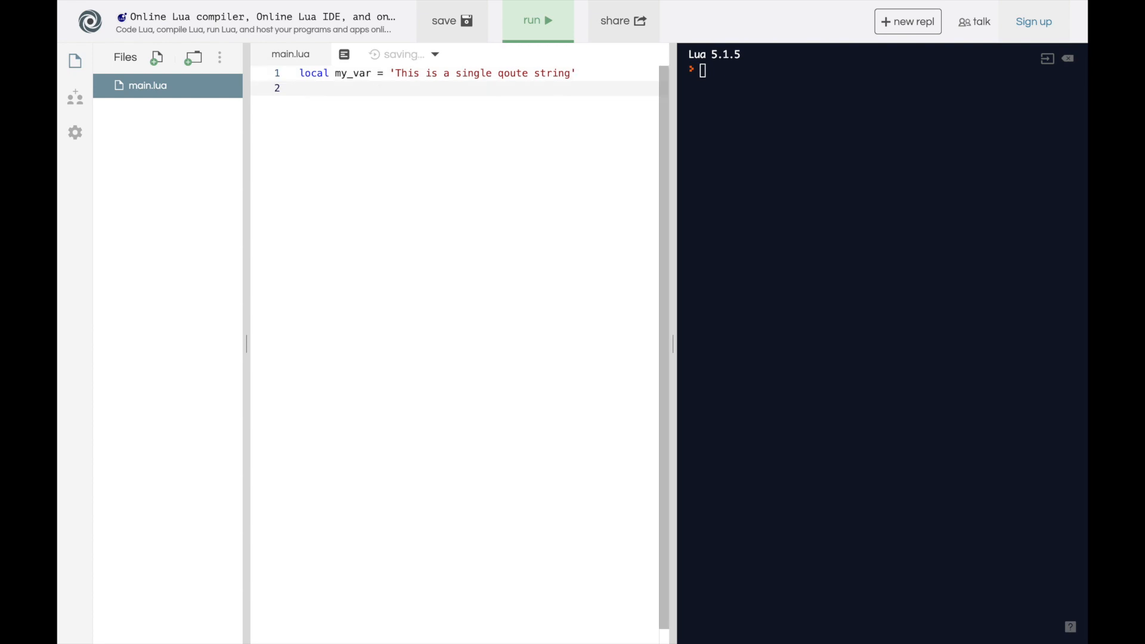
Add print(my_var) and run the script so the console shows the string
text(pri)
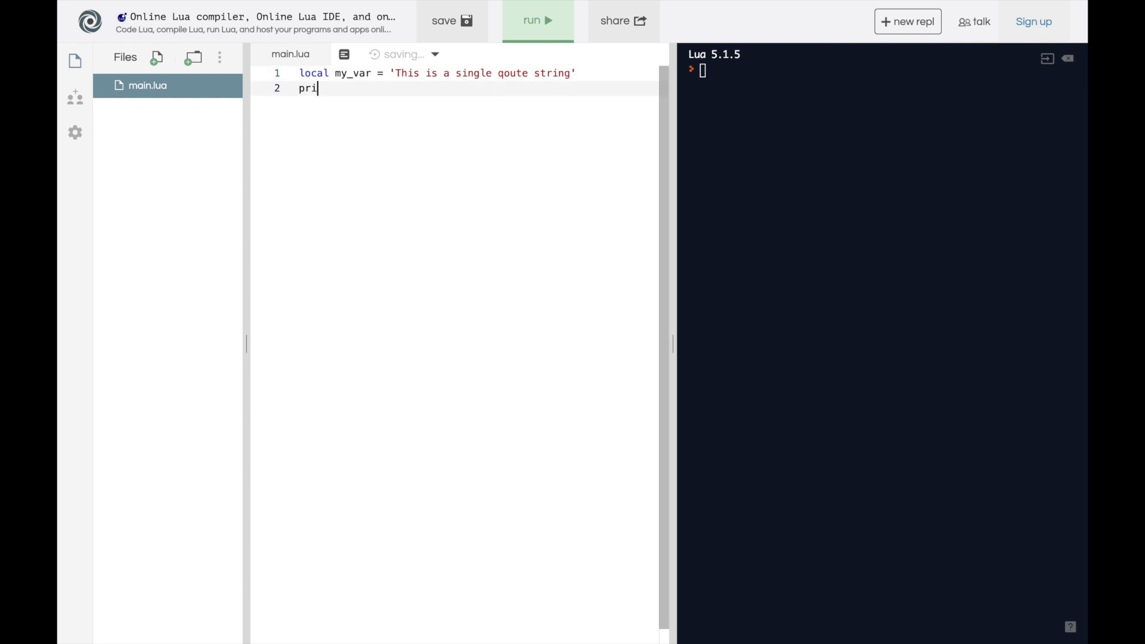
text(nt())
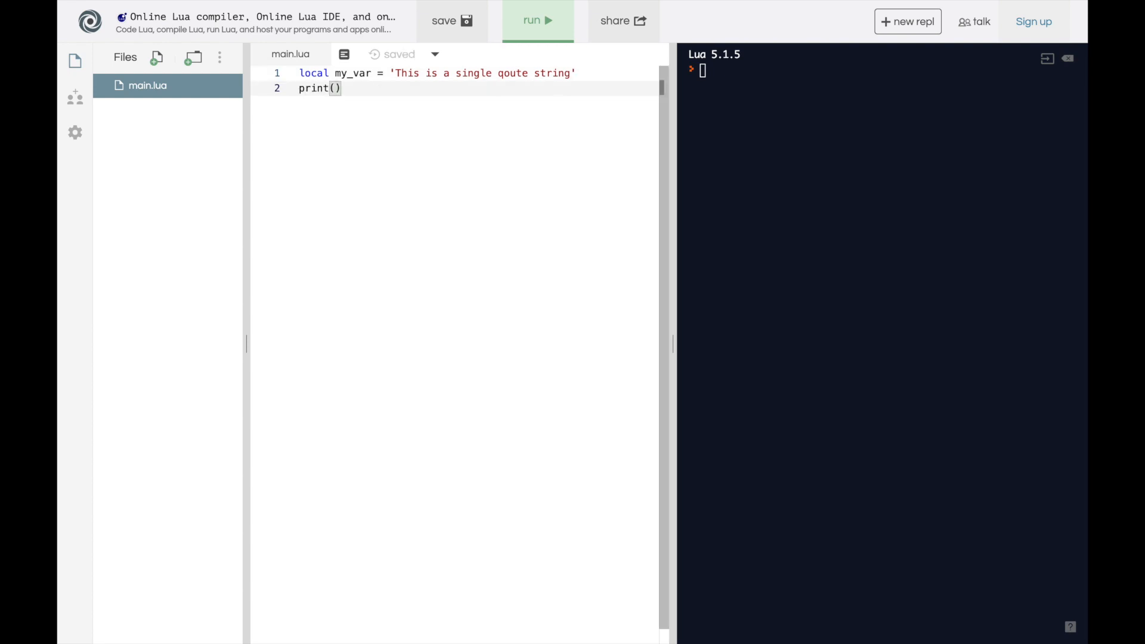
text(my_var)
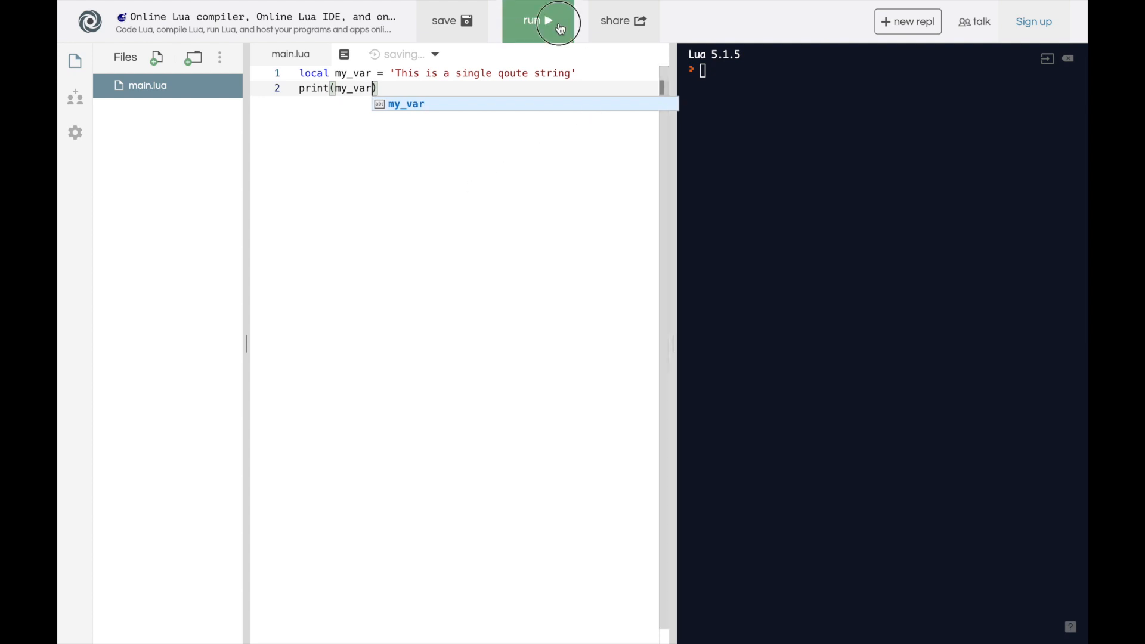
click(538, 20)
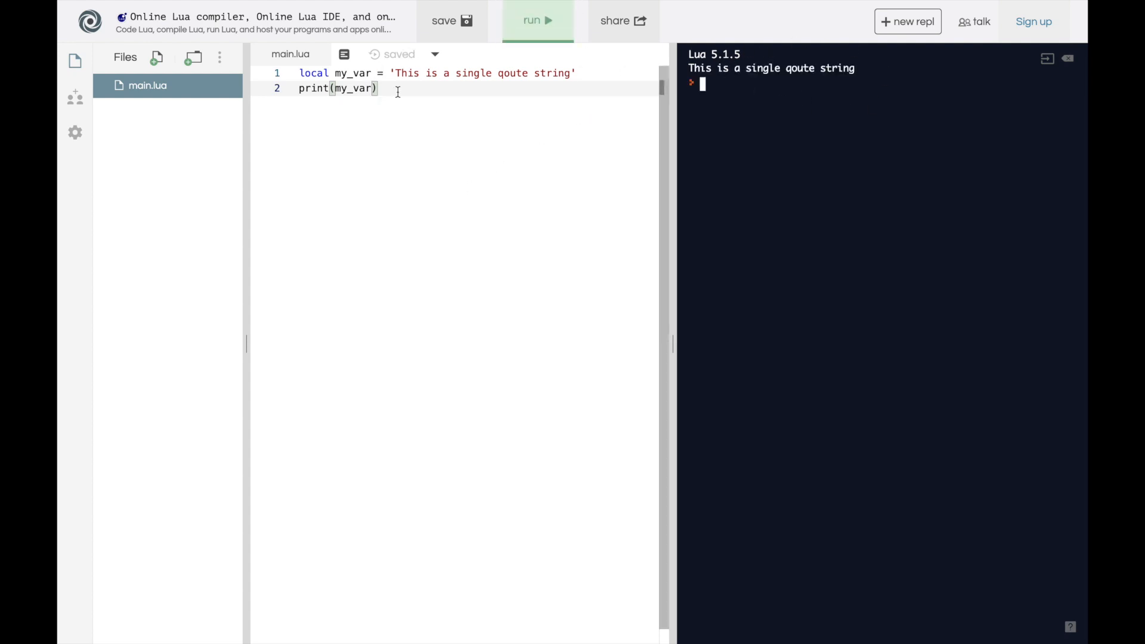
Write a for i = 1, 10, 1 loop that prints i on each pass
key(enter)
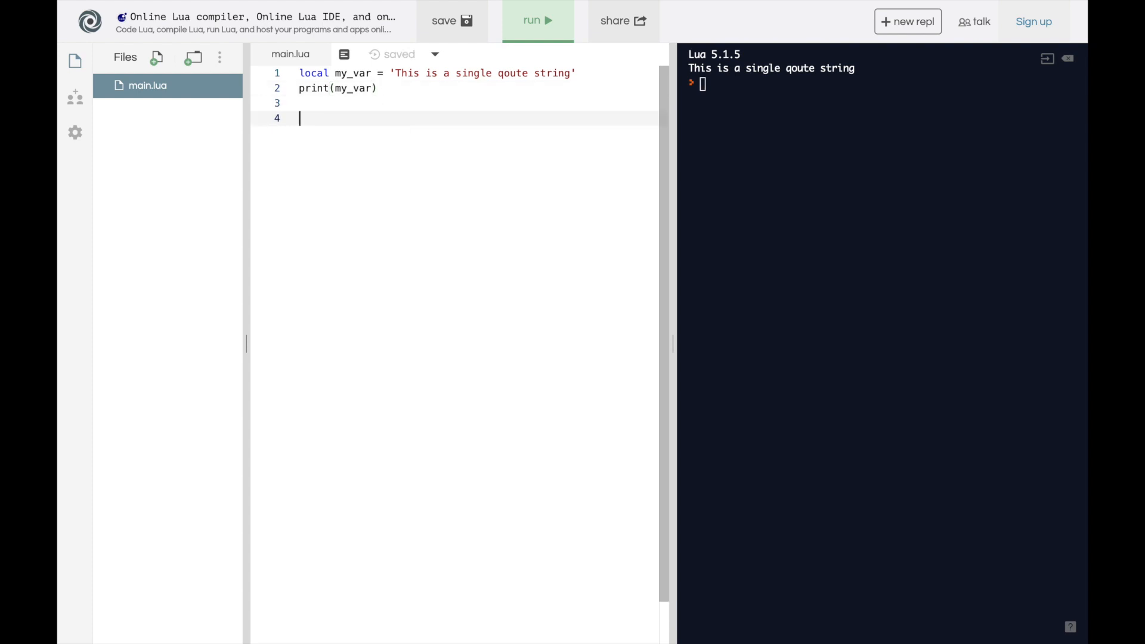
text(for)
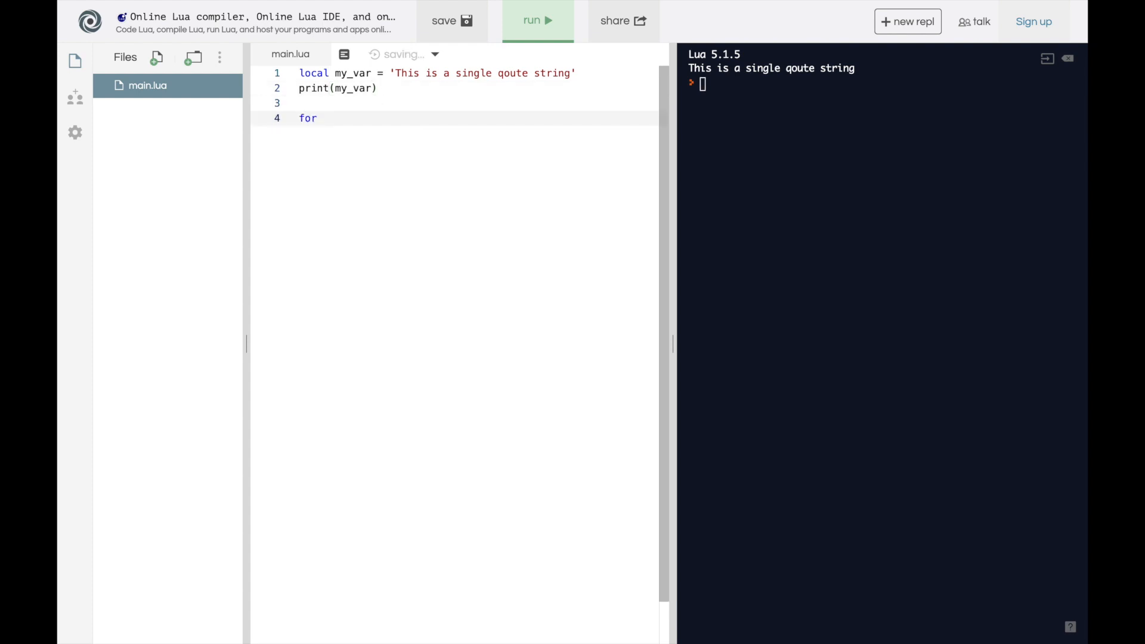
text(i = 1, 10)
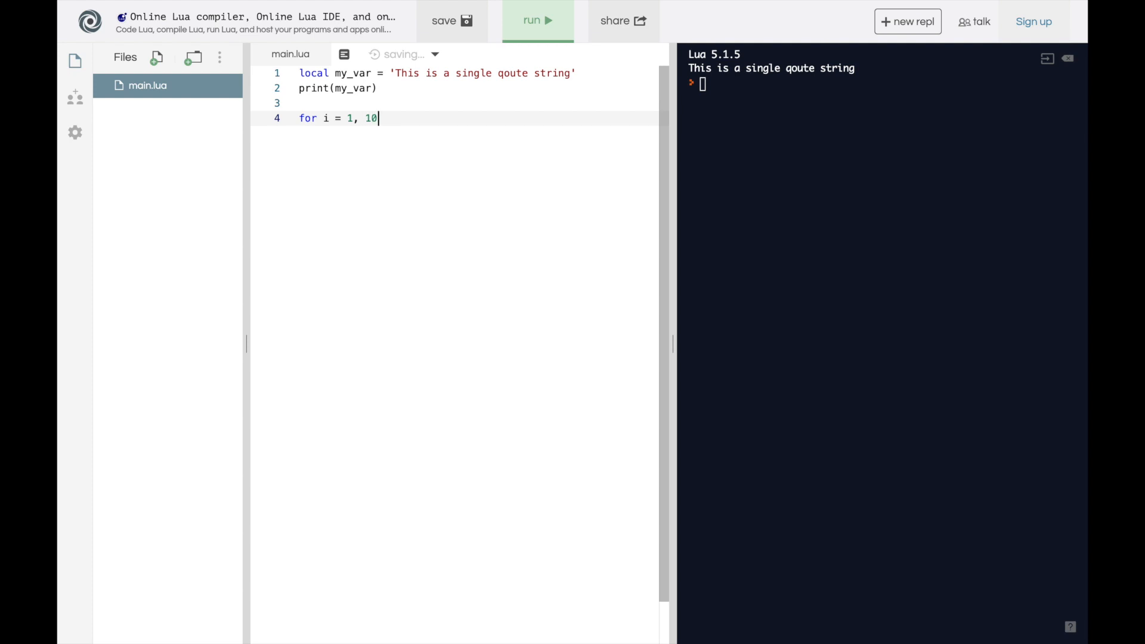
text(, 1 do)
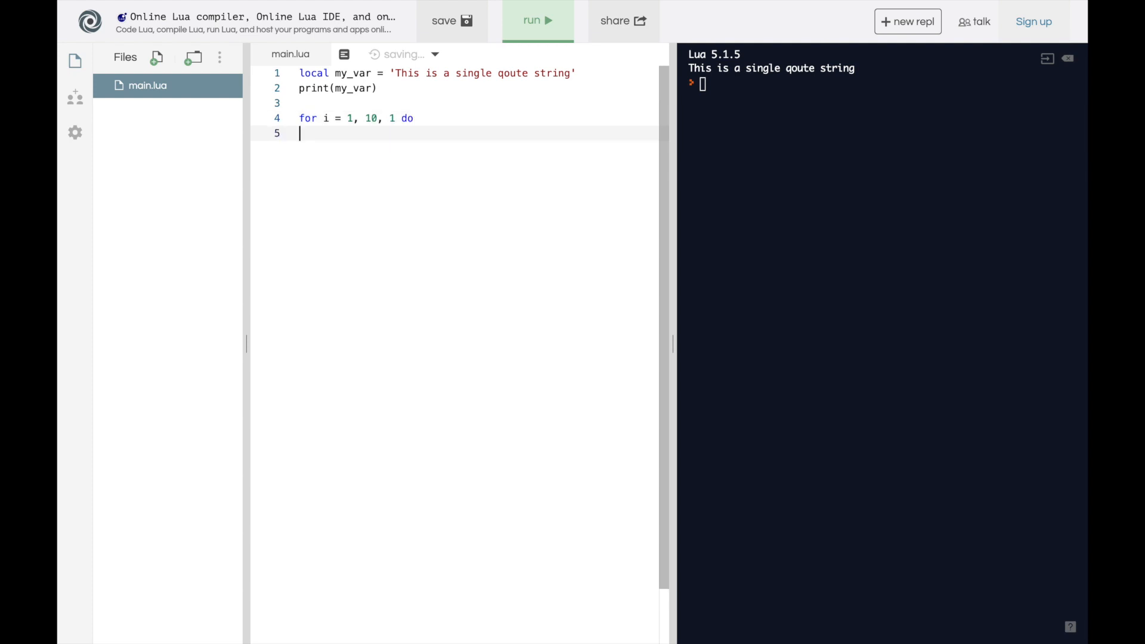
text(print())
text(end)
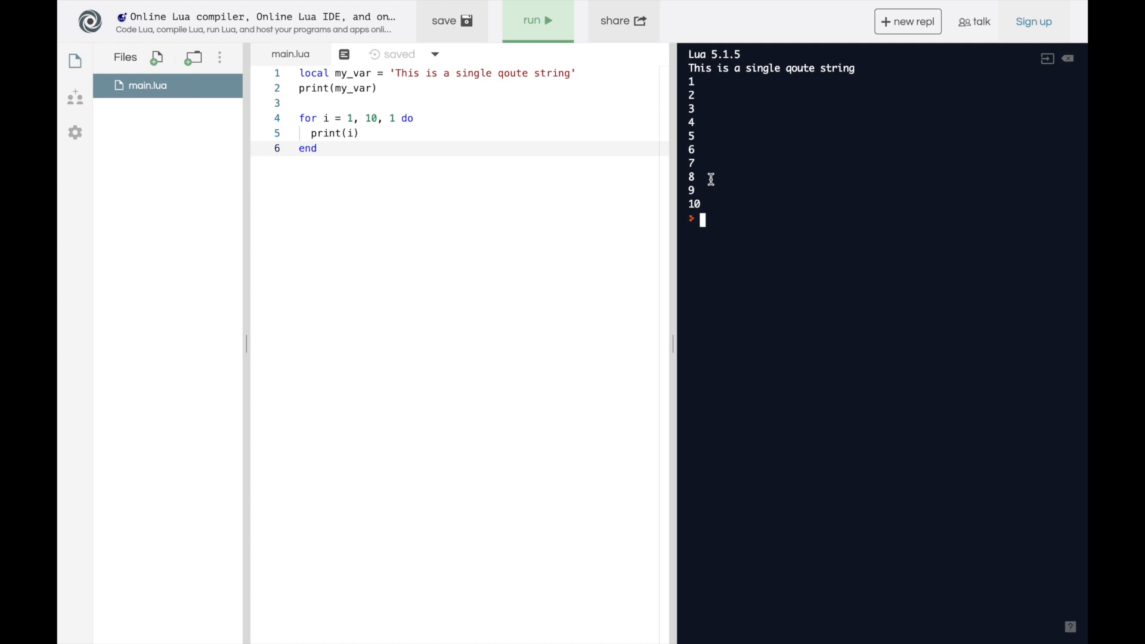
mouse_move(365, 157)
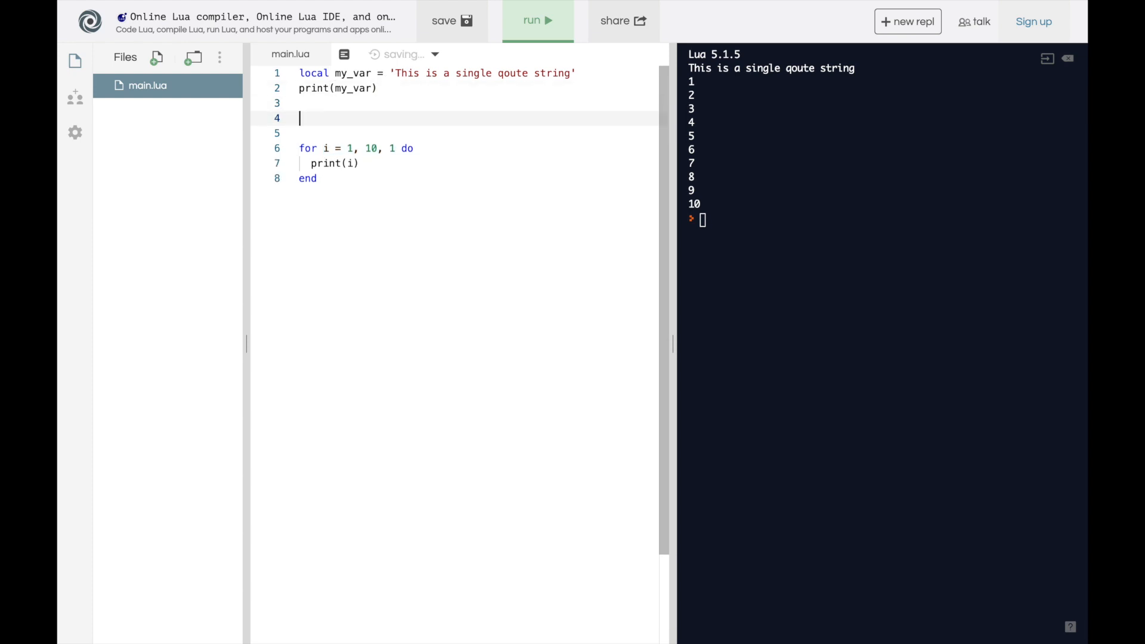
Declare local my_table, trying string and 1-5 entries before settling its contents
text(local)
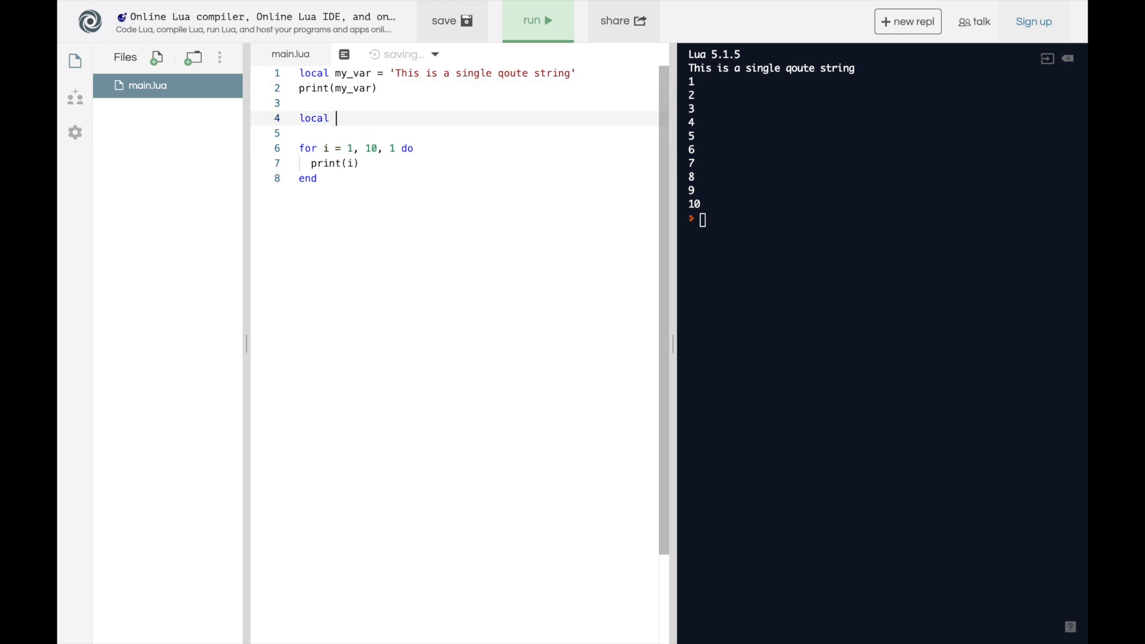
text(my_table)
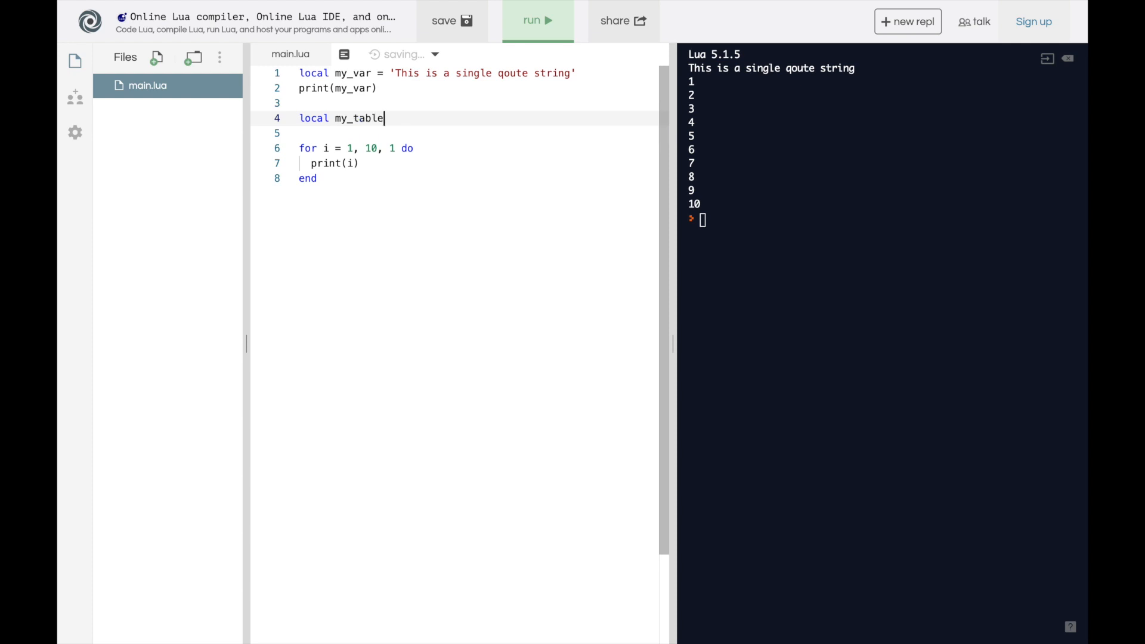
text(= {})
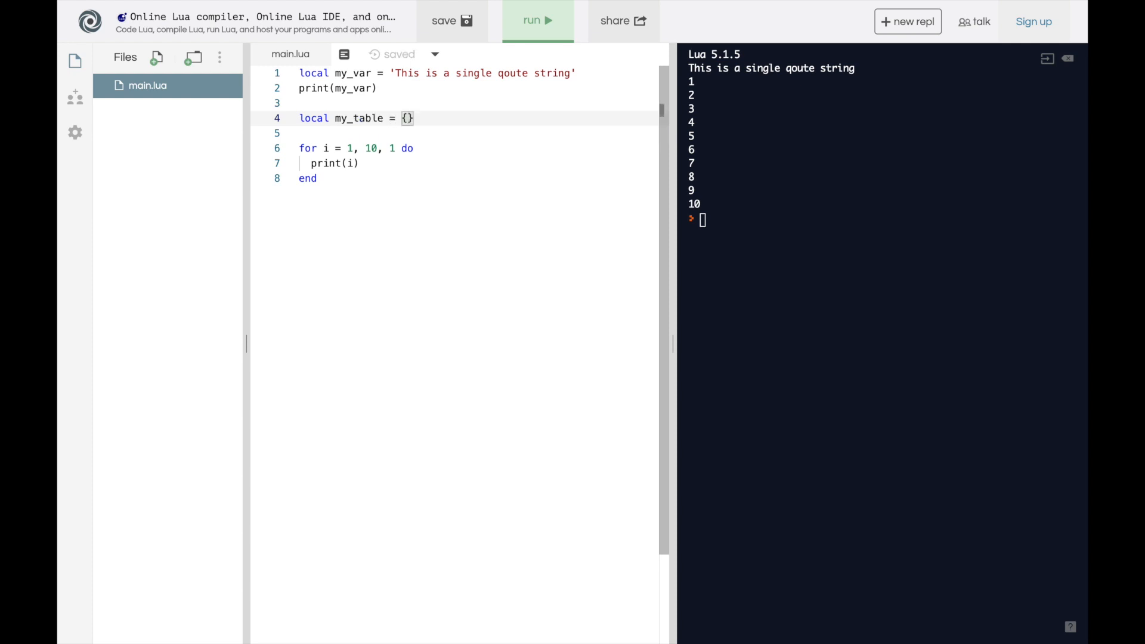
text(')
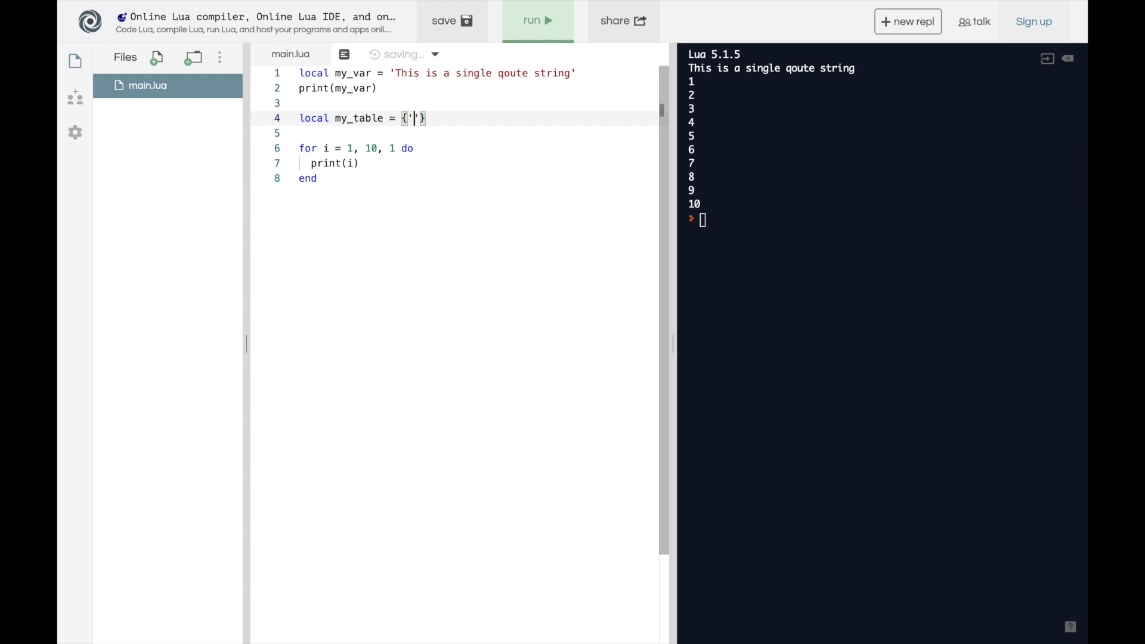
text(string 1)
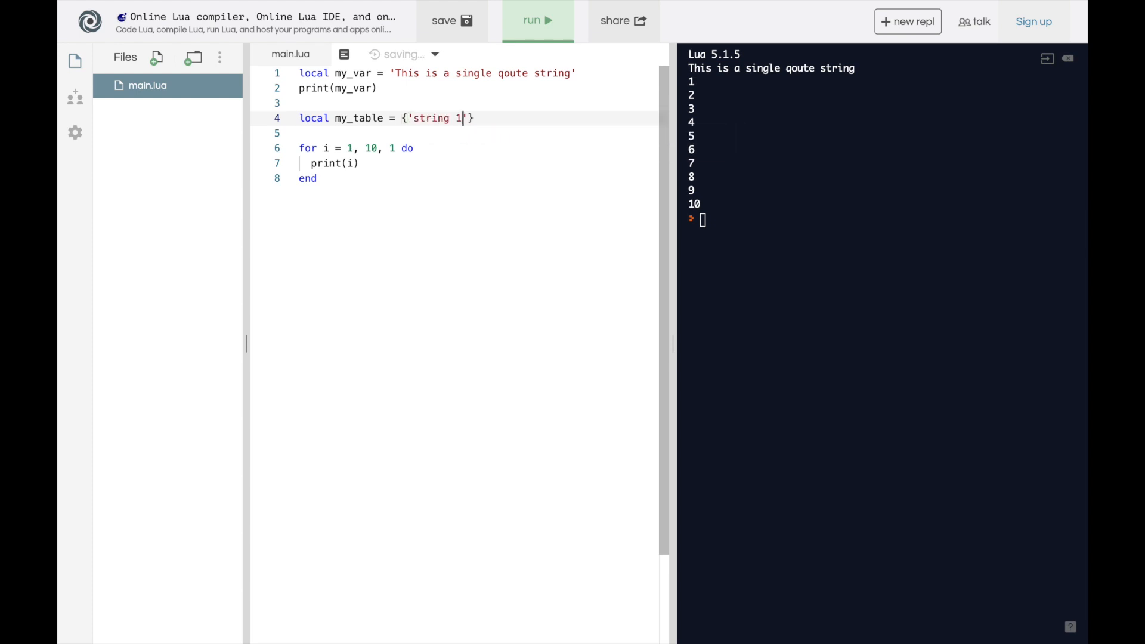
text(, 'string')
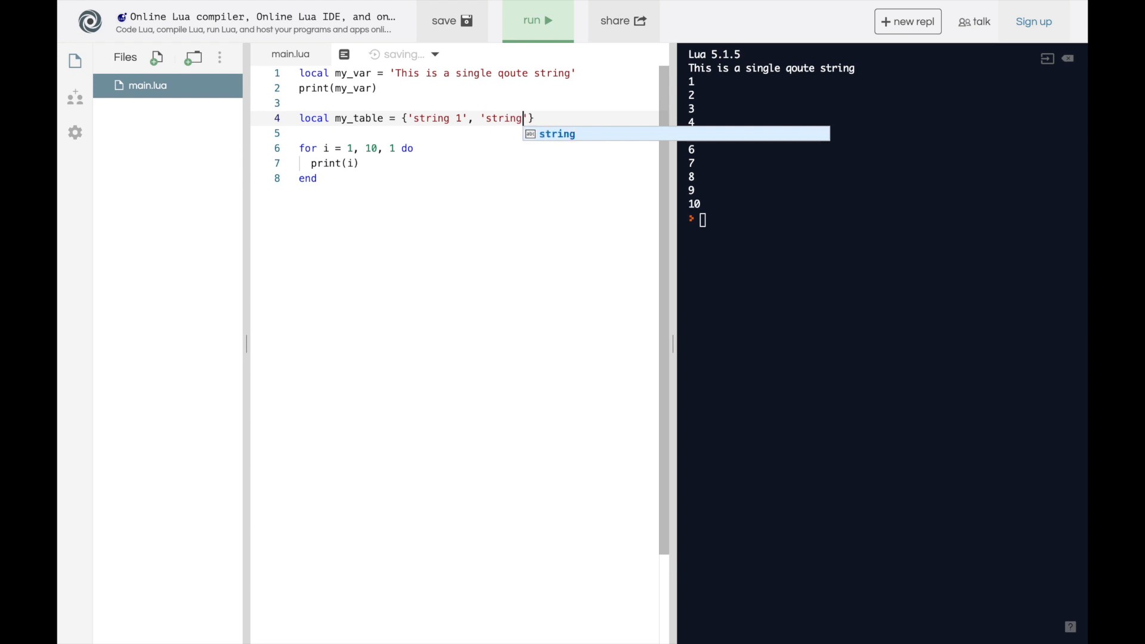
key(backspace)
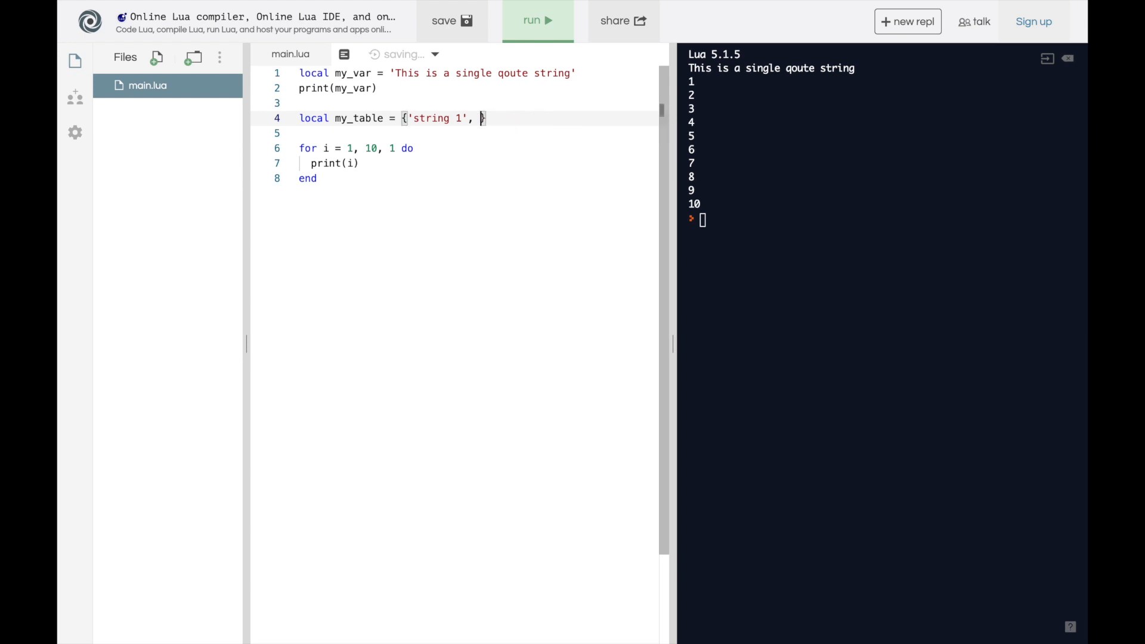
text(1, 2,)
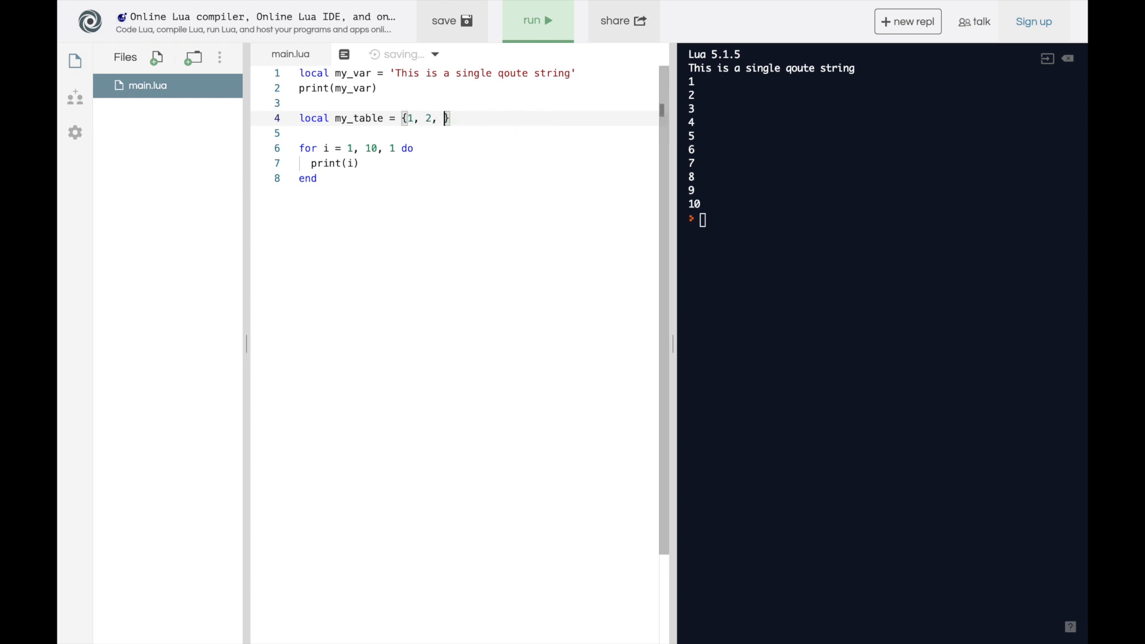
text(3, 4, 5)
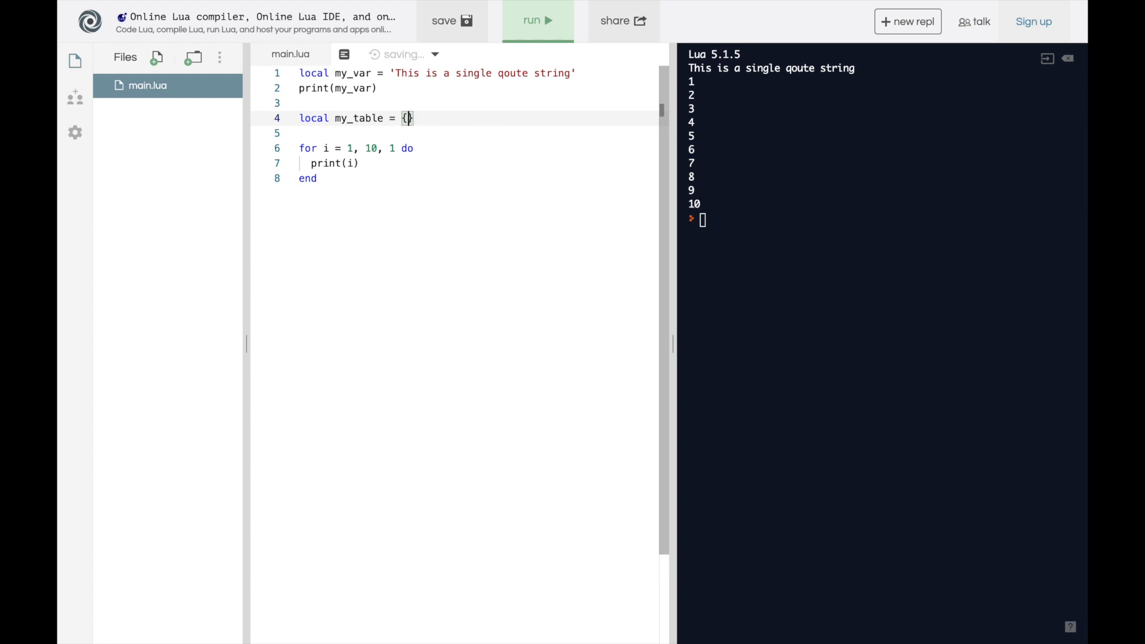
Fill my_table with 3, 1, 4, 1, 5, 9 and the string 'This is as easy as pi!'
text(3, 1, 4, 1)
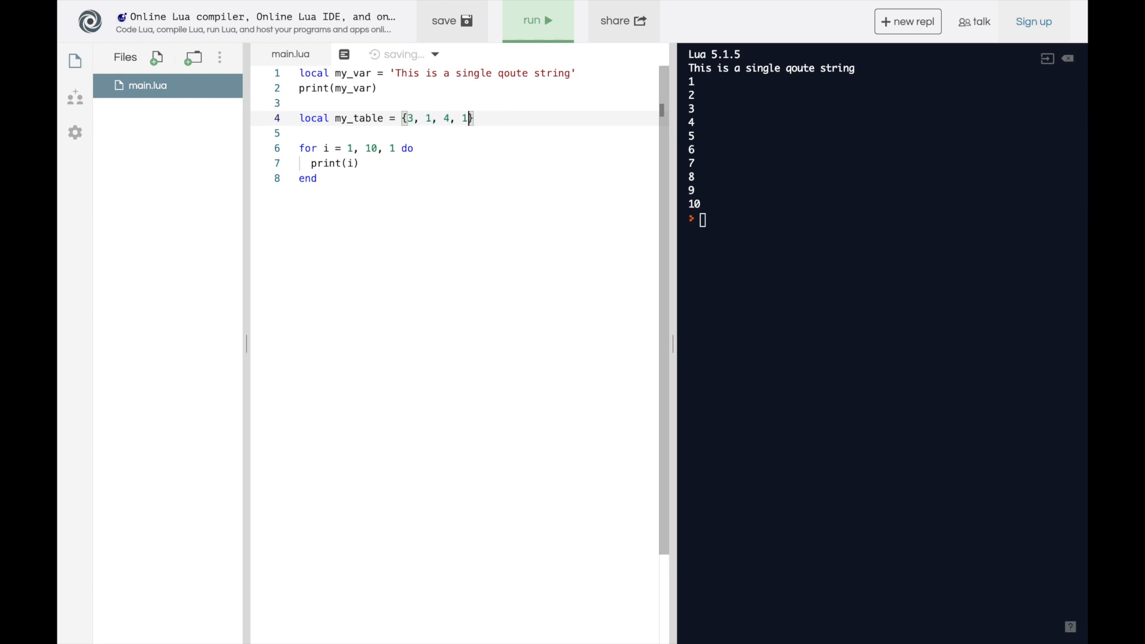
text(, 5, 9)
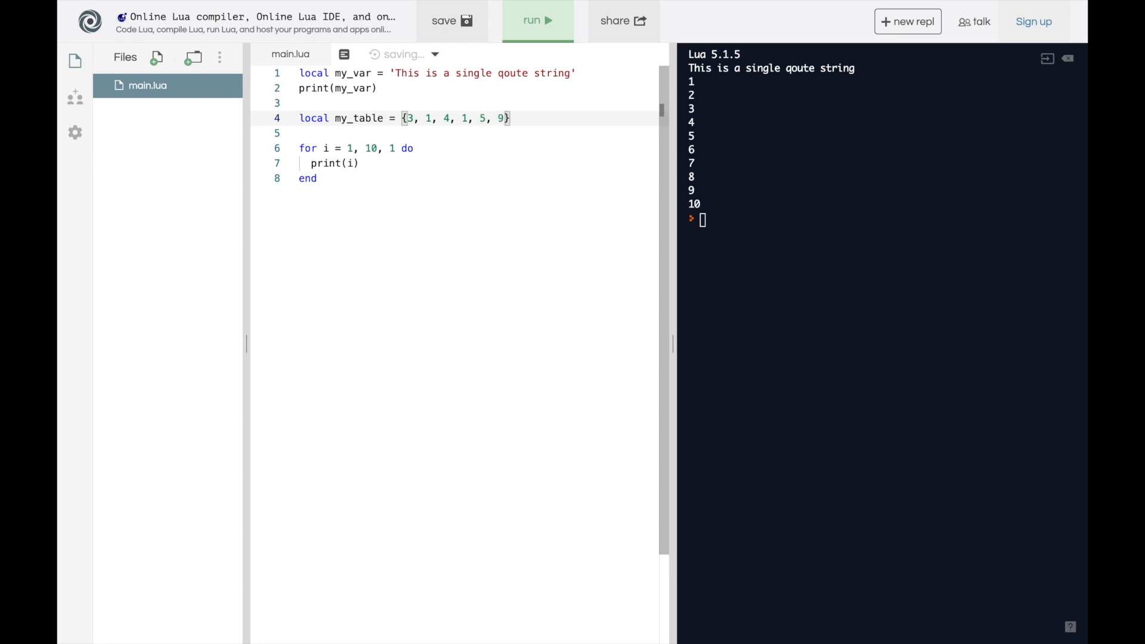
text(,)
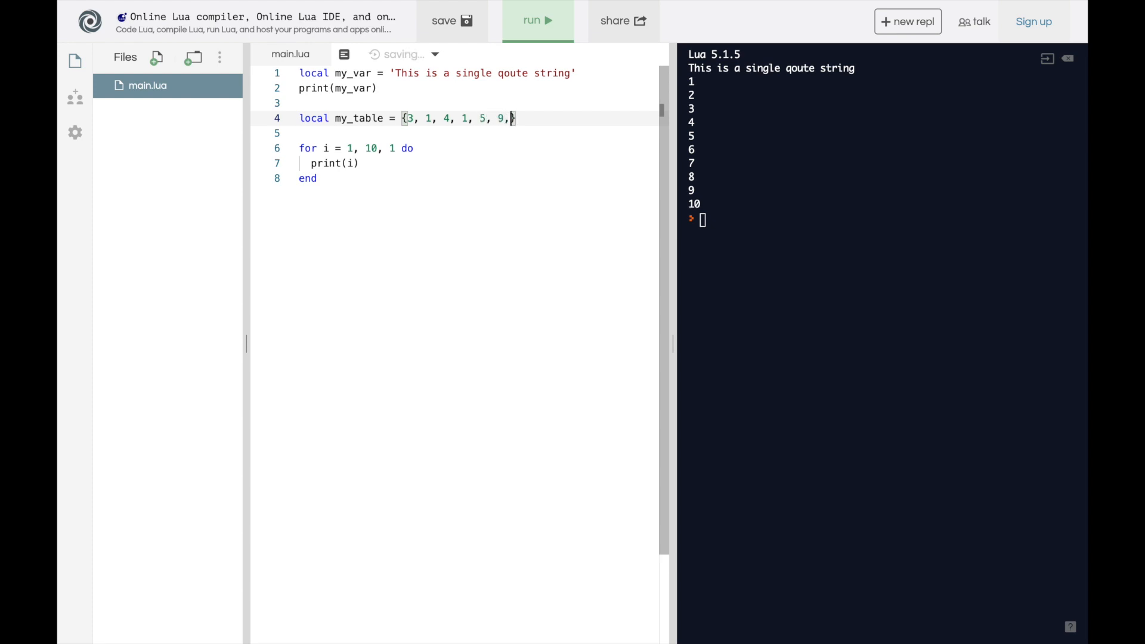
text('This is as easy as pi!)
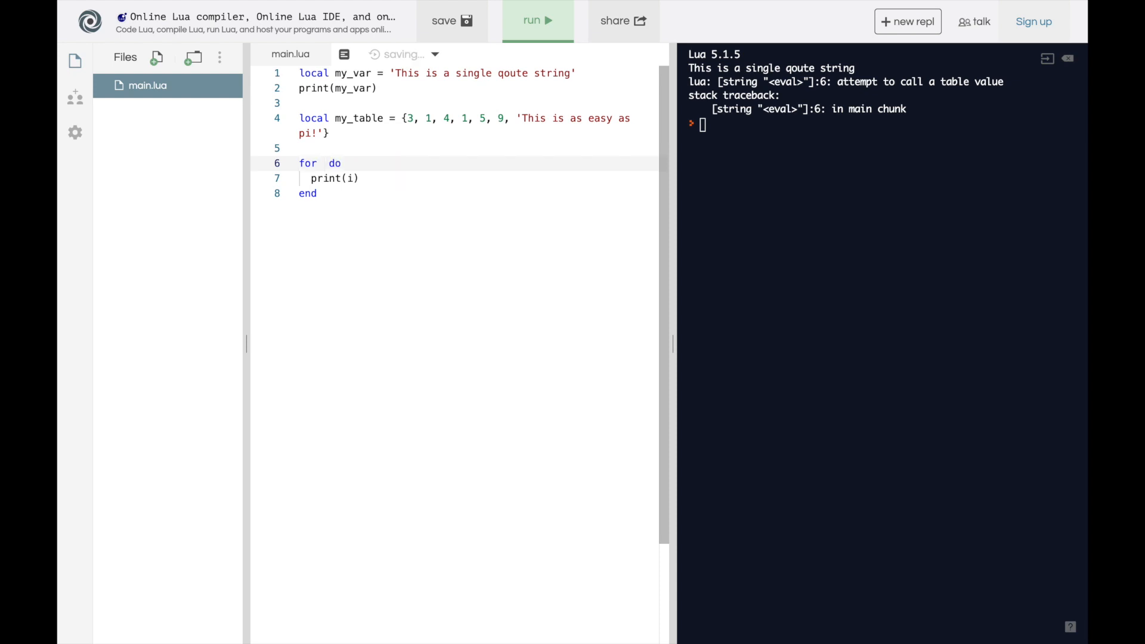
Loop with for key, value in pairs(my_table), print value, and run to list the entries
text(key, value in pairs(my_table)
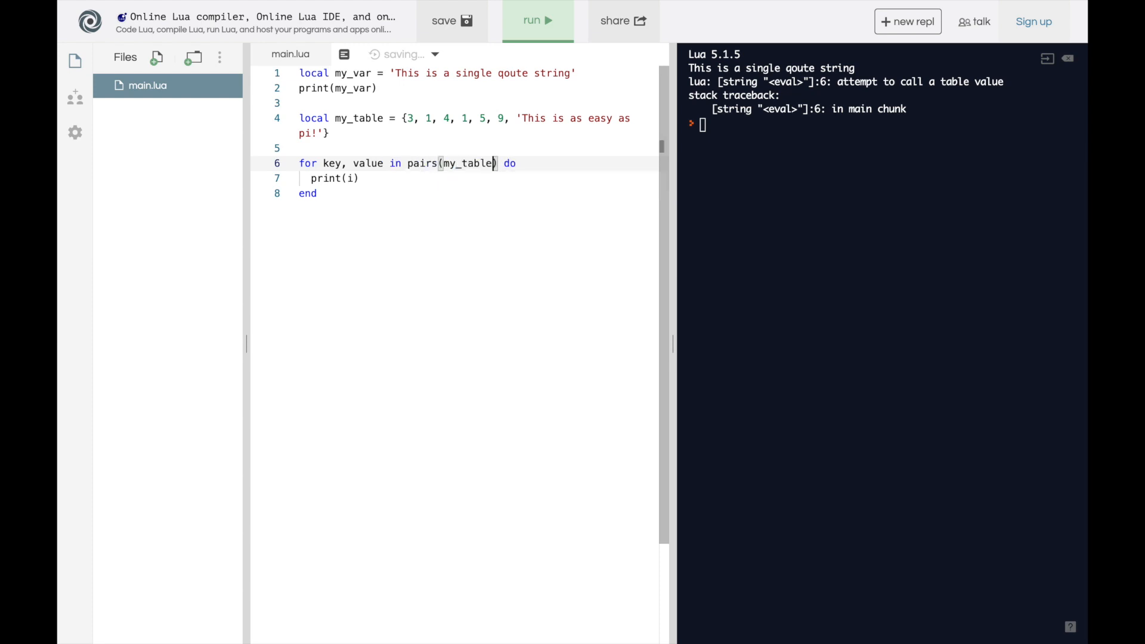
text(vl)
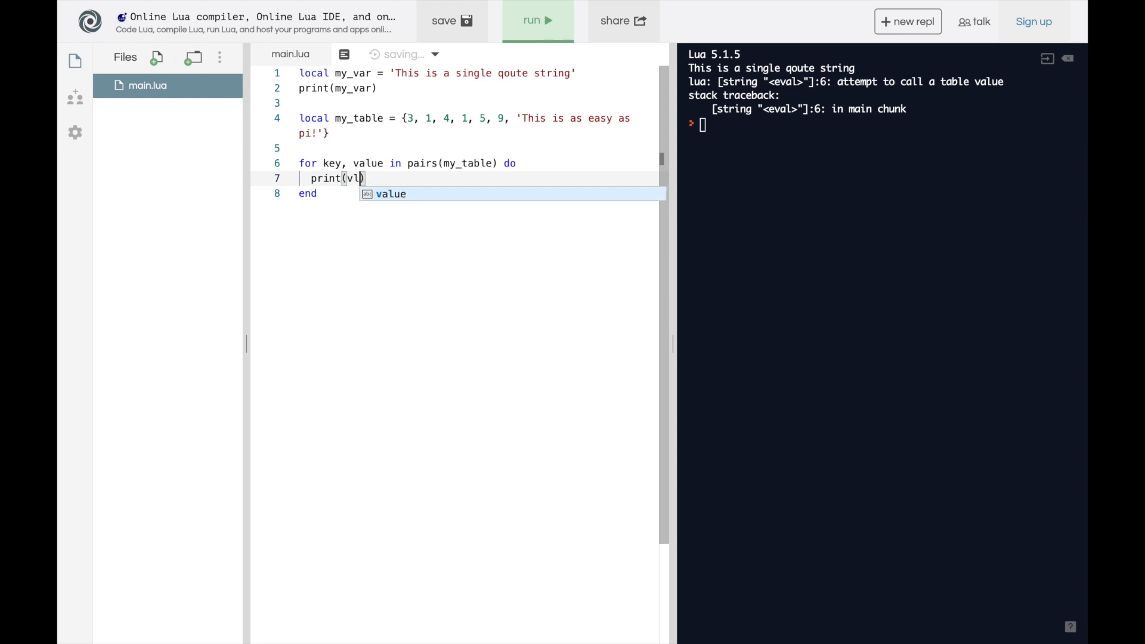
click(538, 20)
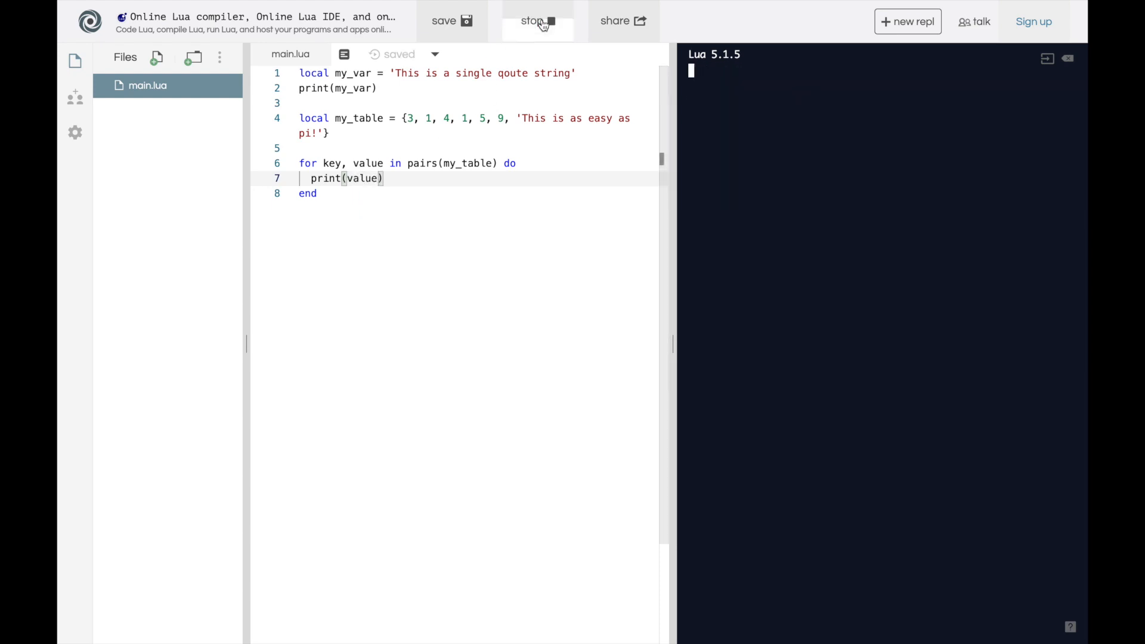
click(538, 21)
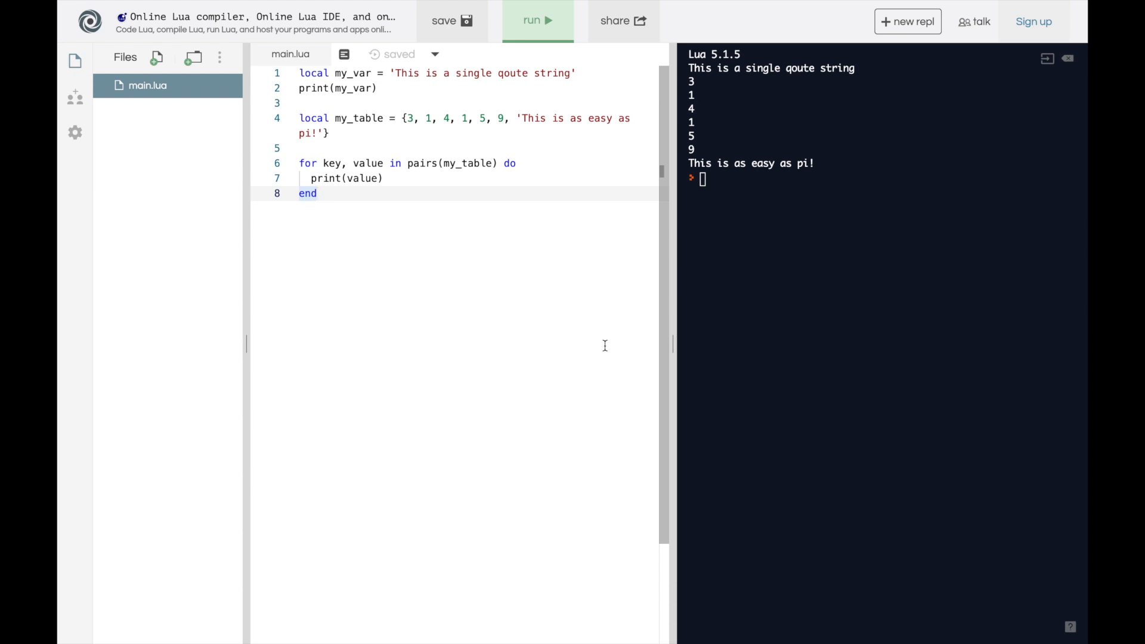
mouse_move(528, 288)
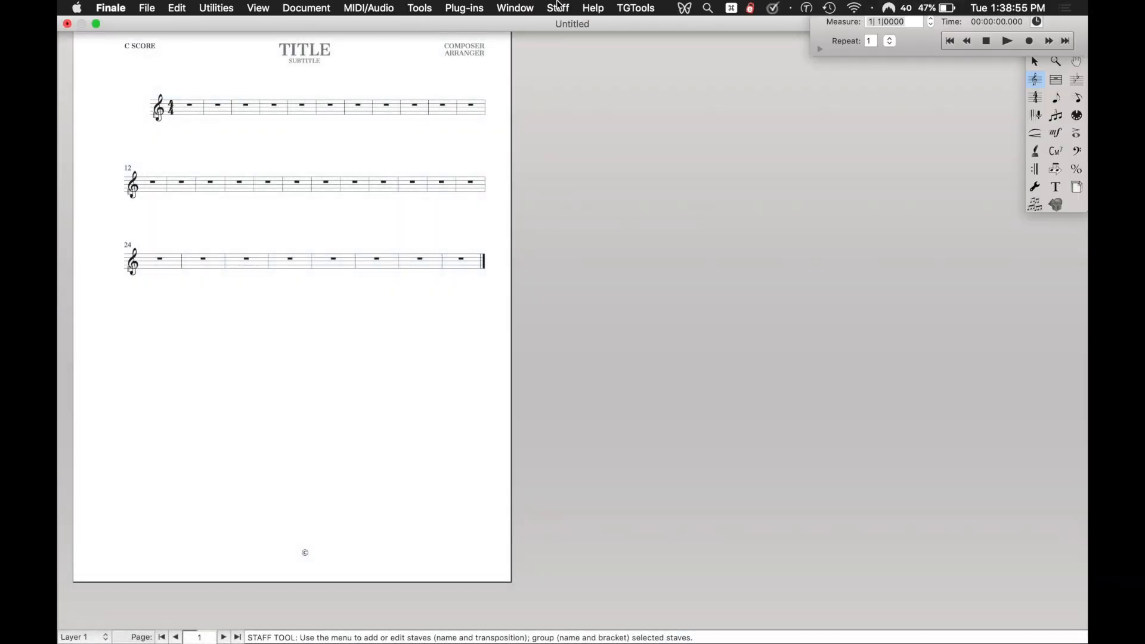
Start a JW Lua script whose plug-in definition is named 'My test plugin!'
click(464, 8)
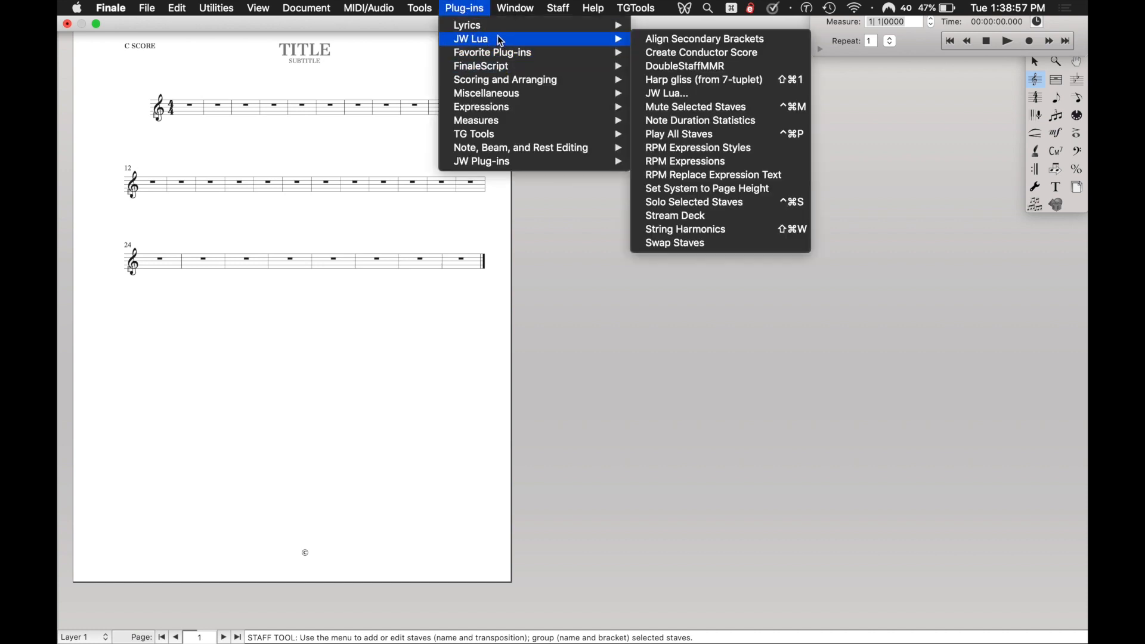
mouse_move(726, 93)
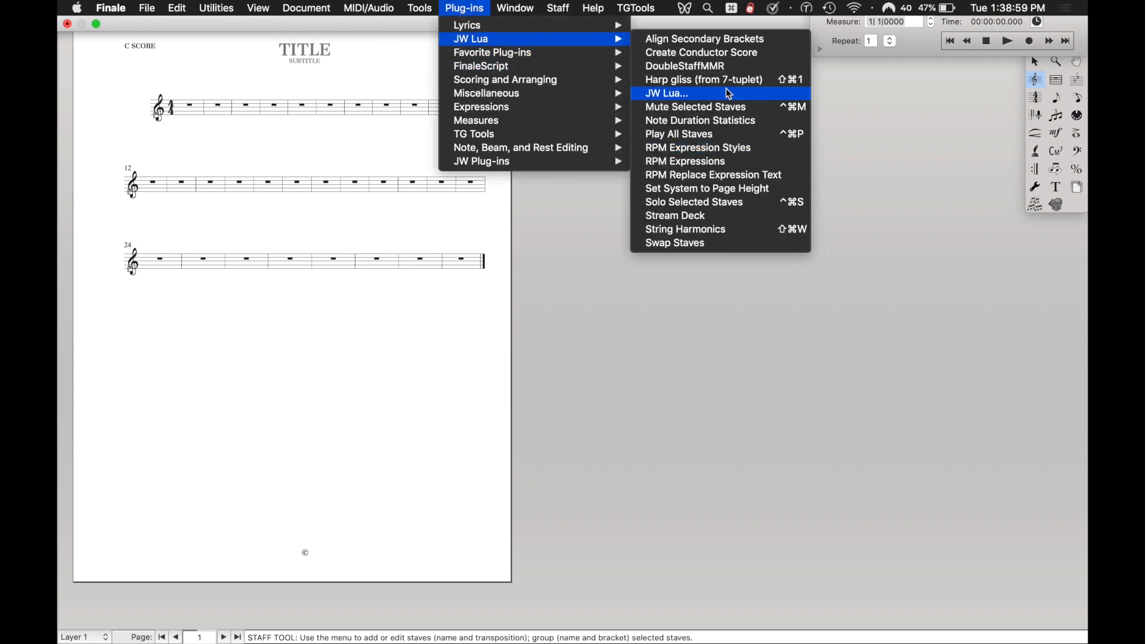
click(665, 93)
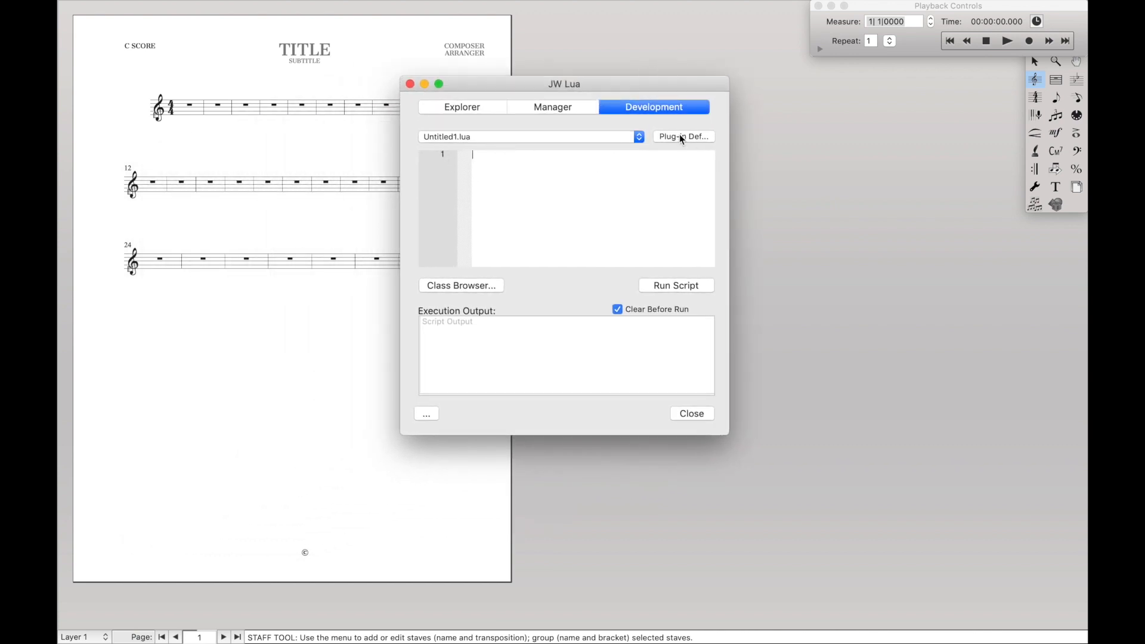
click(683, 136)
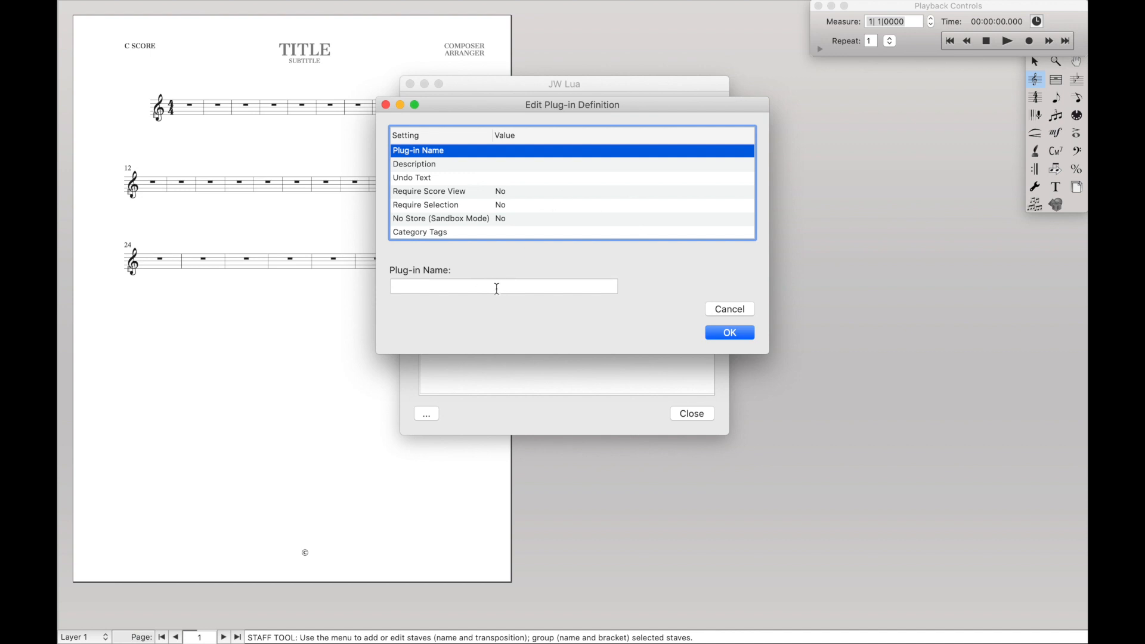
text(M)
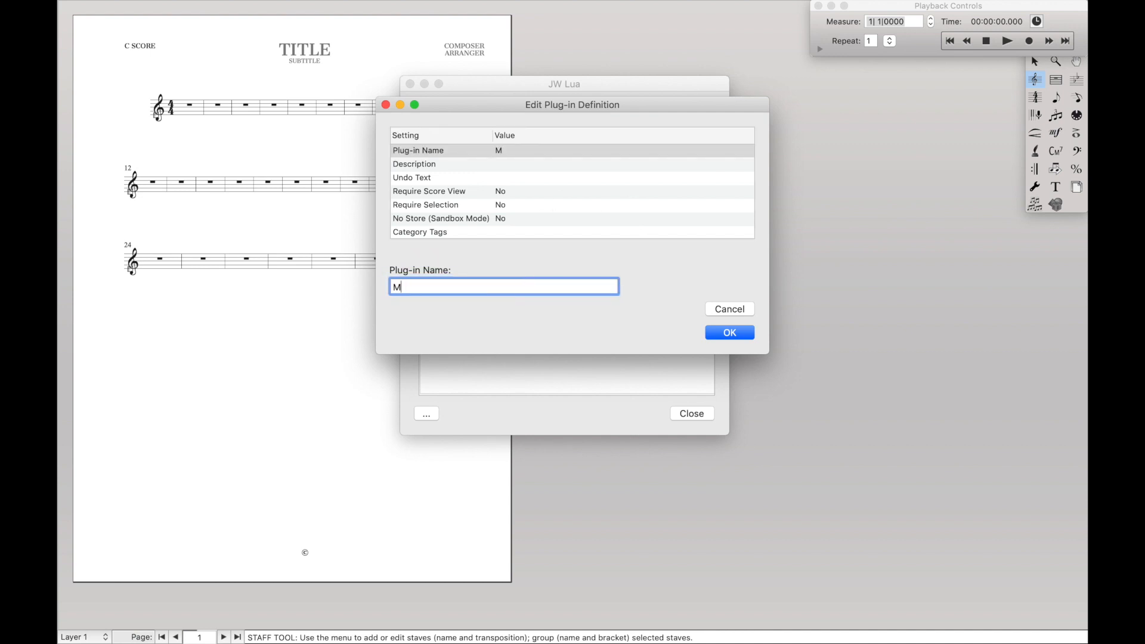
text(y test plugin!)
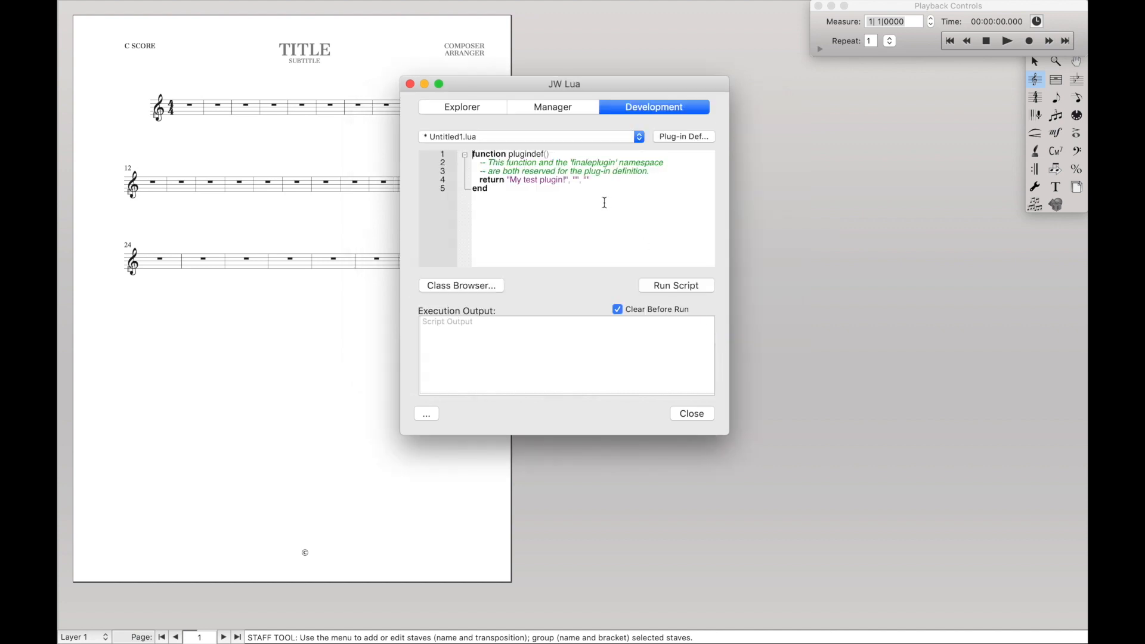
Run print("Hello, world!") below plugindef, then run again with the Replit table code added
key(enter)
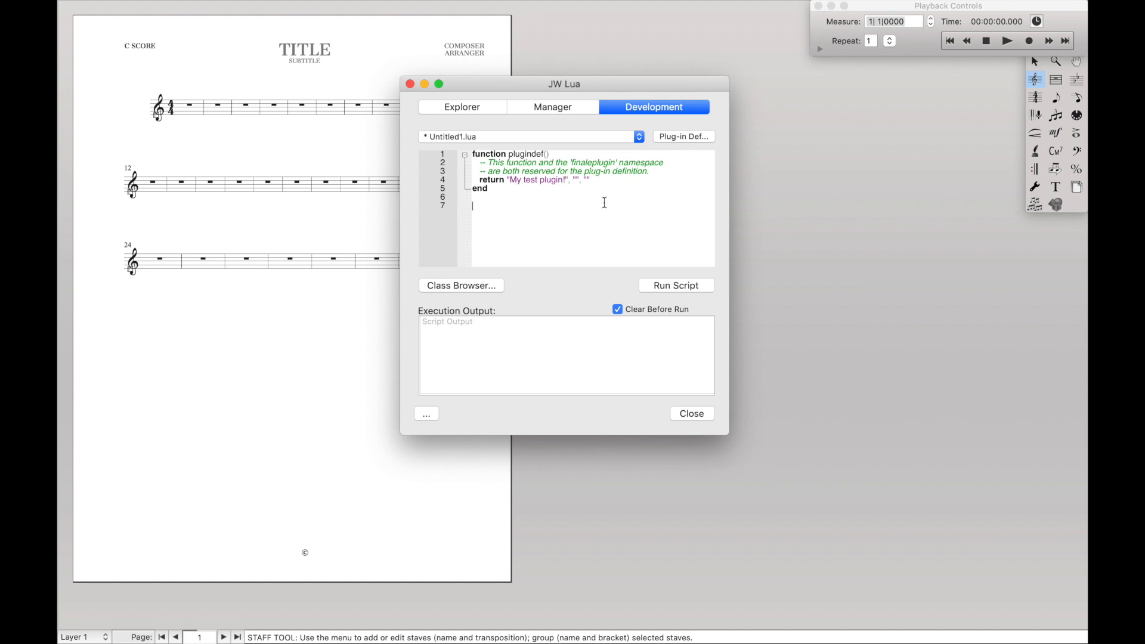
mouse_move(497, 209)
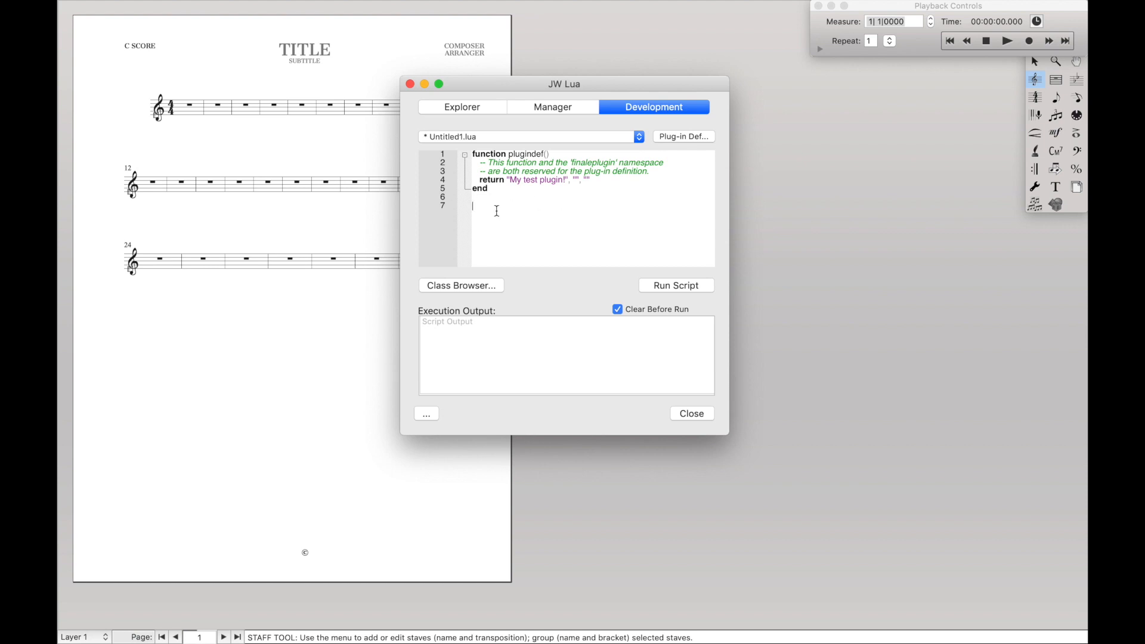
text(print("Hello, world!)
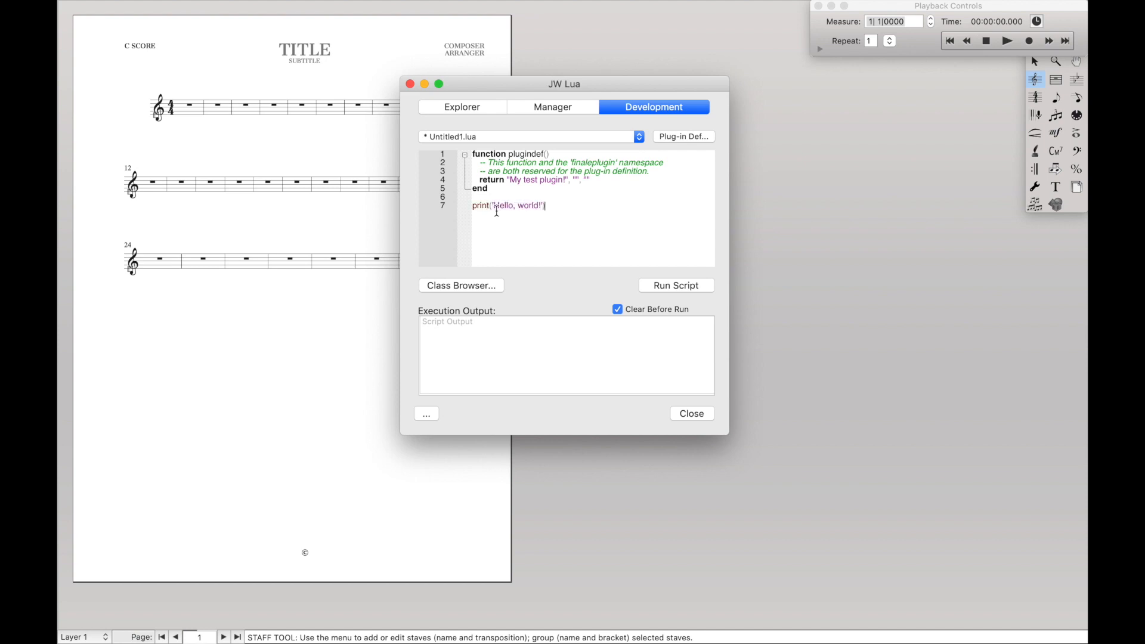
click(674, 285)
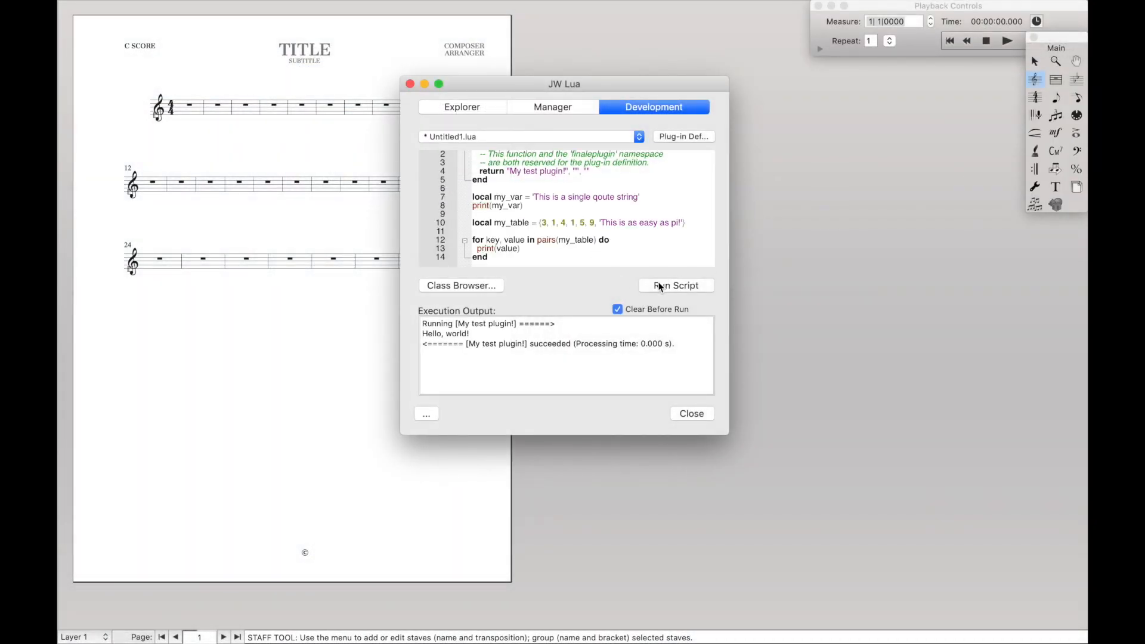
click(674, 285)
text(for)
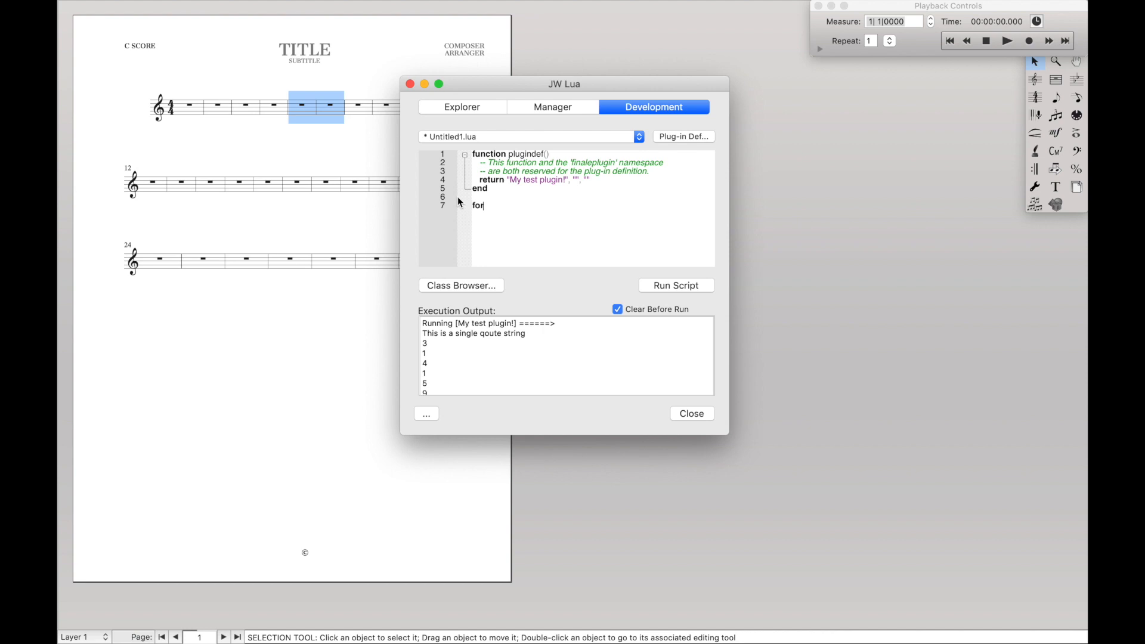
Complete the header for entry in eachentrysaved(finenv.Region()) do
text(entry in)
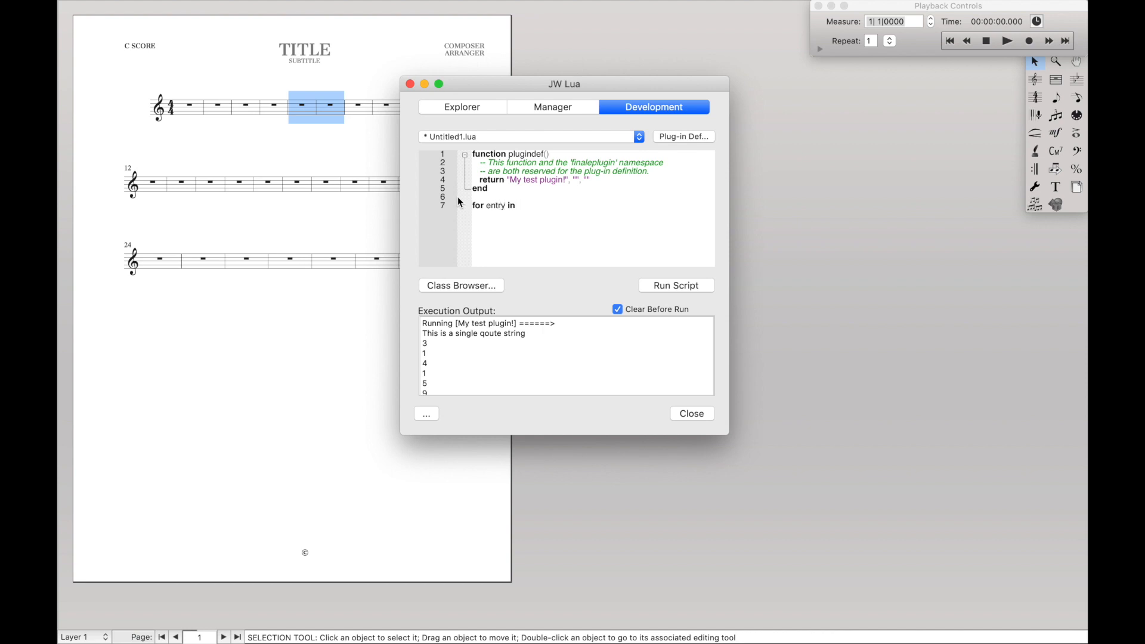
text(eachentrysaved()
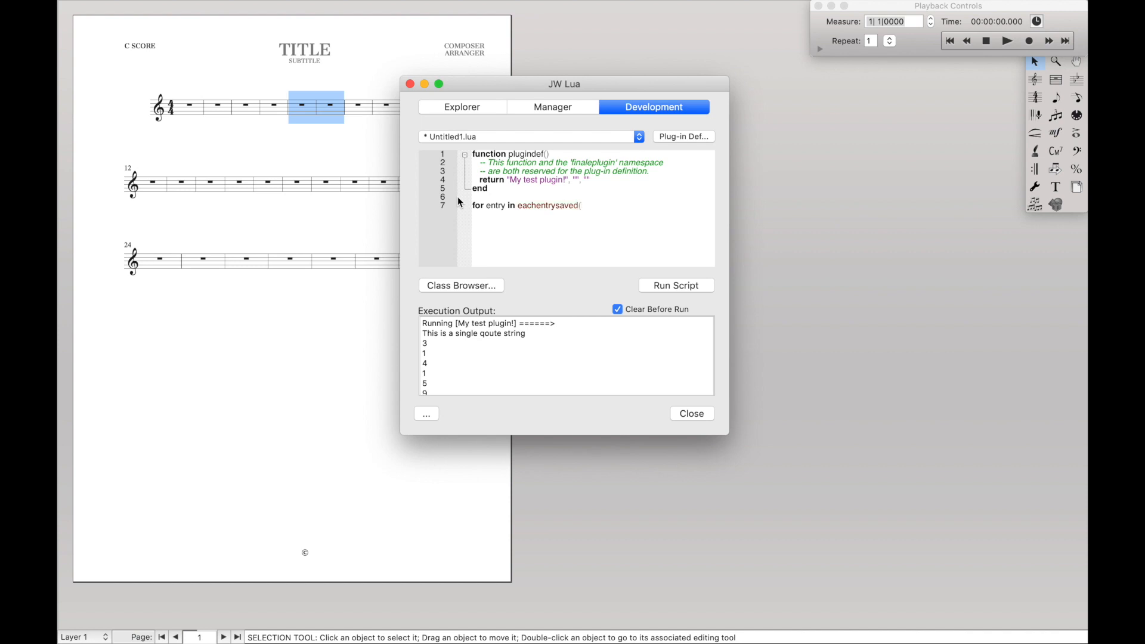
text(finenv.R)
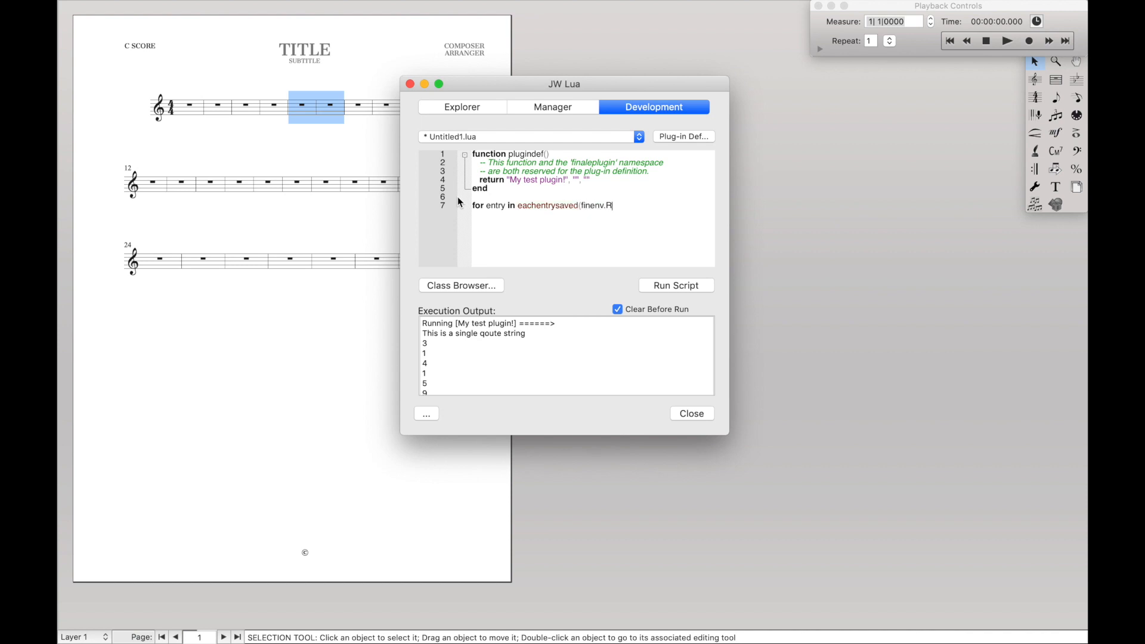
text(egion()) do)
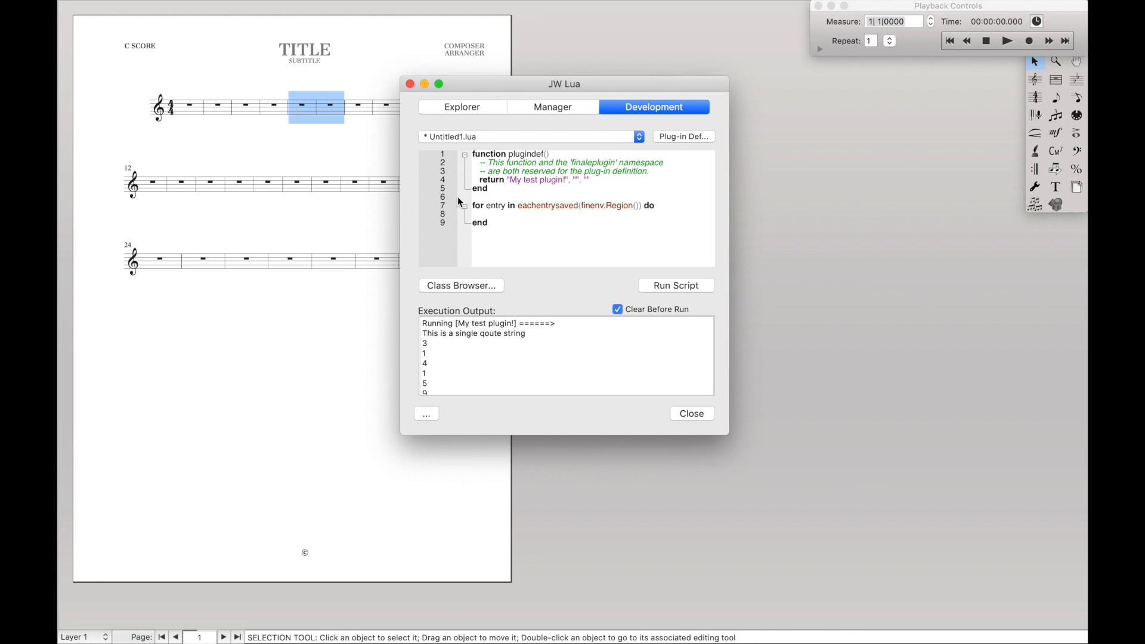
Add print('This is a note!') in the loop and run it on the selected measure
text(print)
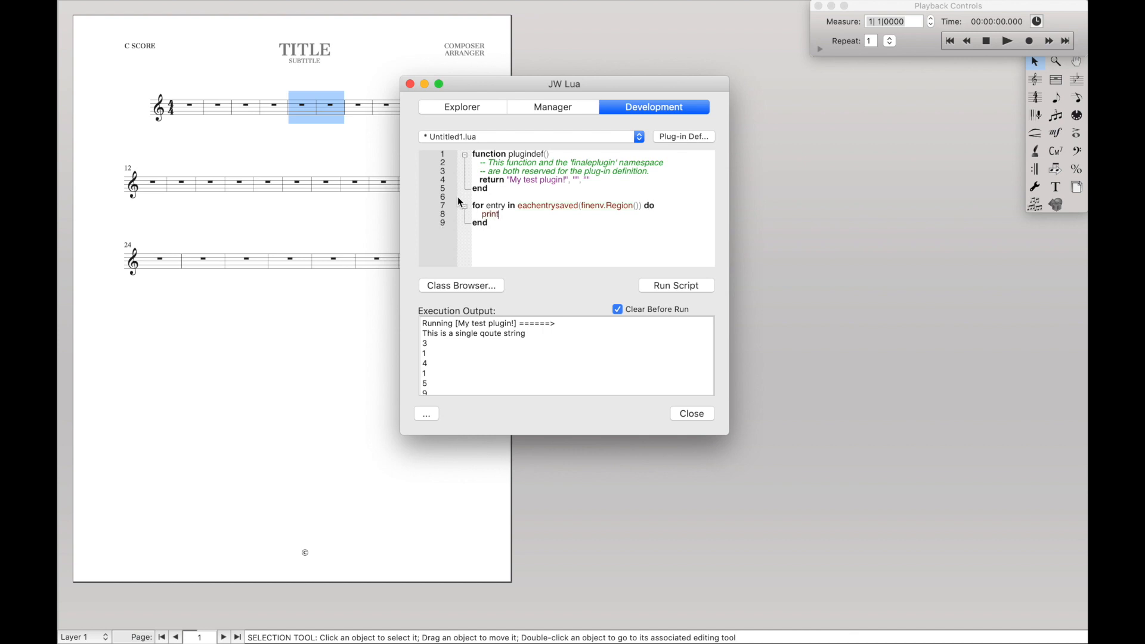
text(1)
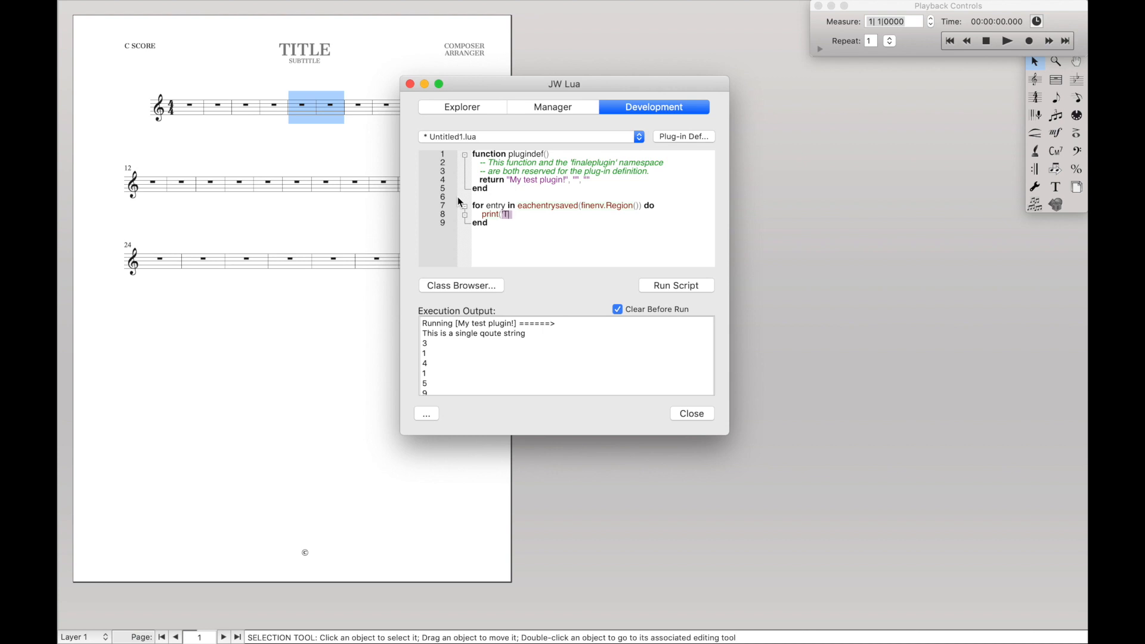
text(This is a note)
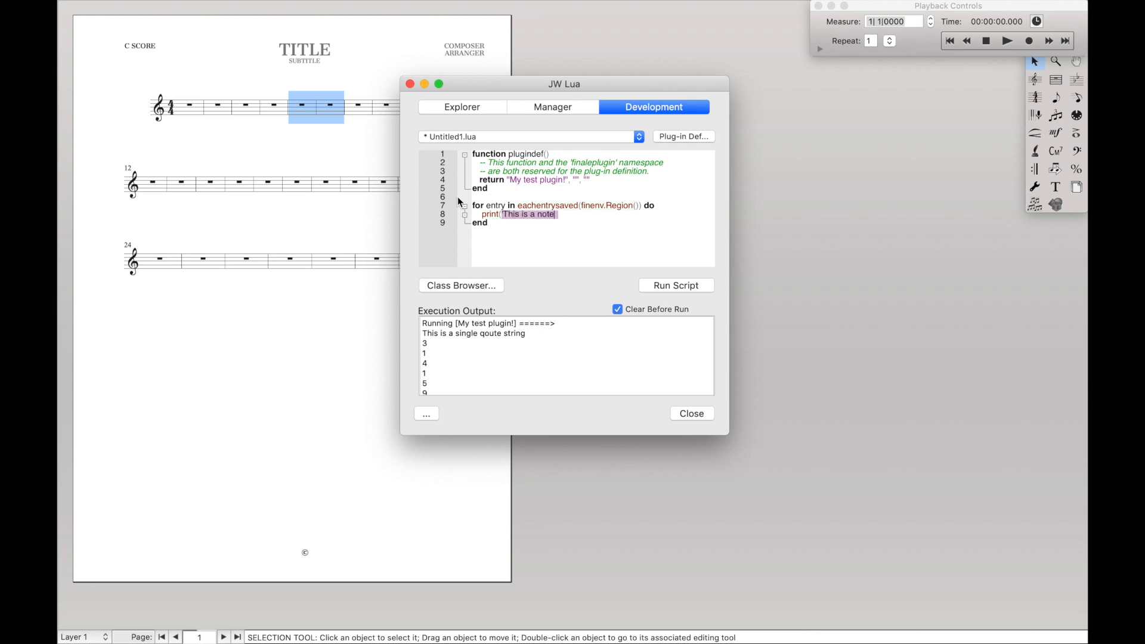
click(674, 285)
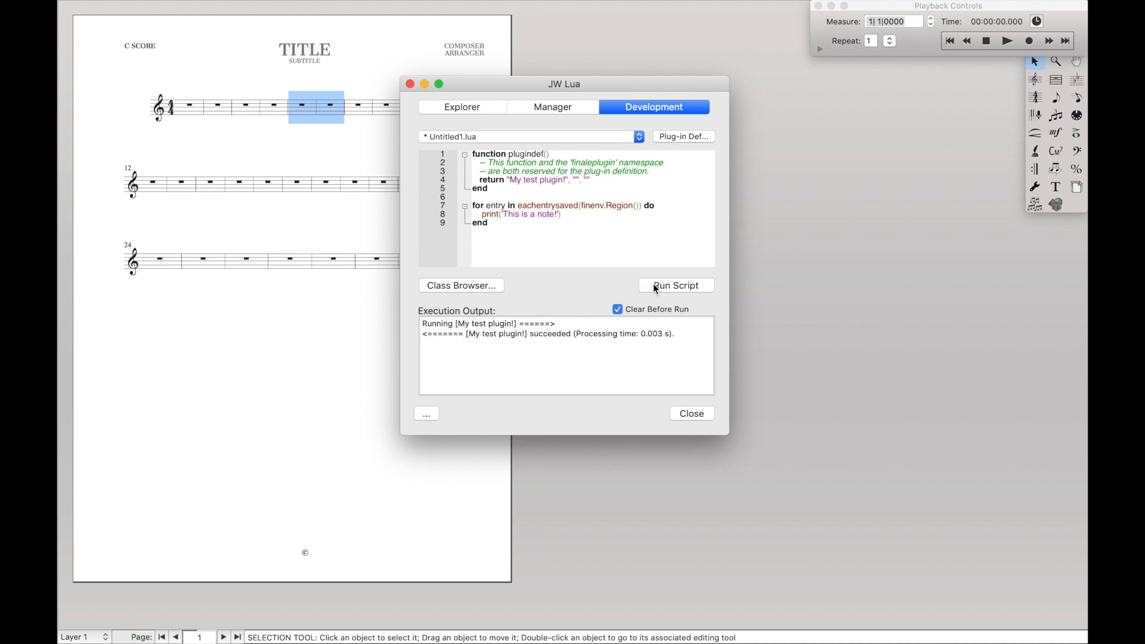
Run the loop over the note-filled measure so 'This is a note!' prints per entry
click(674, 285)
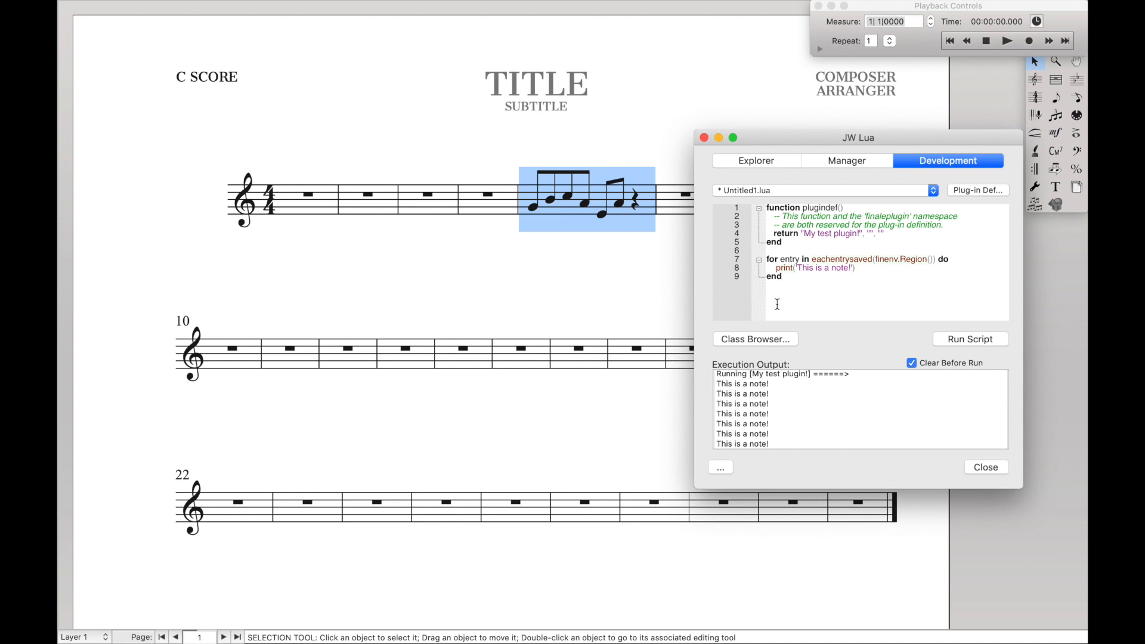
mouse_move(867, 272)
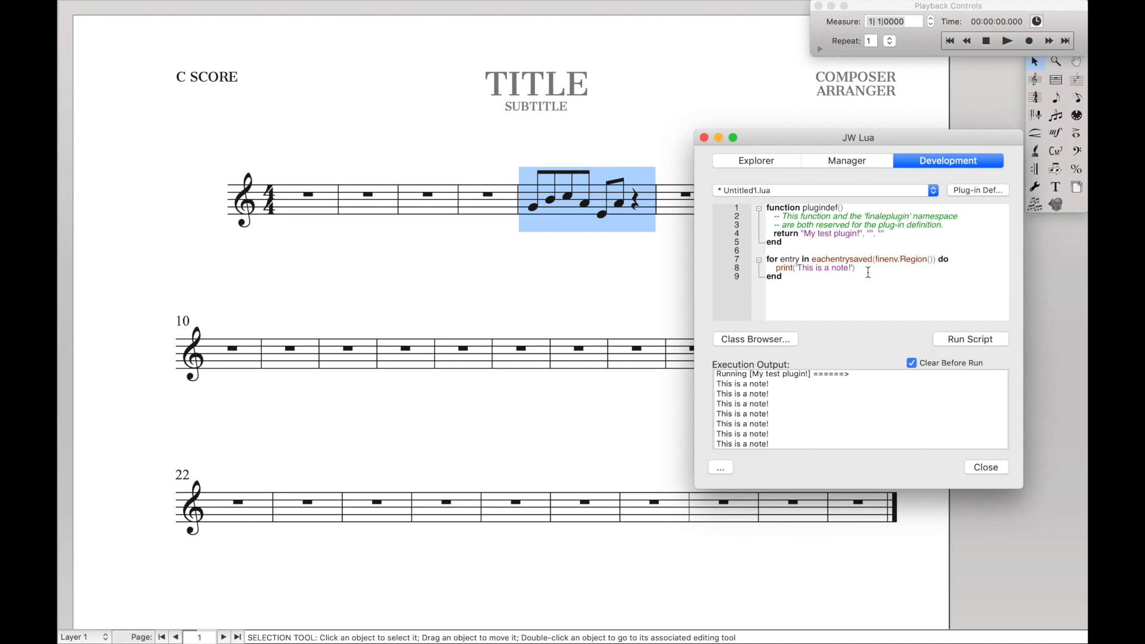
double_click(902, 259)
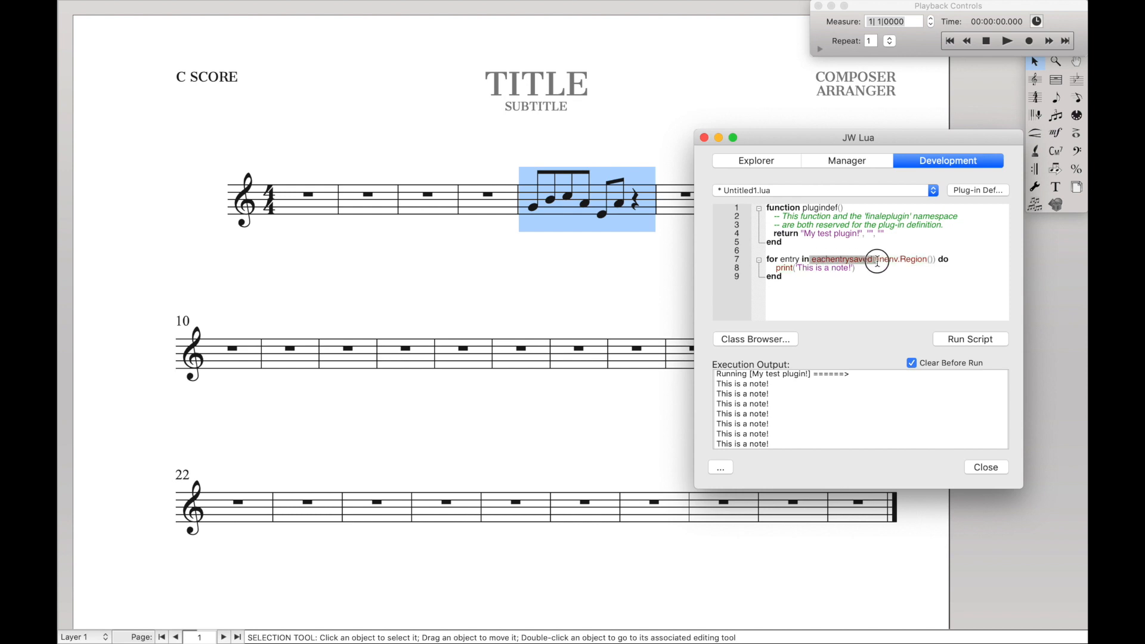
mouse_move(879, 350)
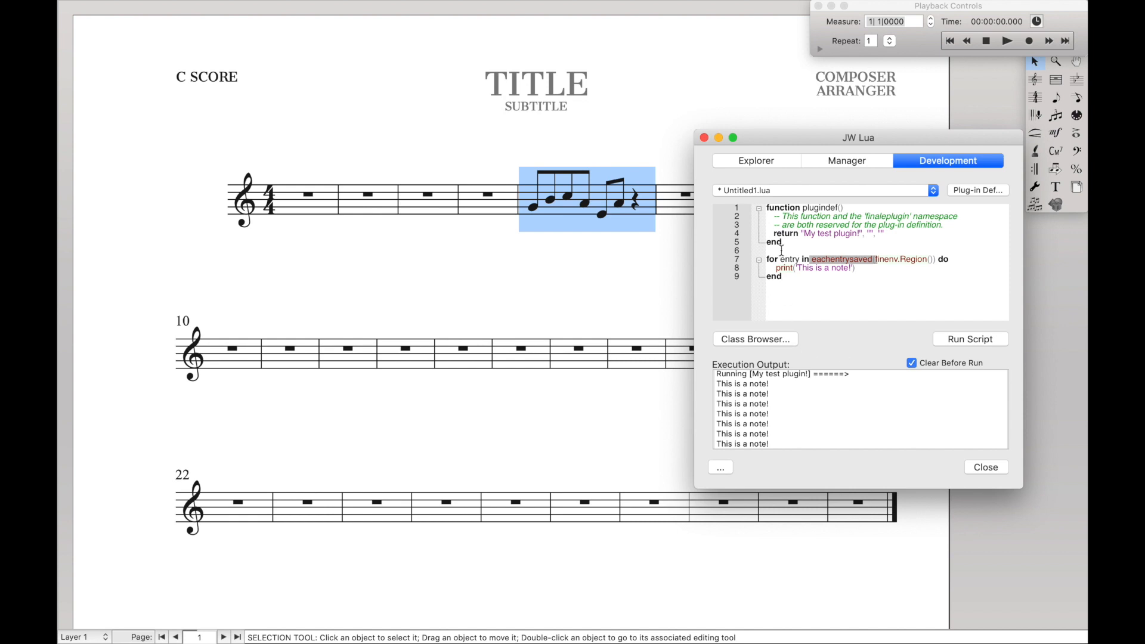
click(788, 259)
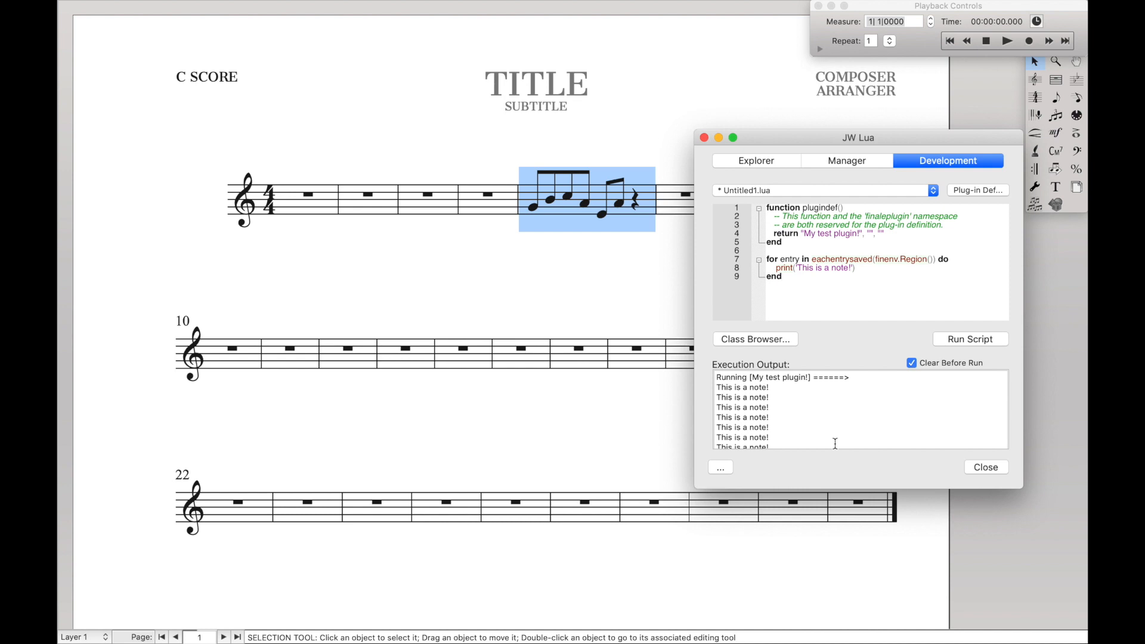
mouse_move(577, 216)
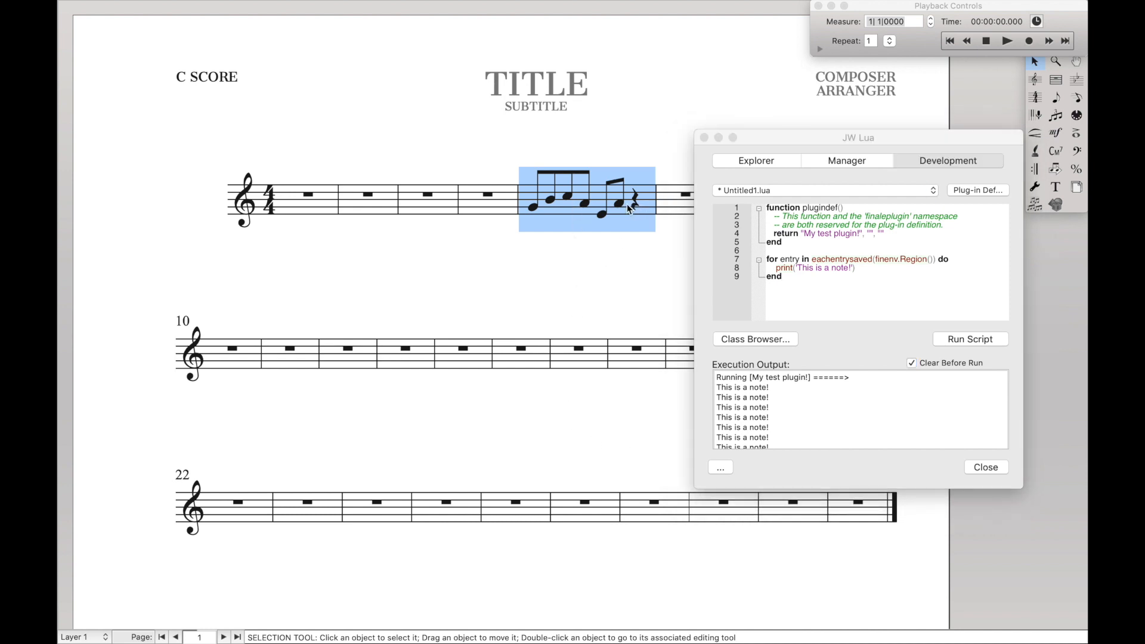
Select the half-note measures and run the script over them
click(1056, 97)
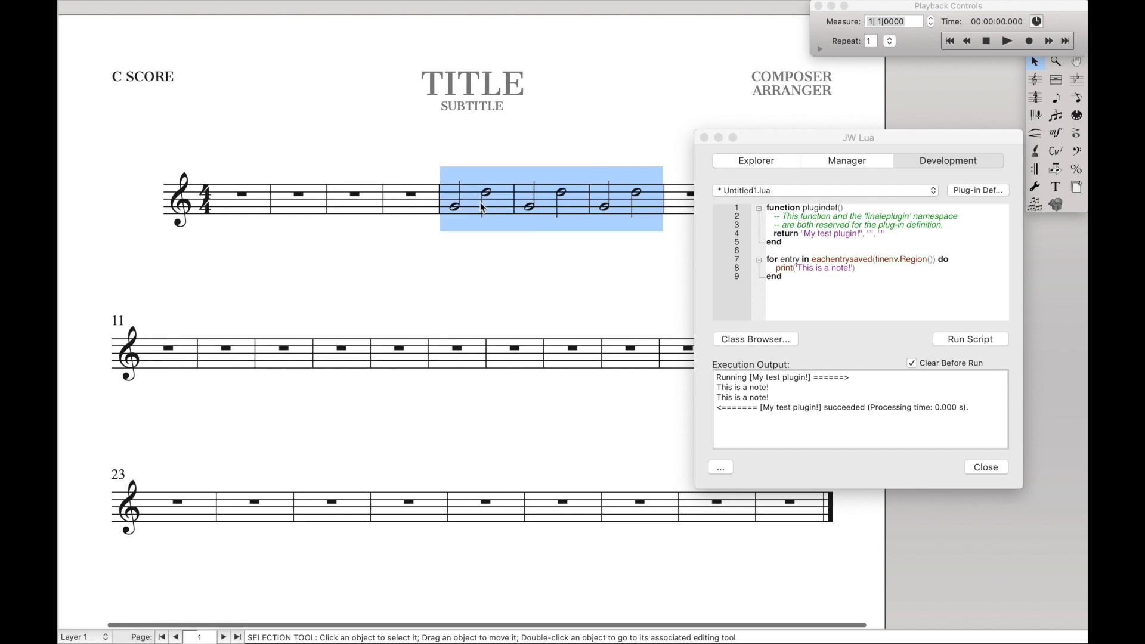
mouse_move(959, 345)
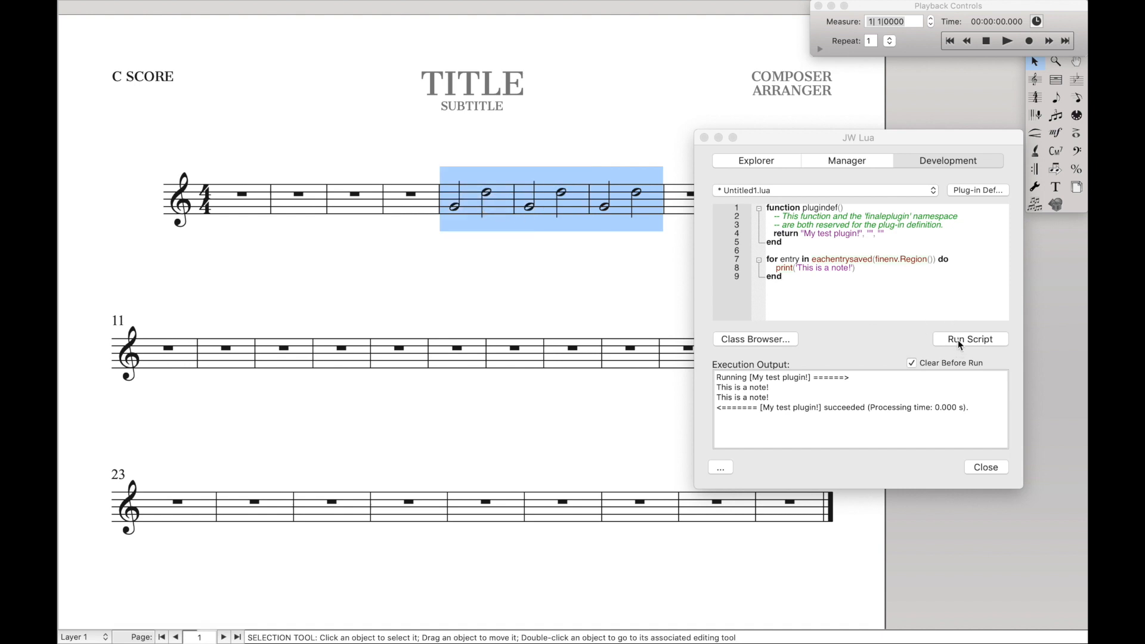
click(970, 339)
text(local highest)
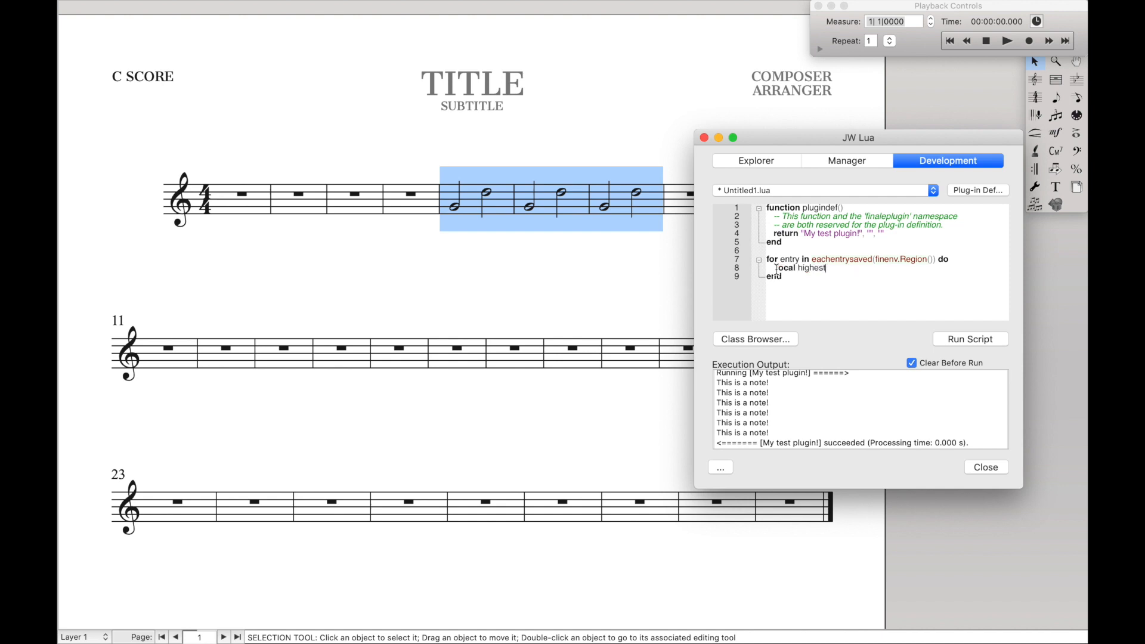
Set local highestnote = entry:CalcHighestNote(nil) and local notehead = finale.FCNoteheadMod() in the loop
text(note =)
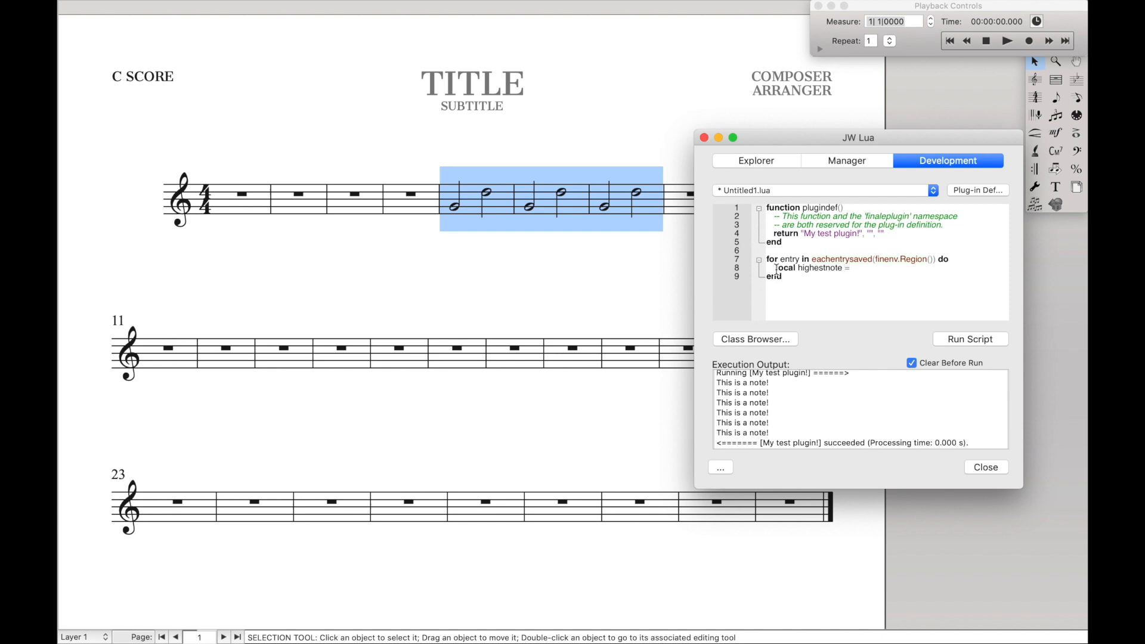
text(entry:)
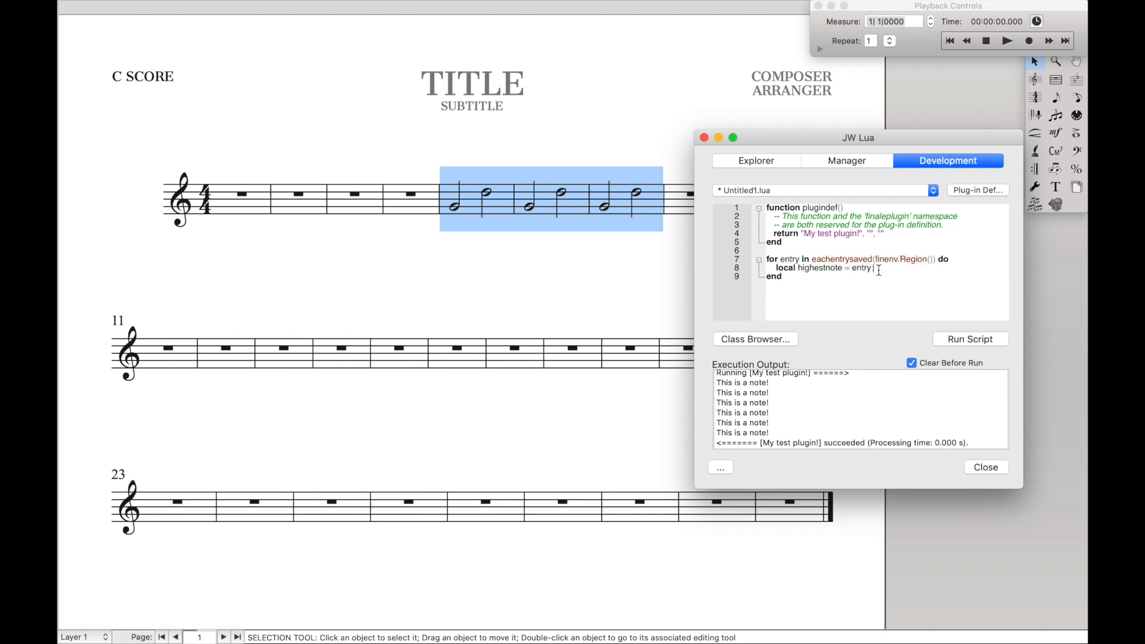
text(CalcHighestNote(nil)
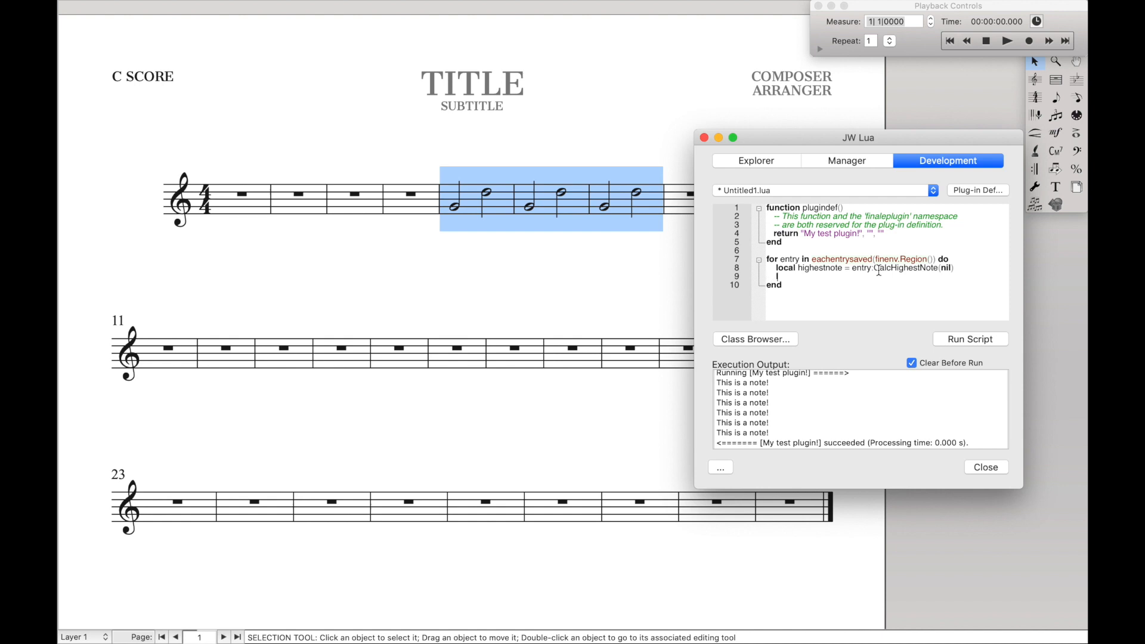
text(local notehead = finale.F)
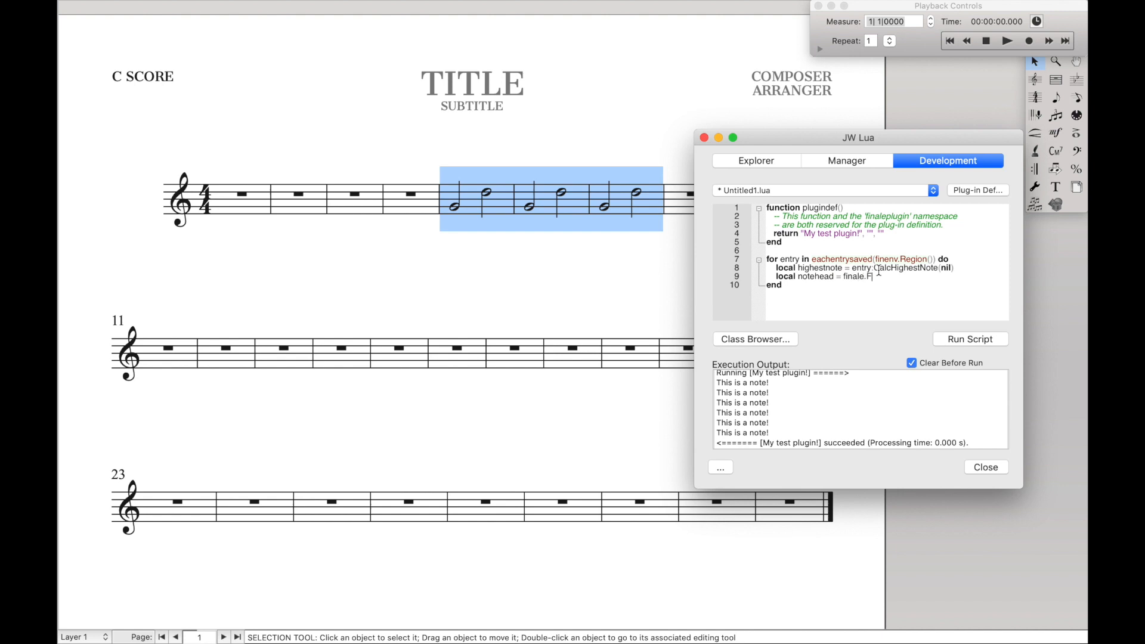
text(CNoteheadMod()
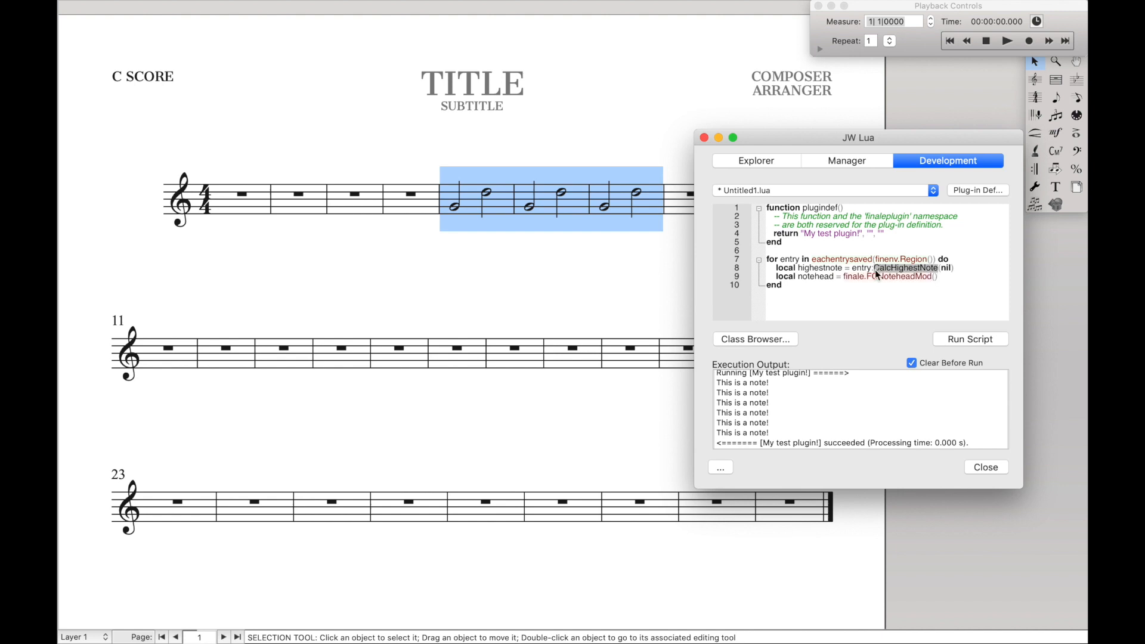
drag(851, 267, 953, 267)
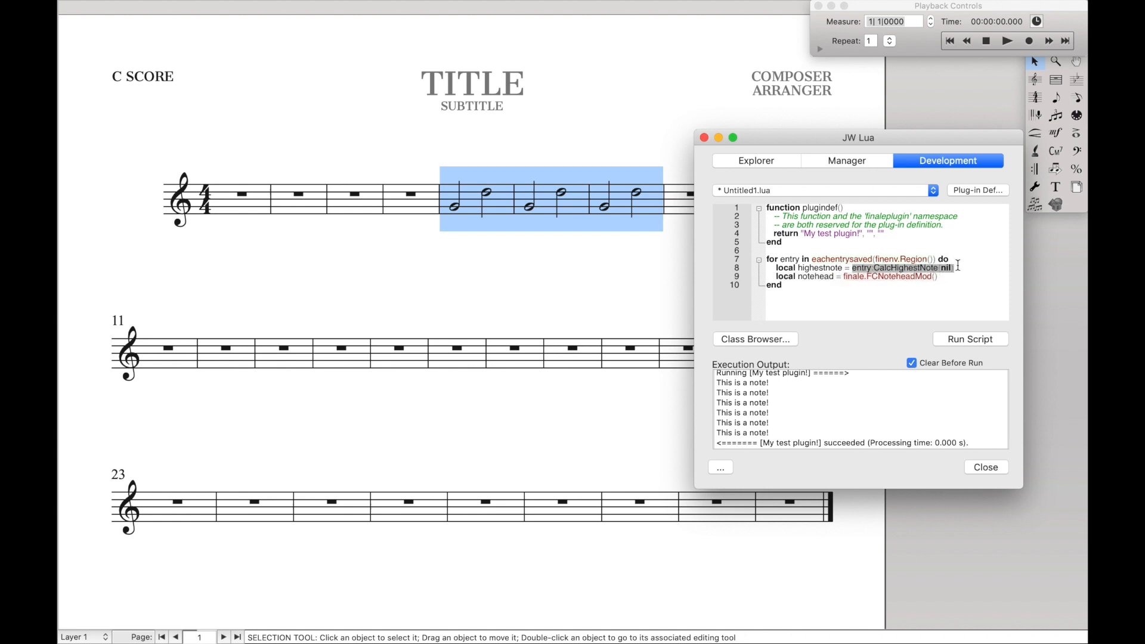
mouse_move(564, 205)
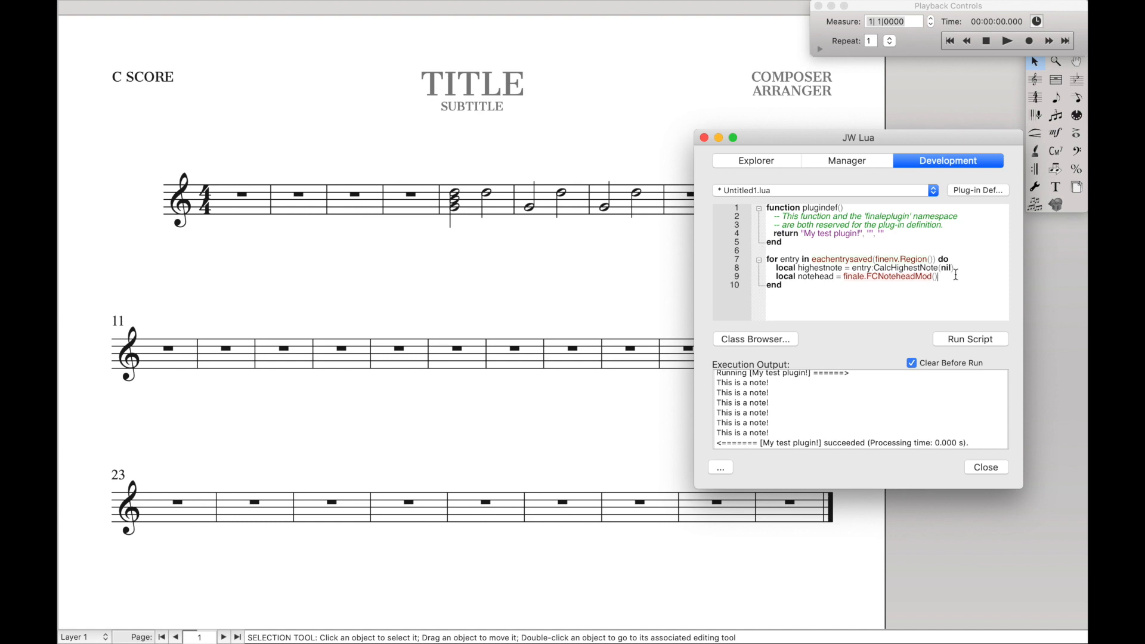
Call notehead:EraseAt(lowestnote) and notehead:EraseAt(highestnote) inside the loop
double_click(814, 277)
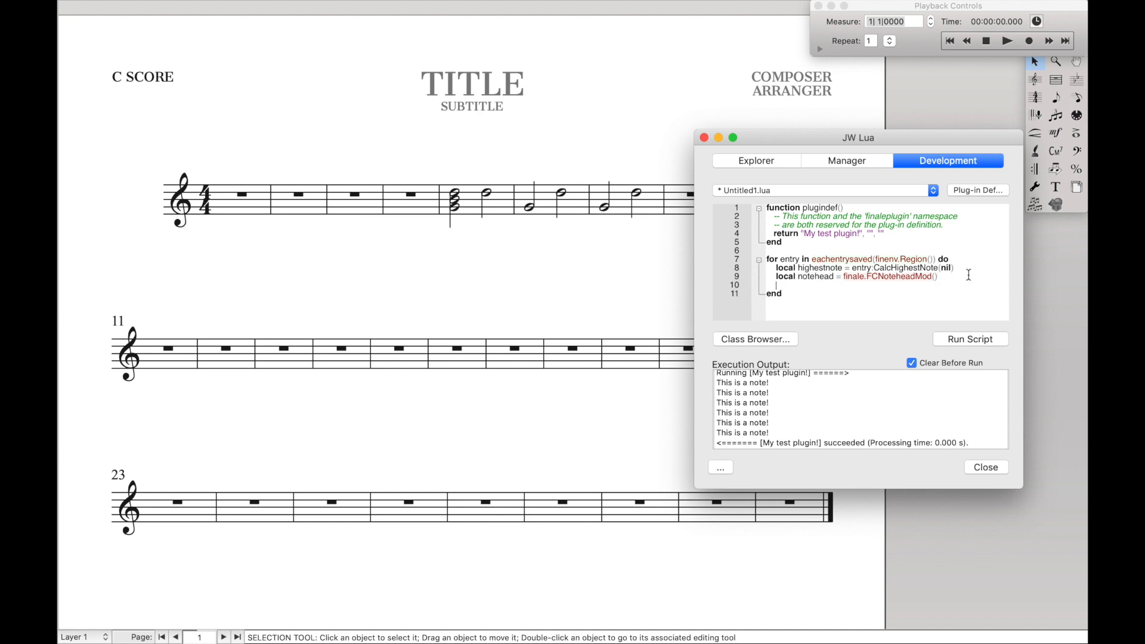
text(notehead)
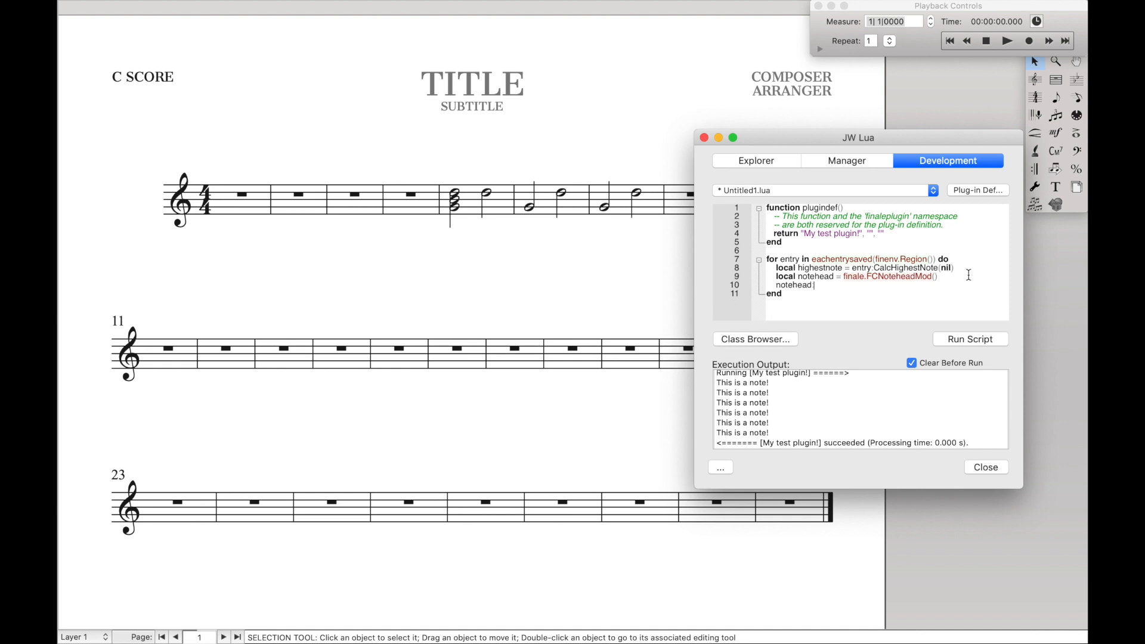
text(EraseAt)
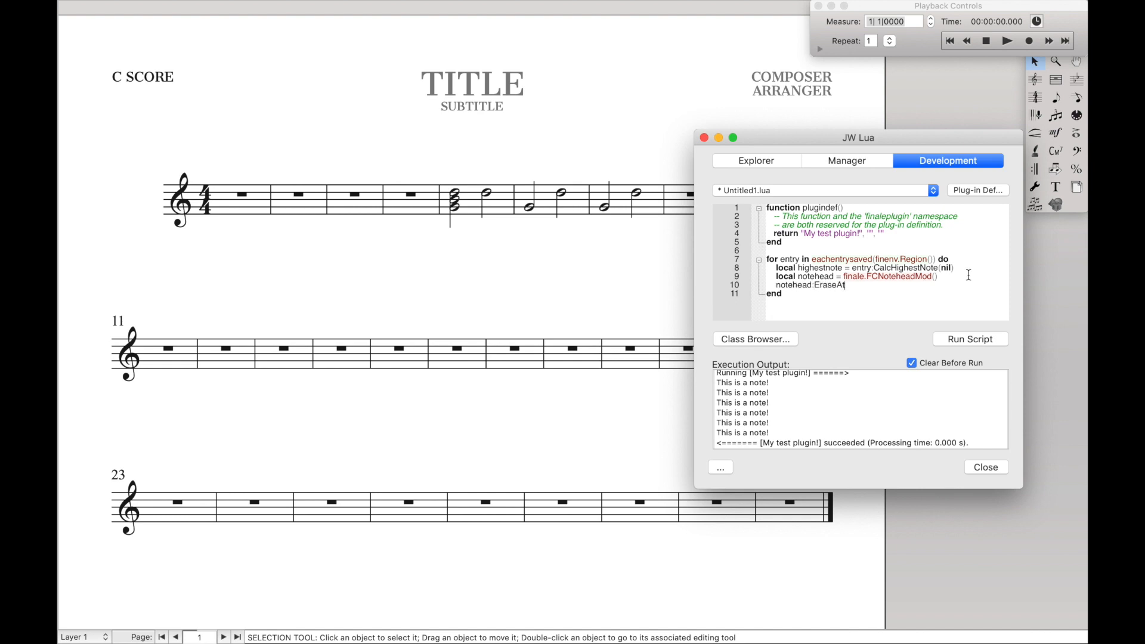
text(t(lowestnote)
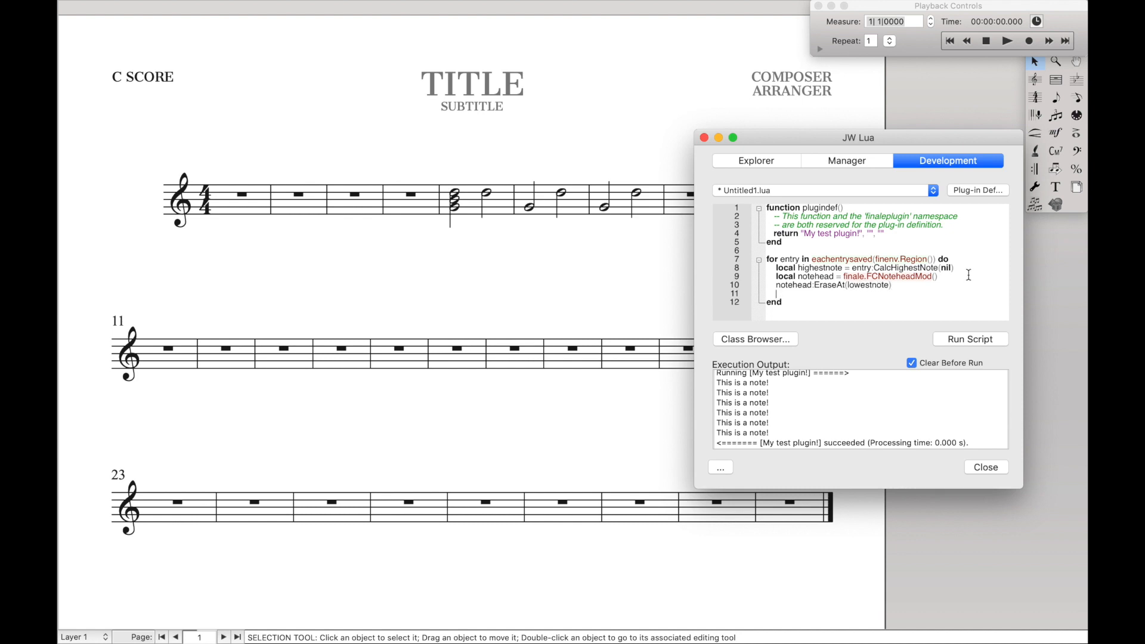
text(notehead:EraseAt(highest)
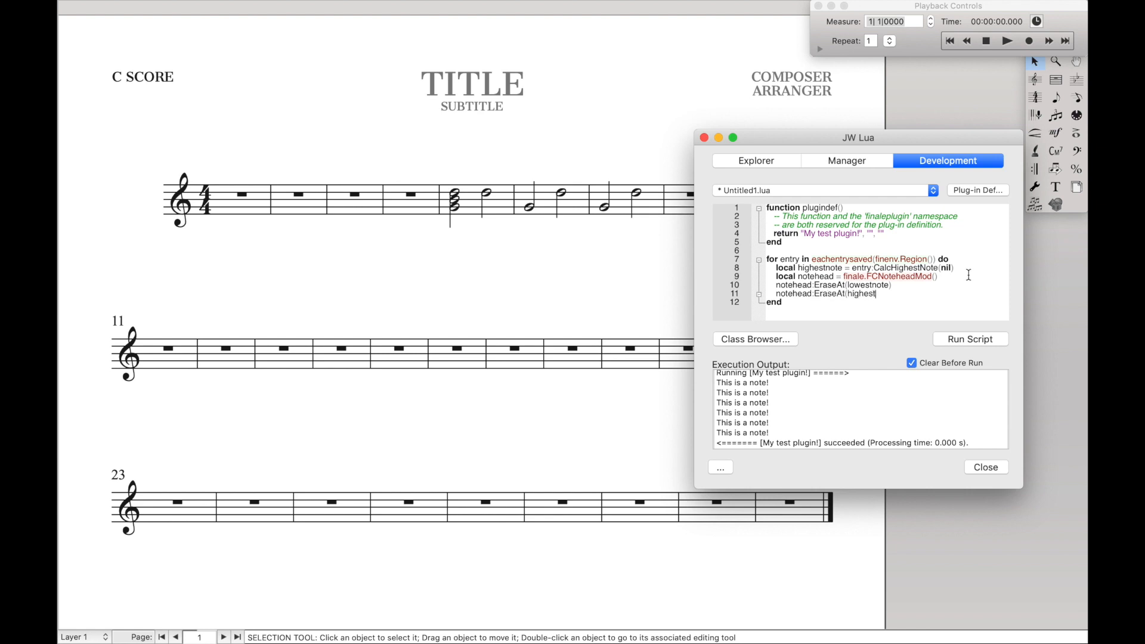
text(note))
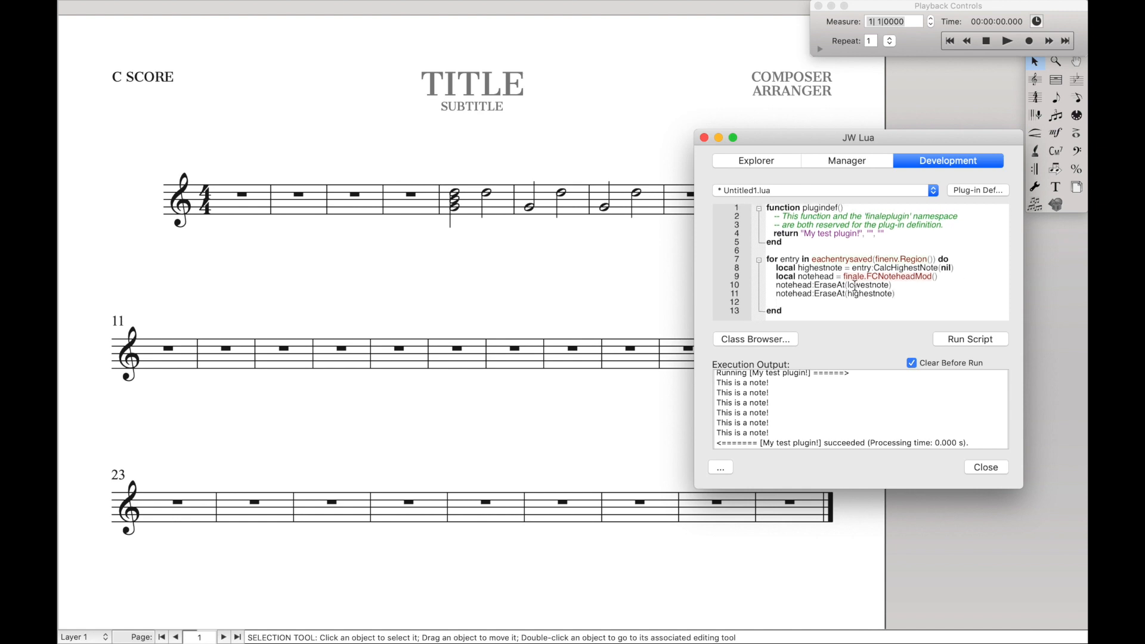
Set notehead.CustomChar = 192 for the X notehead character
text(notehead)
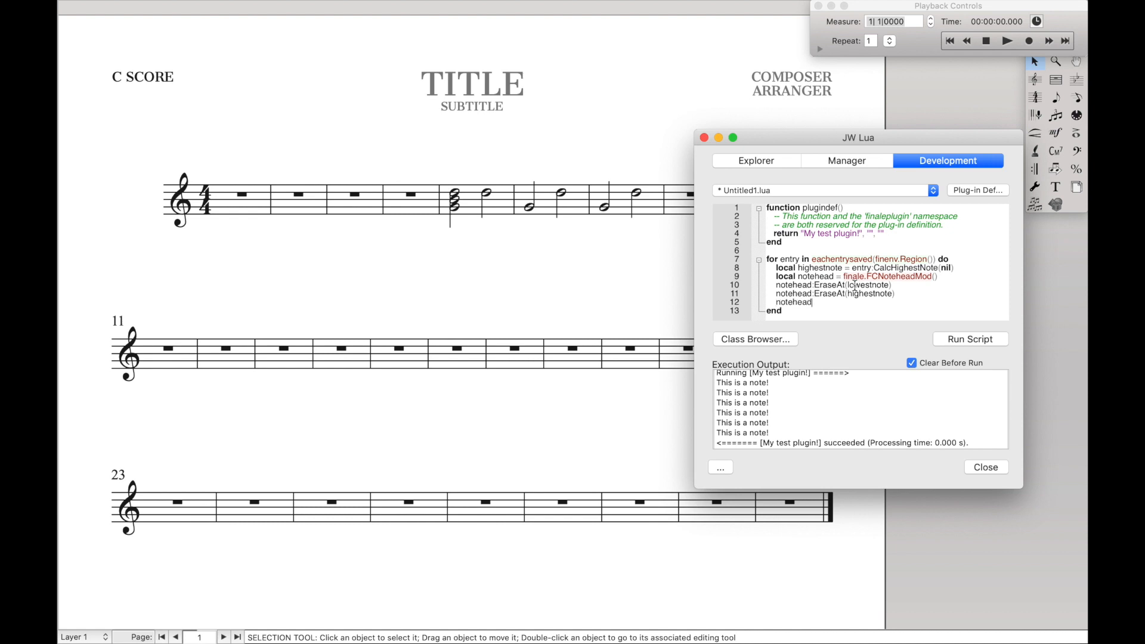
text(.Cust)
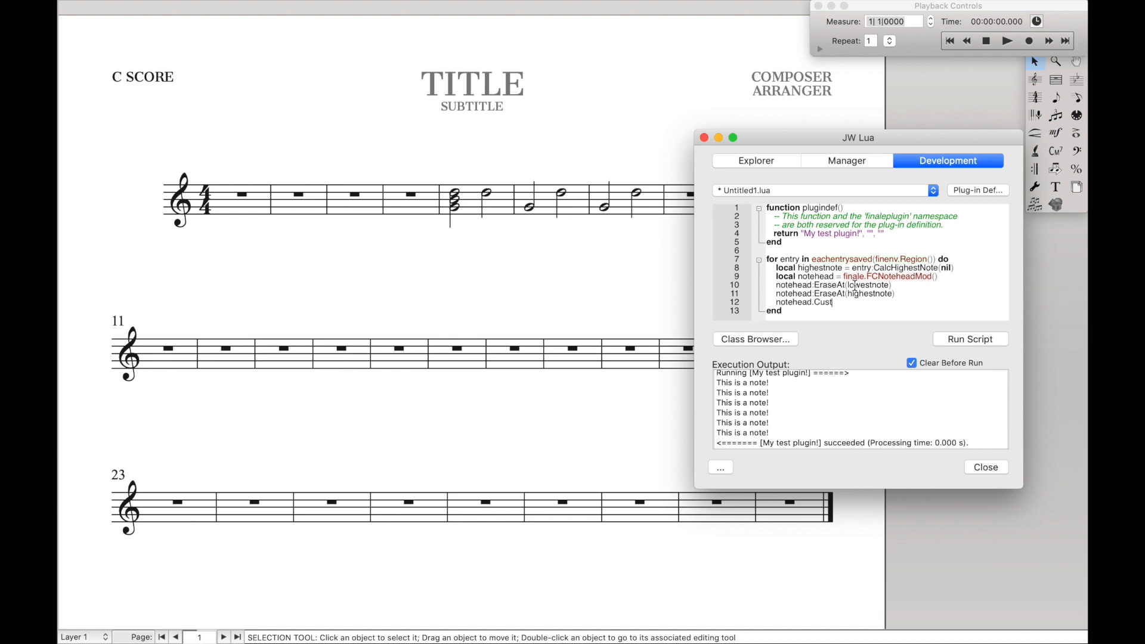
text(omChar = 192)
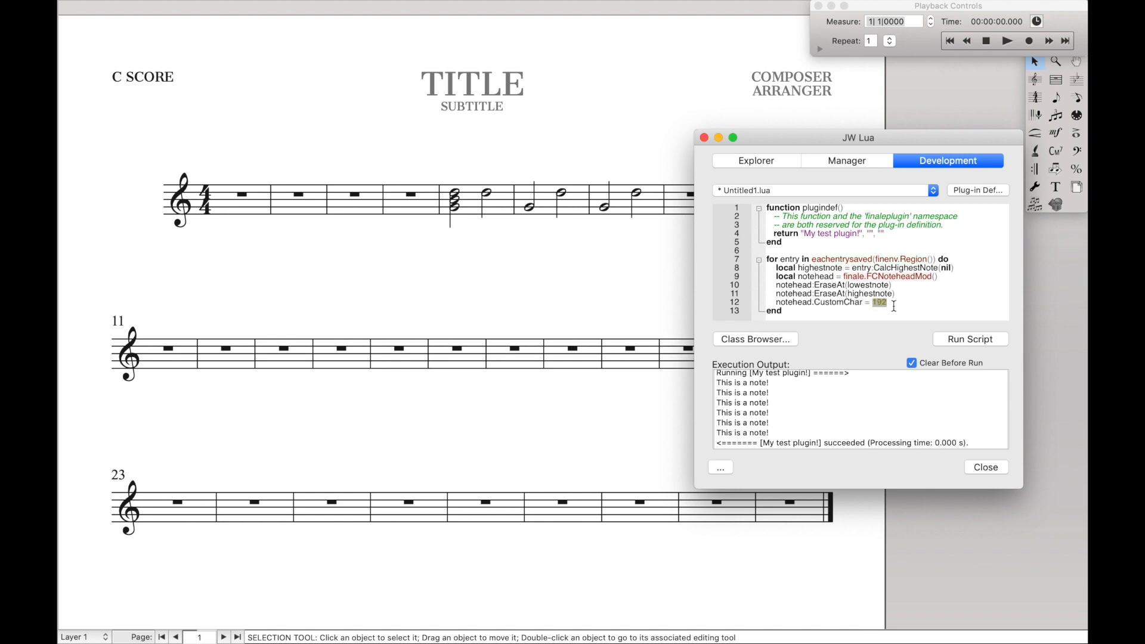
Add a notehead.Resize = 80 line to the loop so the notehead is scaled to 80
text(notehead)
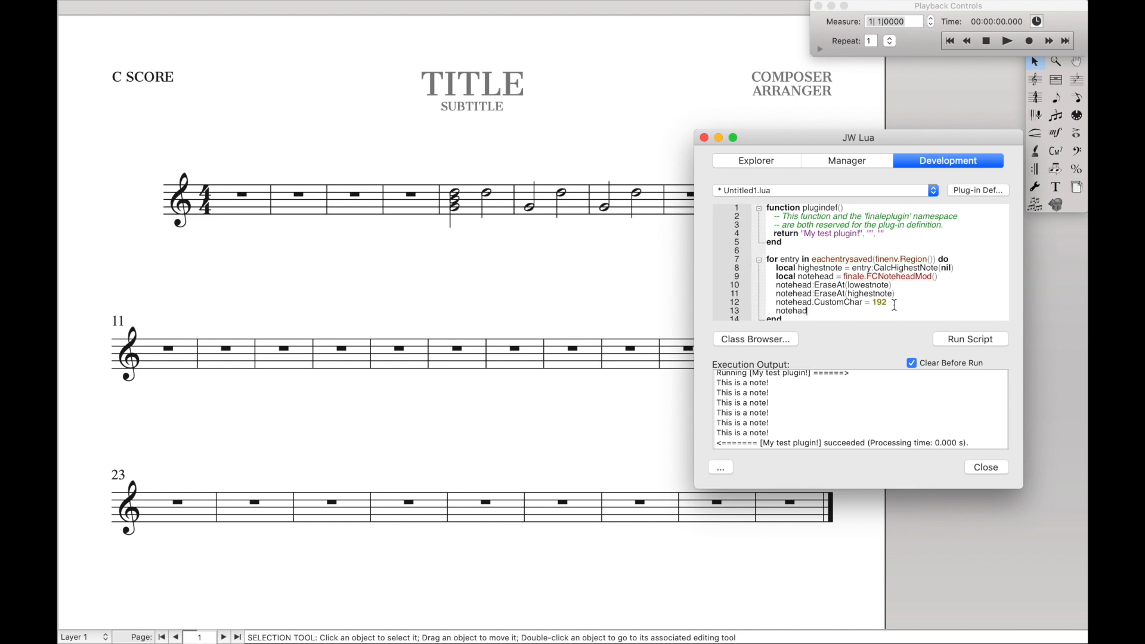
text(Resize = 8)
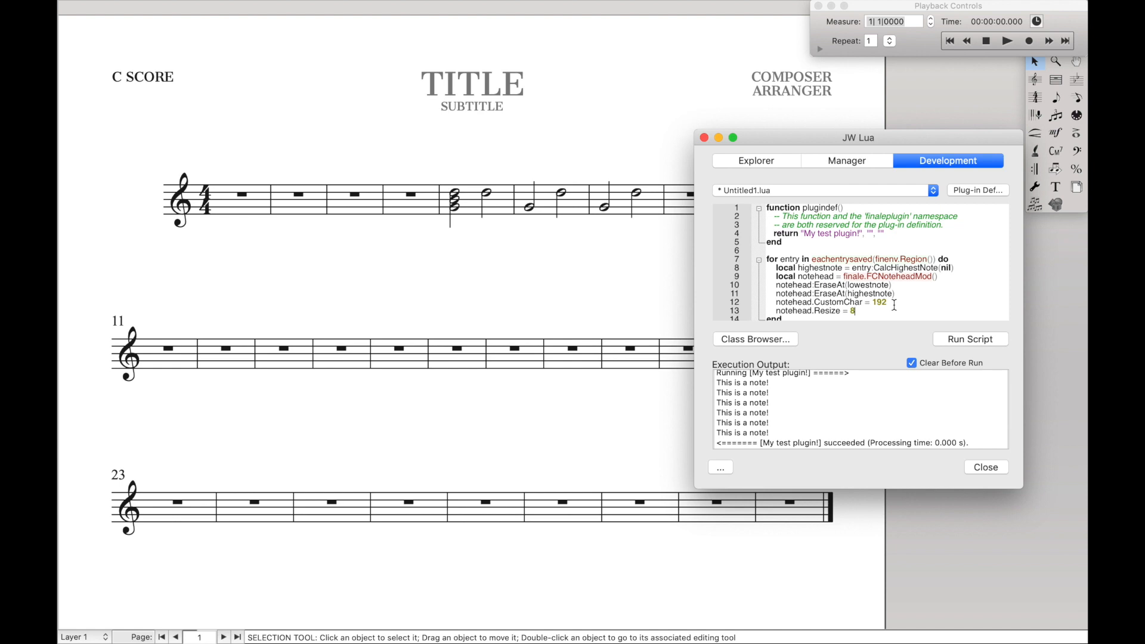
text(0)
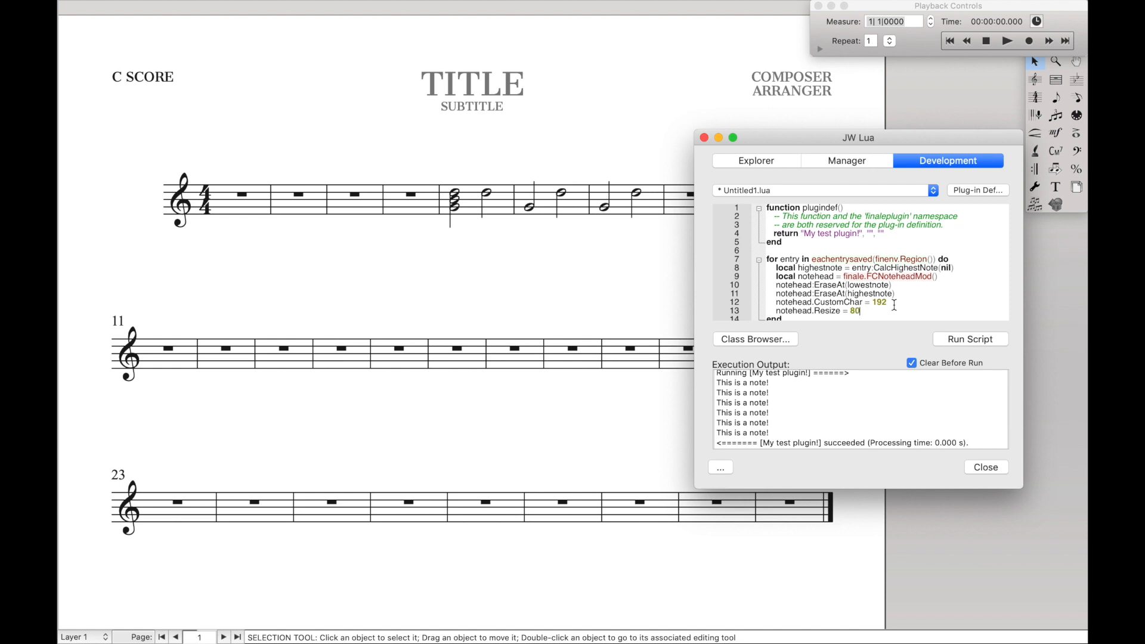
scroll(down, 3)
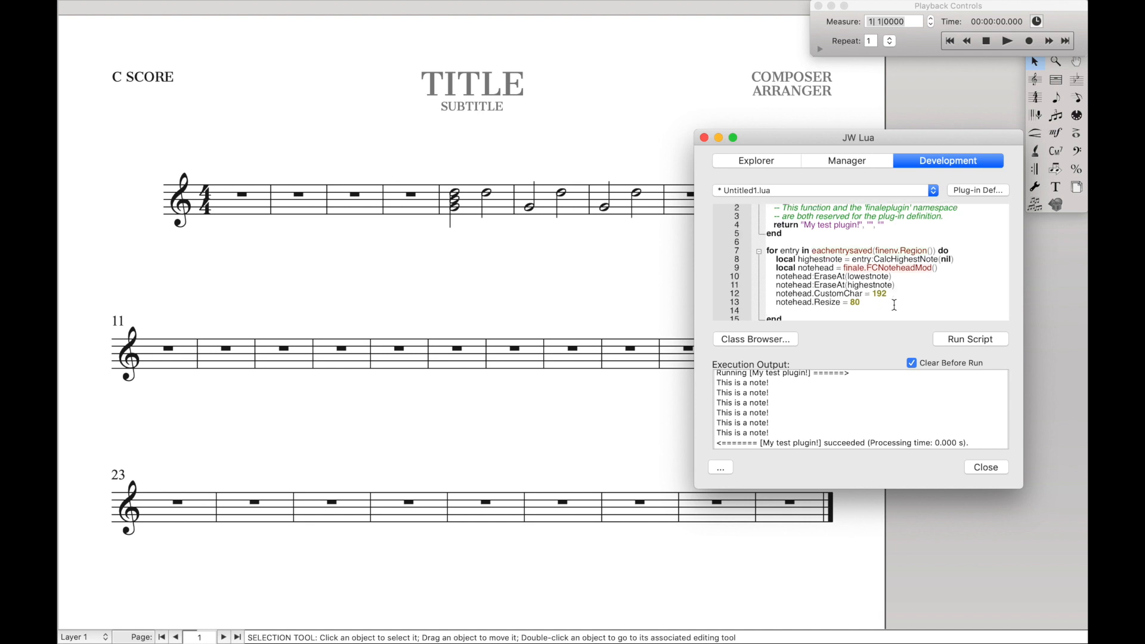
mouse_move(806, 263)
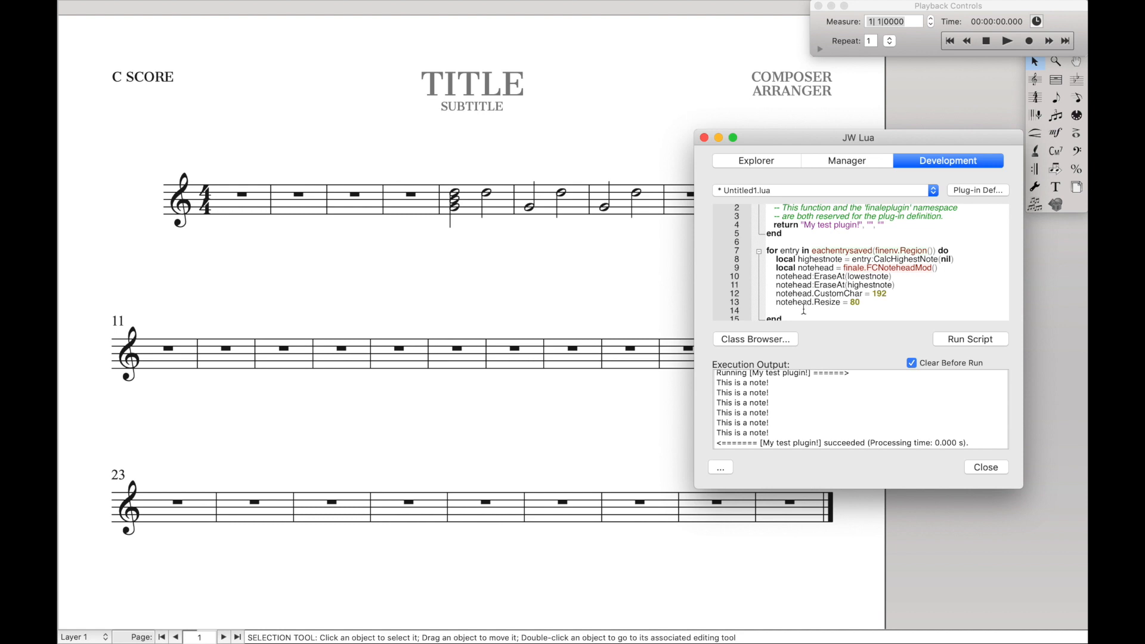
Add notehead:SaveAt(highestnote) so the change is saved onto each entry's top note
text(notehead:Save)
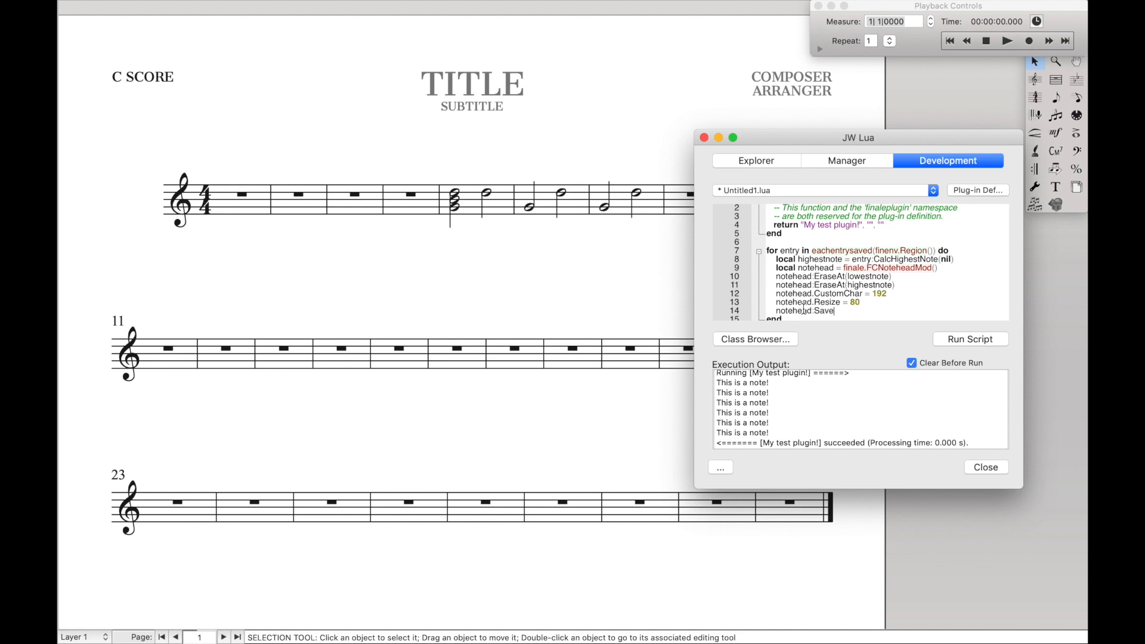
text(At(highestnot)
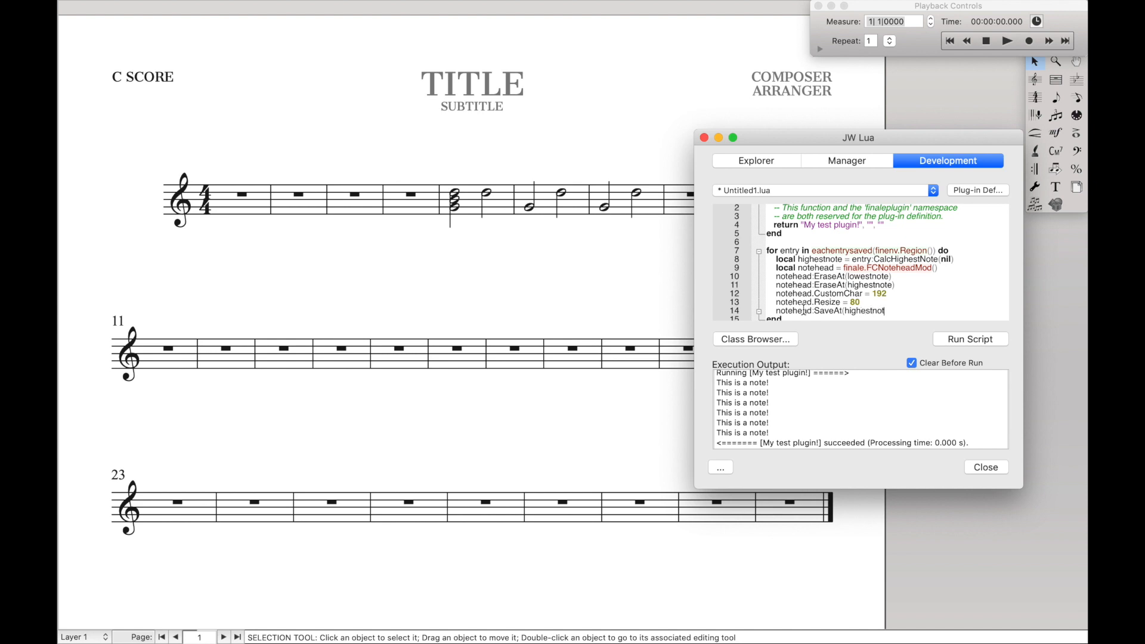
scroll(down, 3)
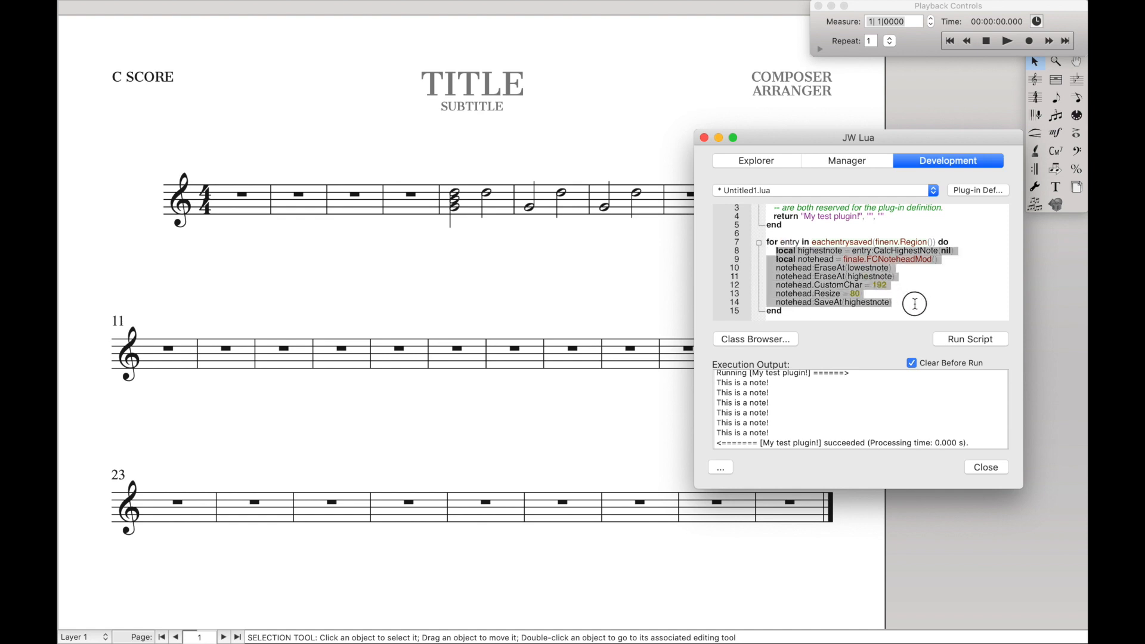
Select measures 4 through 6 and run the script on them
click(915, 303)
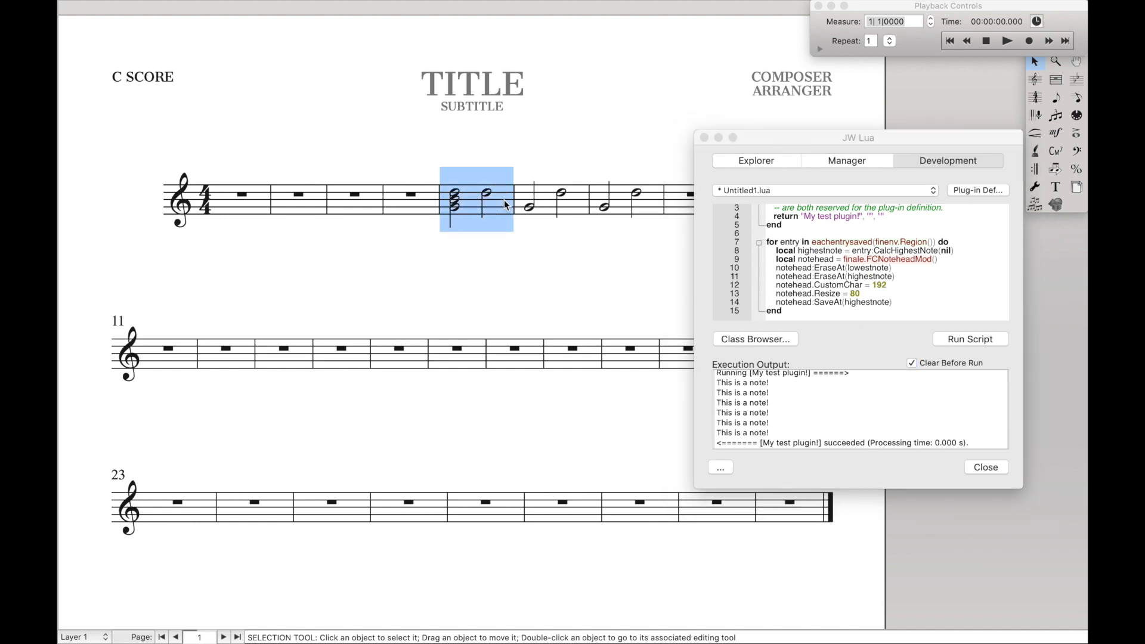
click(970, 339)
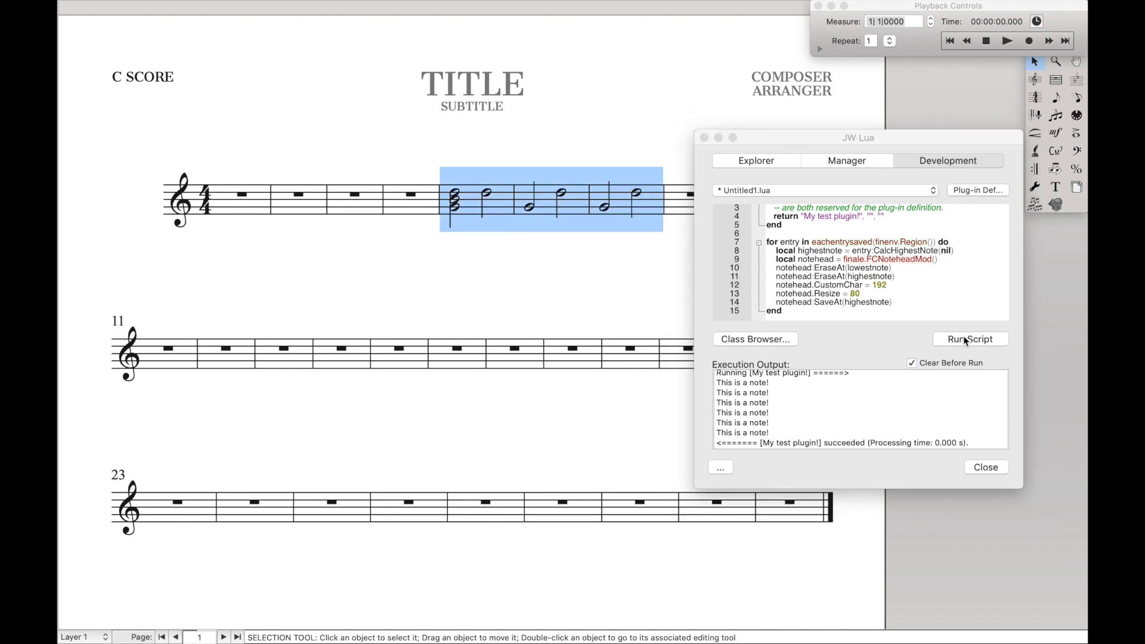
click(970, 339)
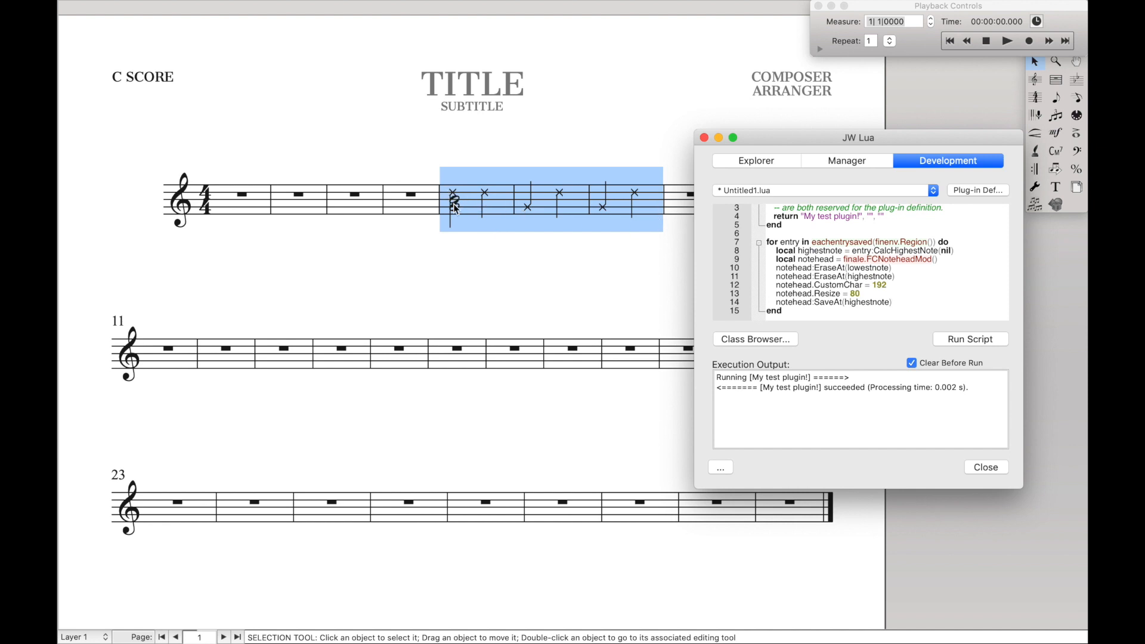
Run the script again so the selected top noteheads become smaller X noteheads
double_click(899, 250)
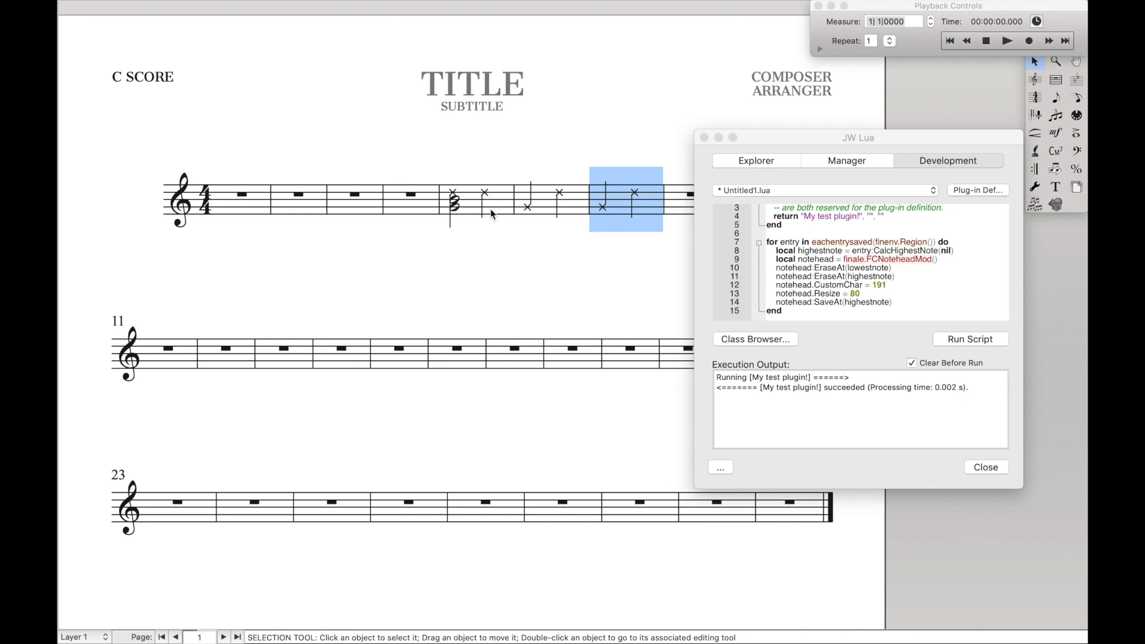
click(970, 339)
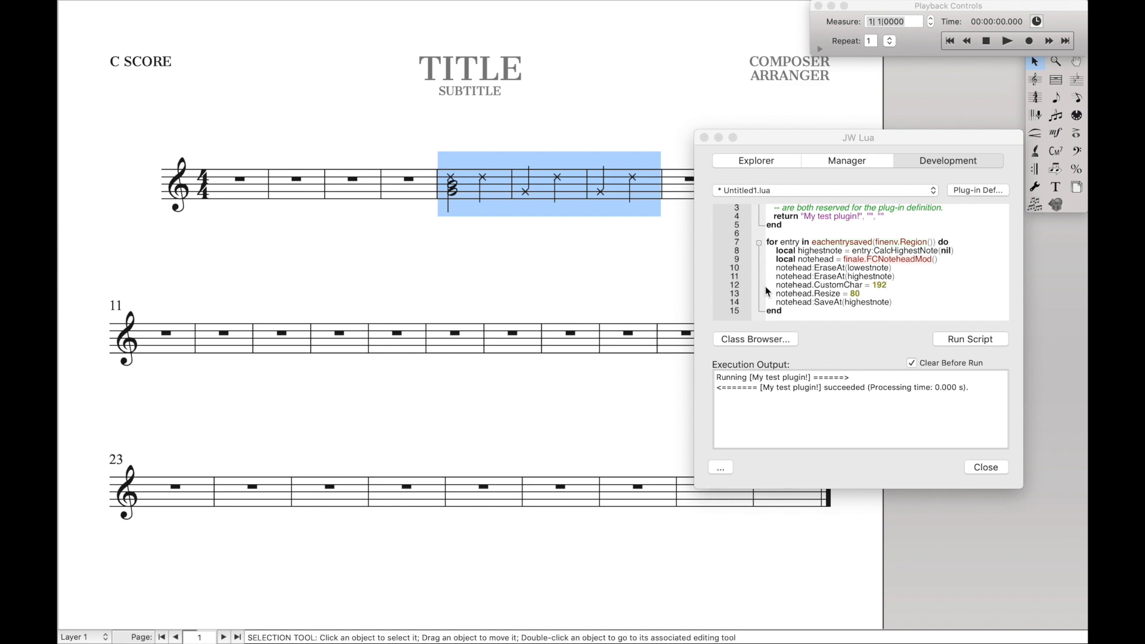
click(986, 466)
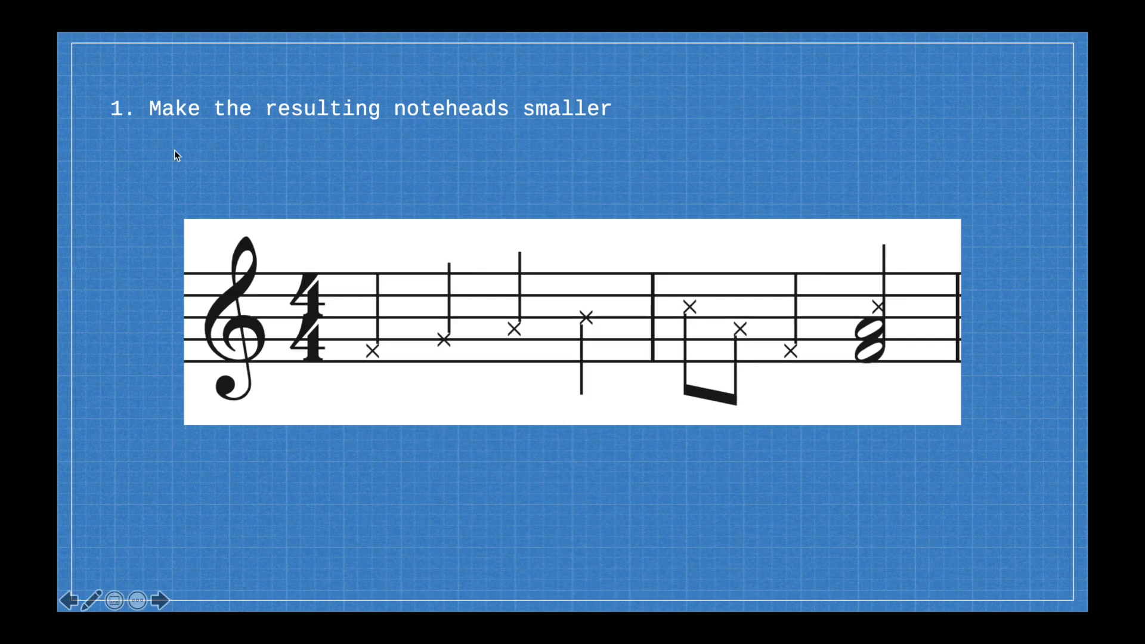
mouse_move(417, 138)
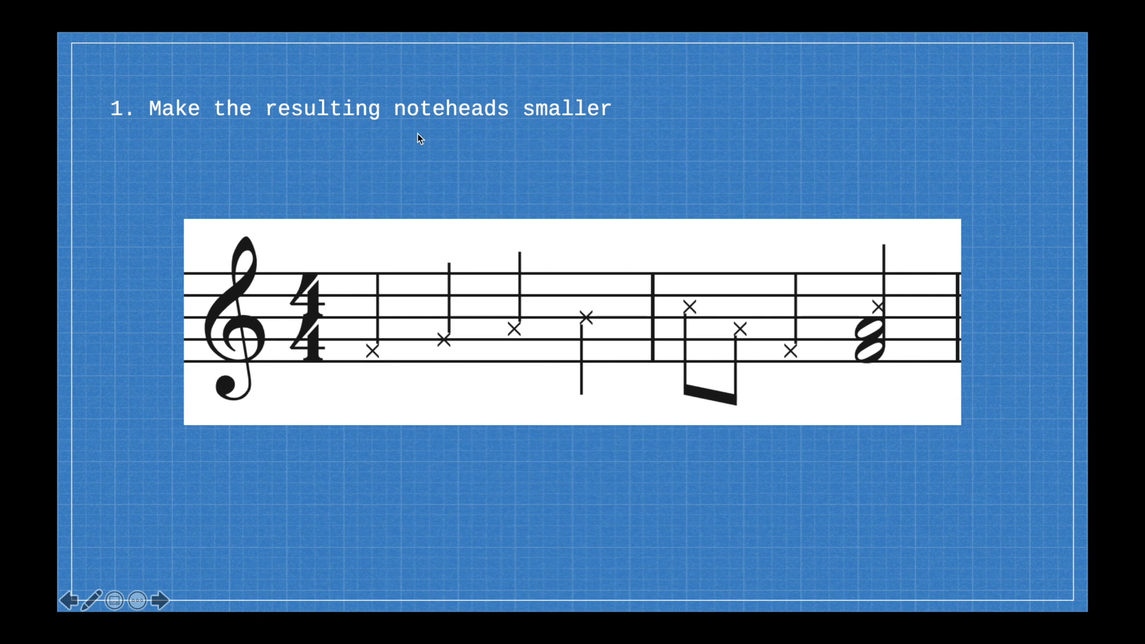
mouse_move(488, 171)
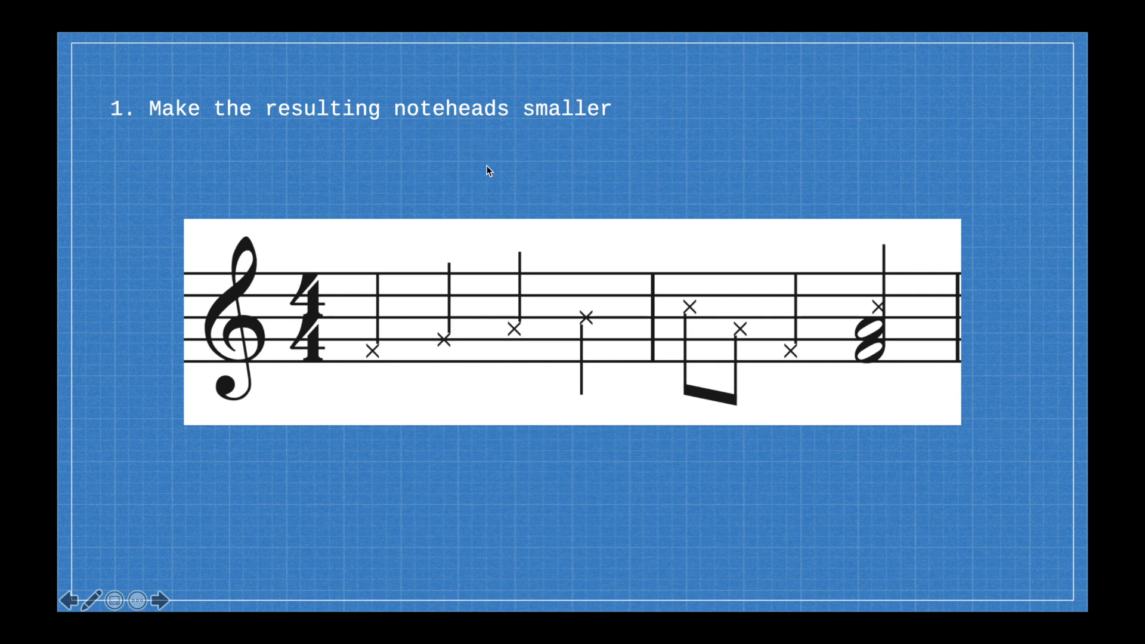
Advance the slideshow to the Homework slide listing five notehead exercises
click(148, 597)
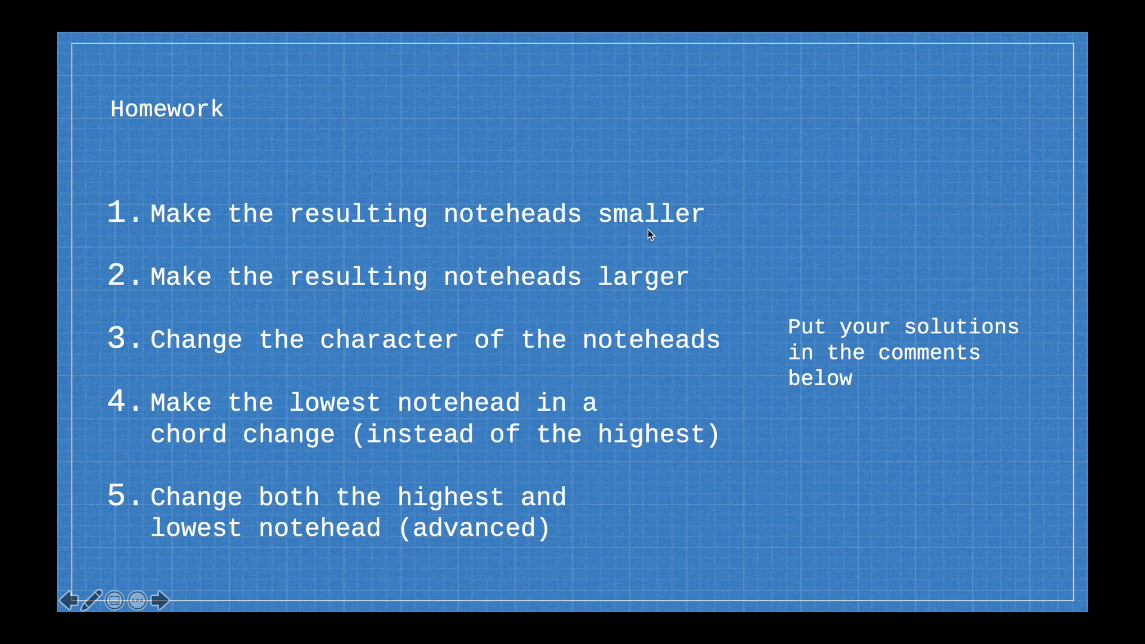
mouse_move(550, 521)
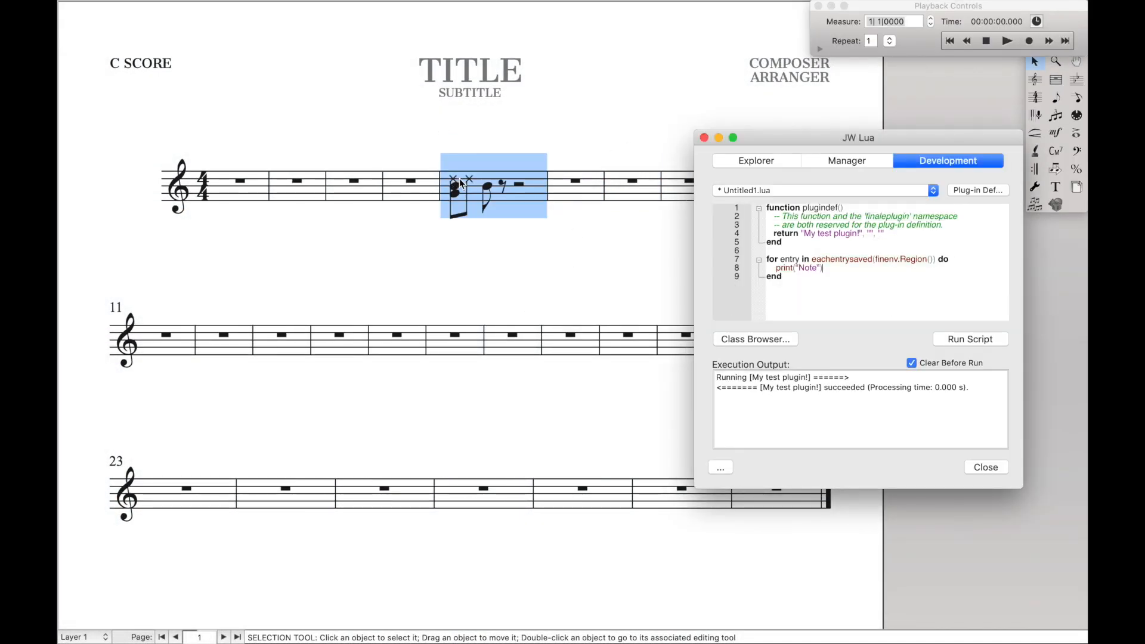
Return to Finale with the JW Lua editor holding the print("Note") loop
click(970, 339)
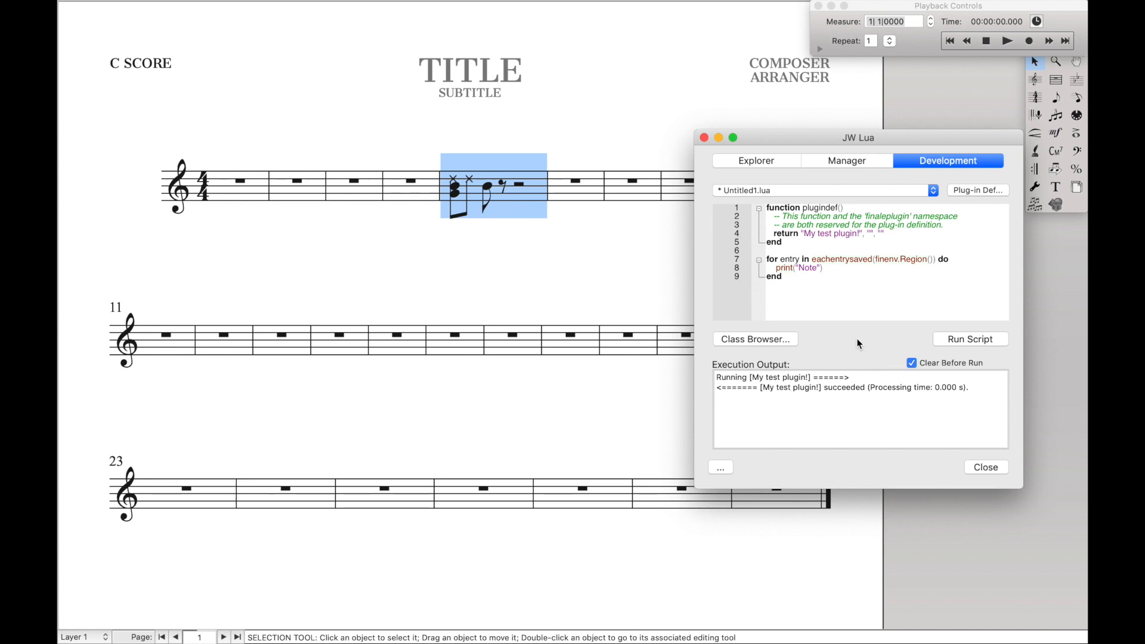